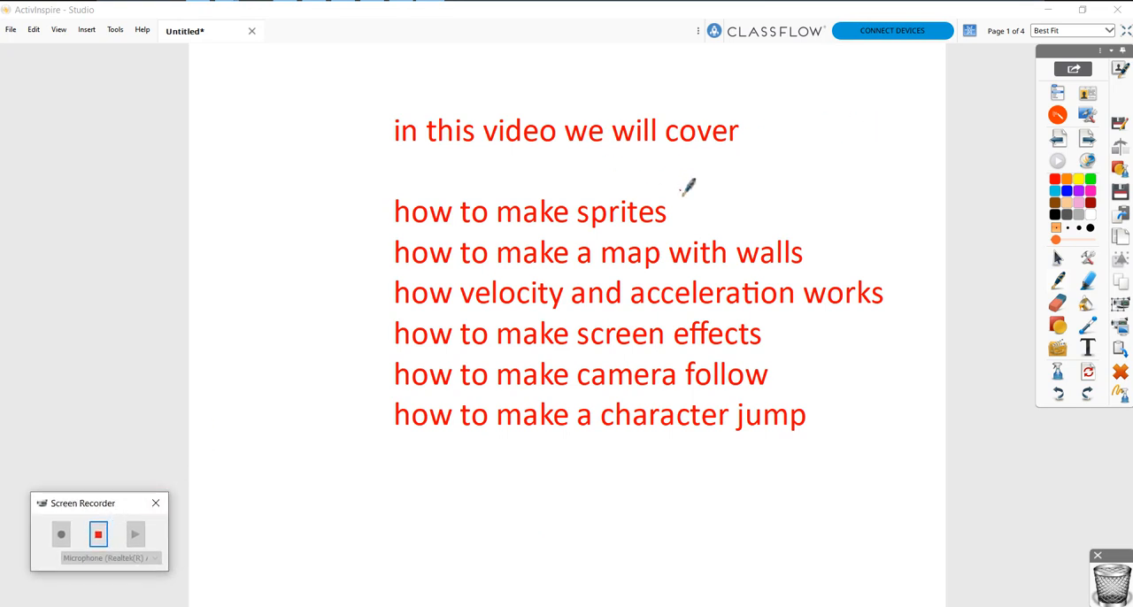
Draw red arrows beside the sprites, screen effects and camera follow topics.
{"action": "left_click_drag", "start_coordinate": [770, 164], "coordinate": [699, 194]}
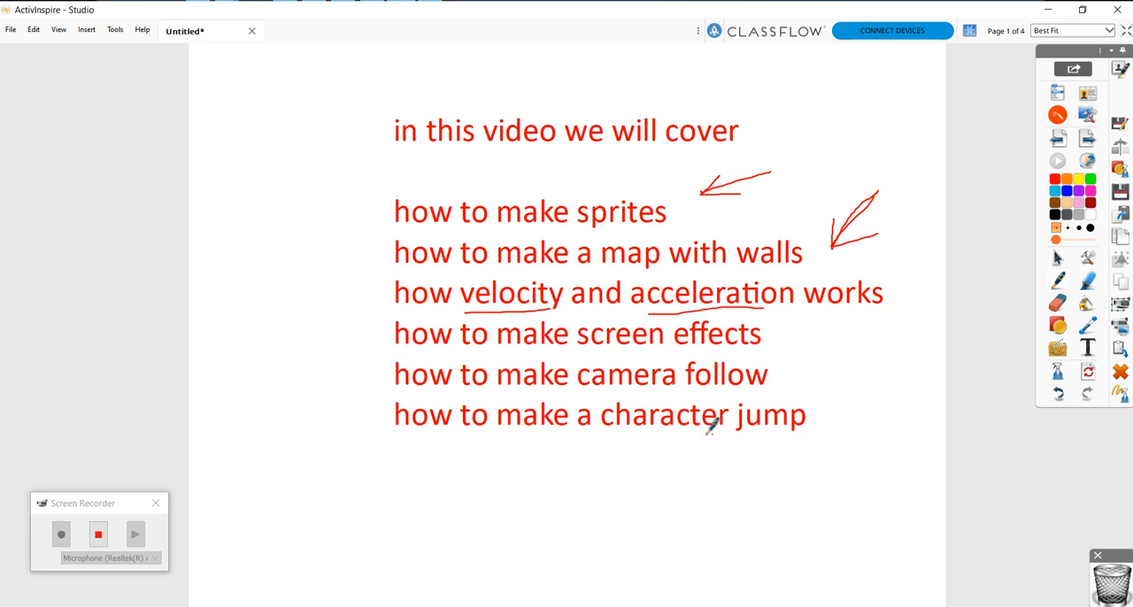
{"action": "left_click_drag", "start_coordinate": [783, 332], "coordinate": [889, 332]}
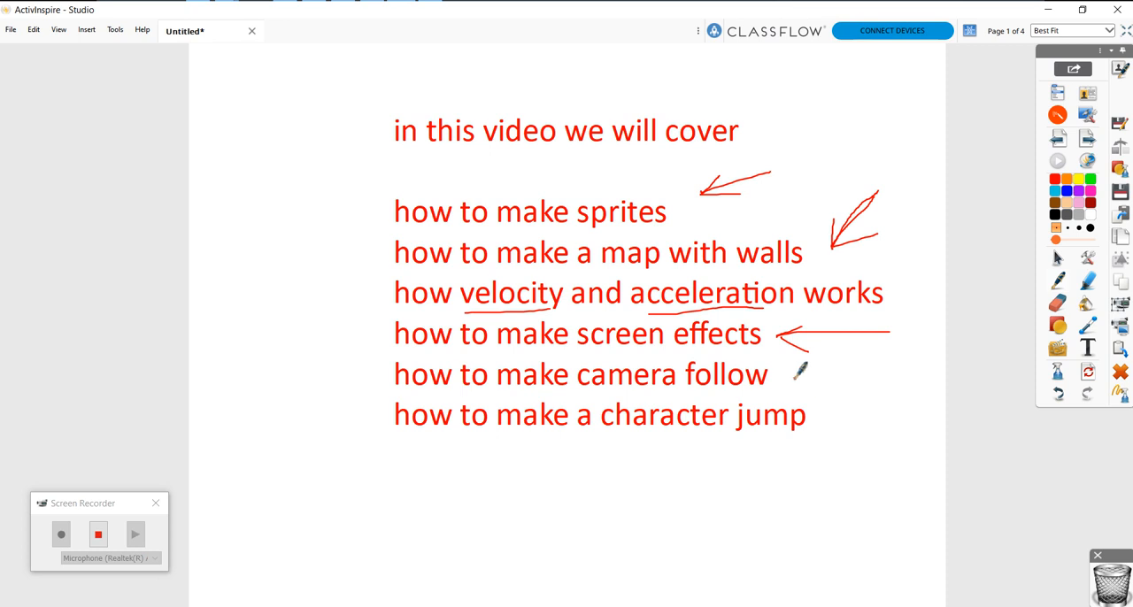
{"action": "left_click_drag", "start_coordinate": [800, 372], "coordinate": [903, 374]}
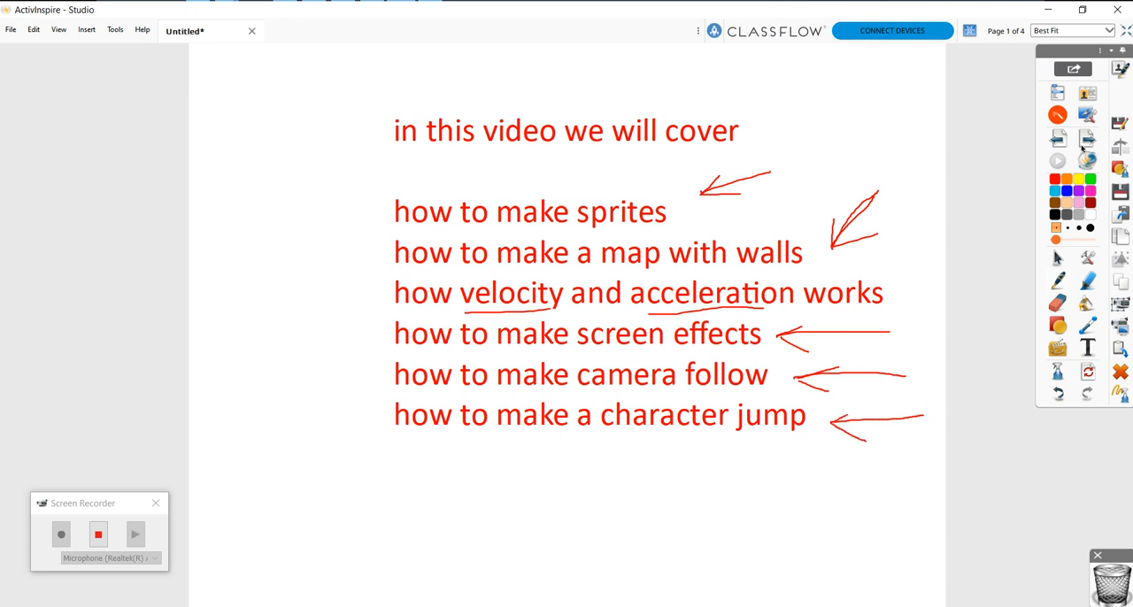
Open the finished platformer project in the browser, play it full-screen, then stop it.
{"action": "left_click", "coordinate": [1047, 9]}
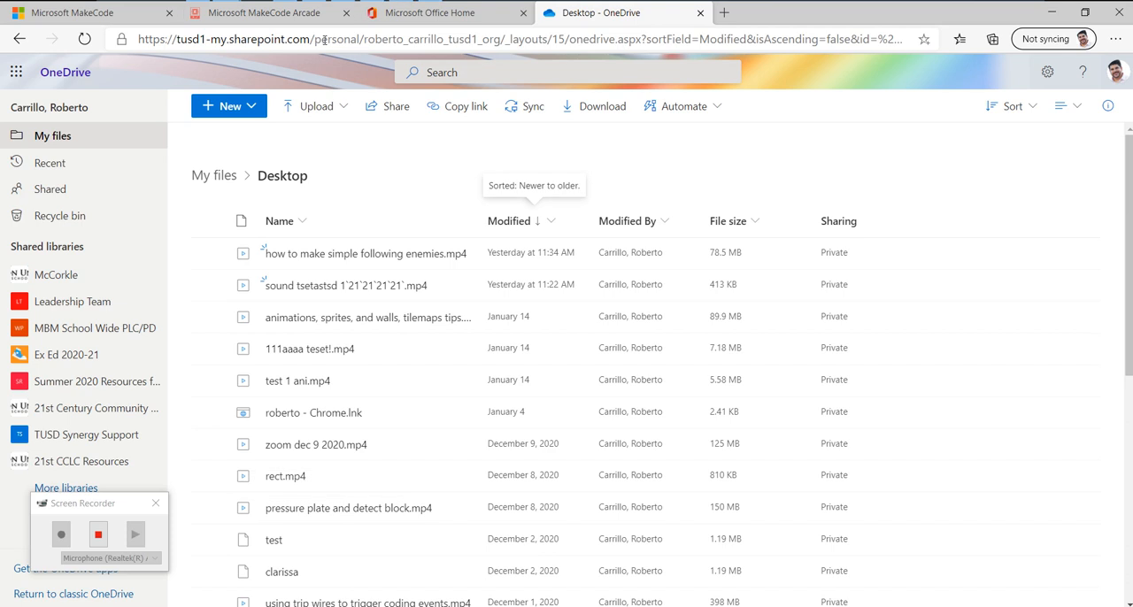
{"action": "left_click", "coordinate": [265, 13]}
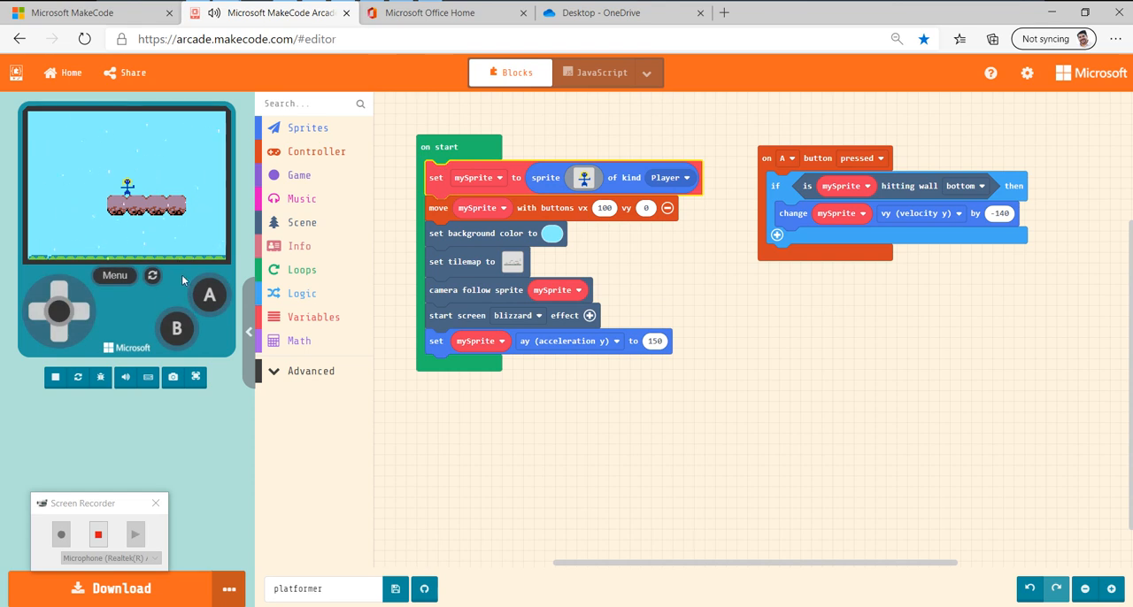
{"action": "left_click", "coordinate": [194, 376]}
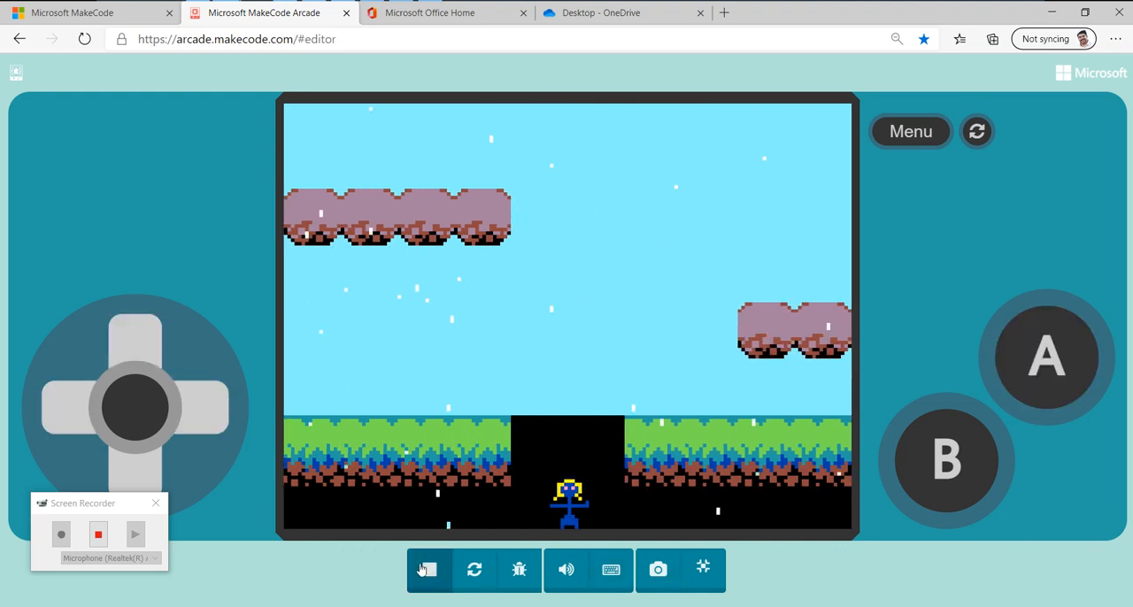
{"action": "left_click", "coordinate": [428, 569]}
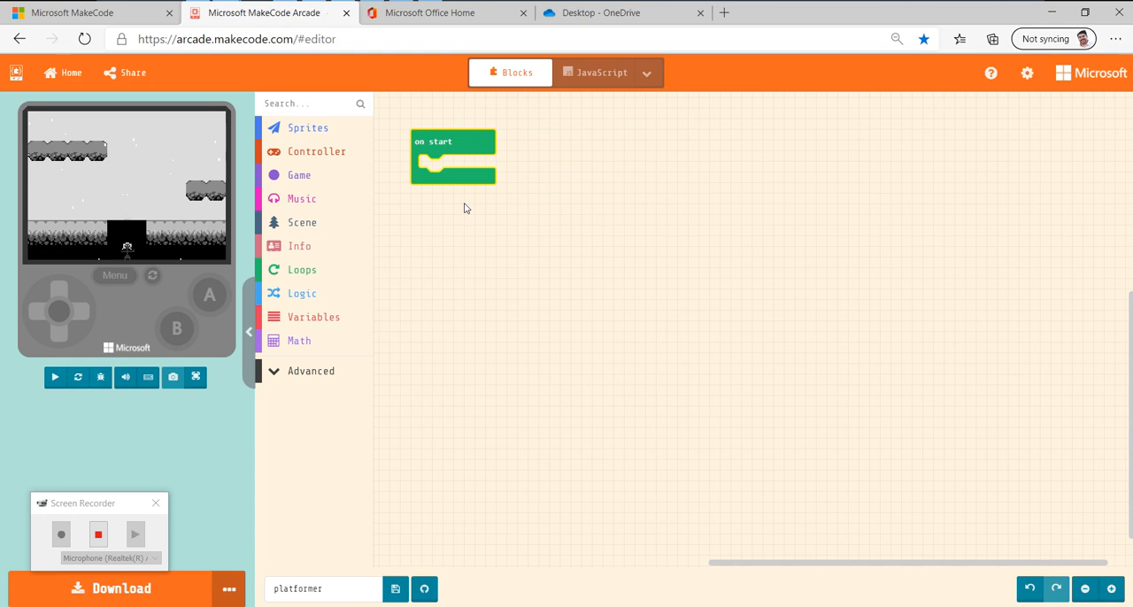
Add a 'set mySprite to sprite of kind Player' block to on start and open its image.
{"action": "left_click", "coordinate": [54, 377]}
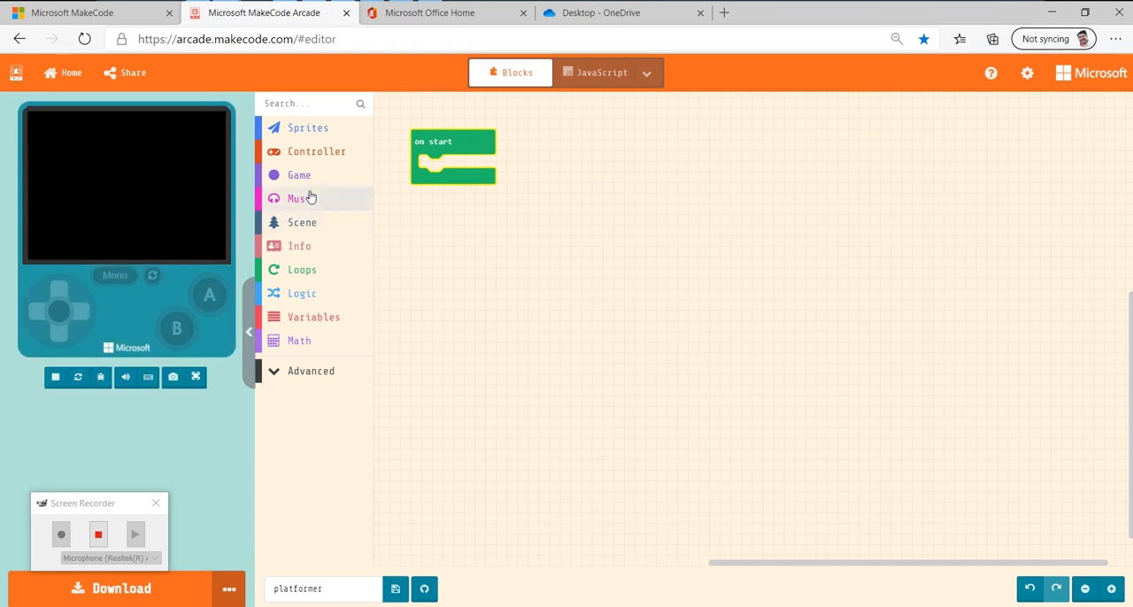
{"action": "left_click", "coordinate": [308, 128]}
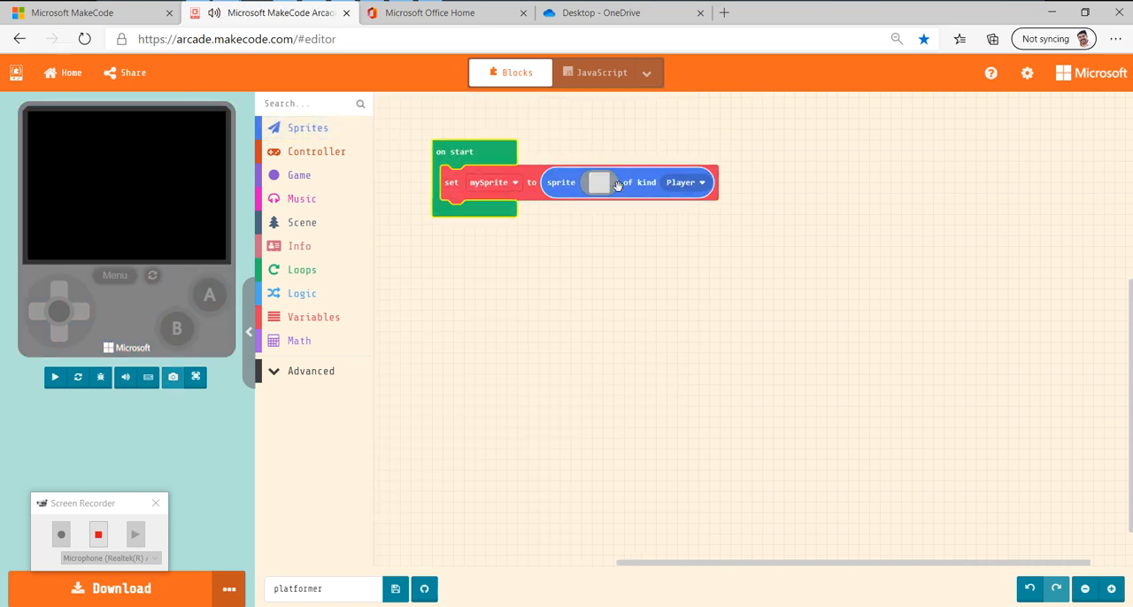
{"action": "left_click", "coordinate": [598, 182]}
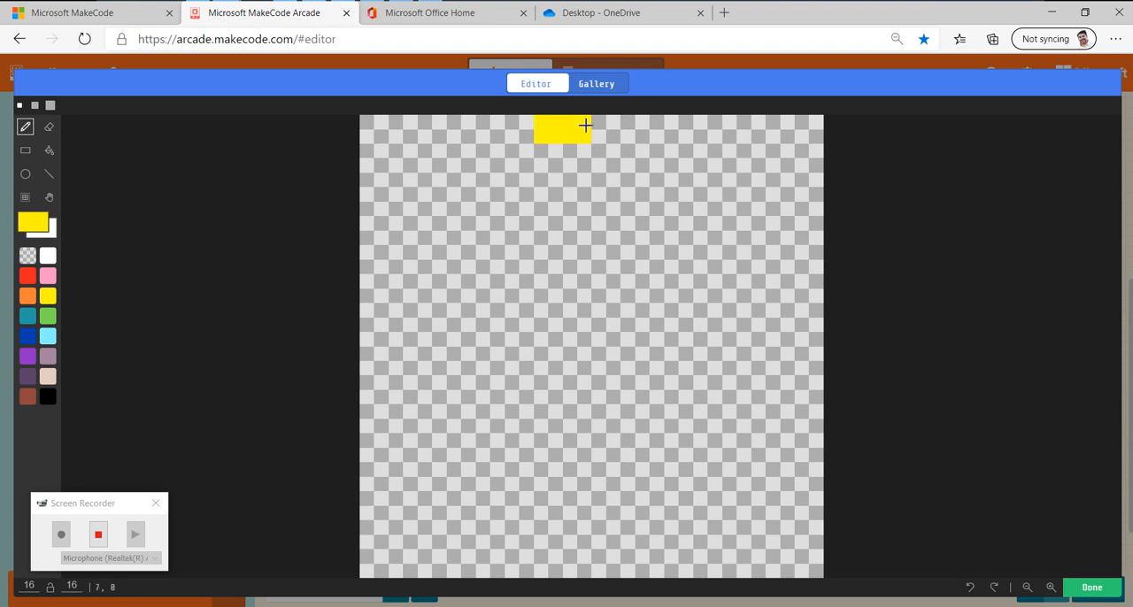
Paint the character's yellow hair and red face.
{"action": "left_click_drag", "start_coordinate": [584, 125], "coordinate": [540, 159]}
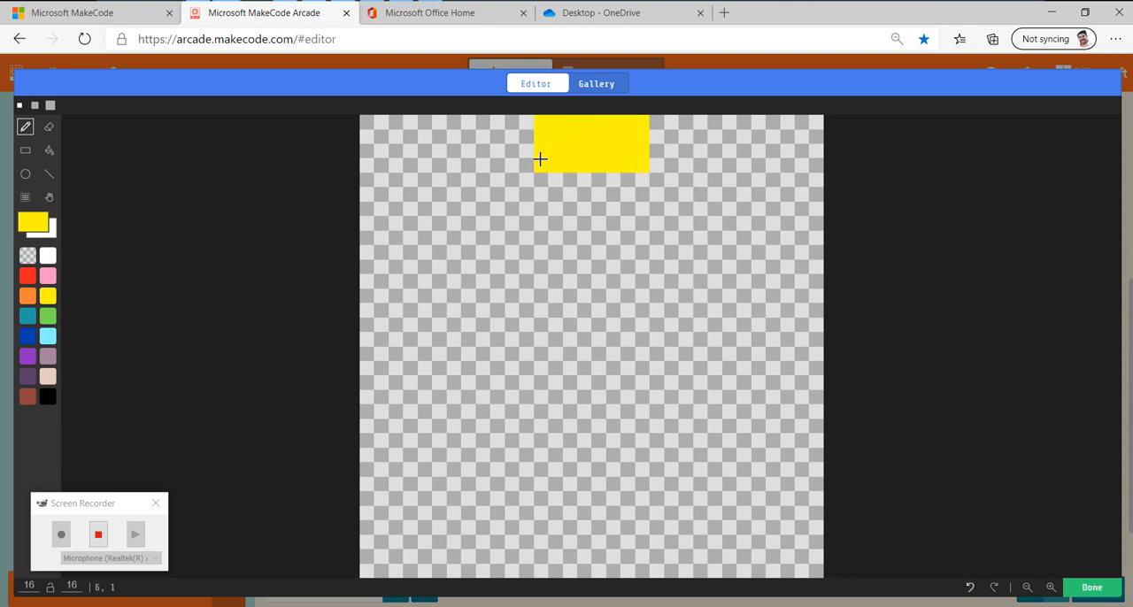
{"action": "left_click_drag", "start_coordinate": [540, 160], "coordinate": [452, 239]}
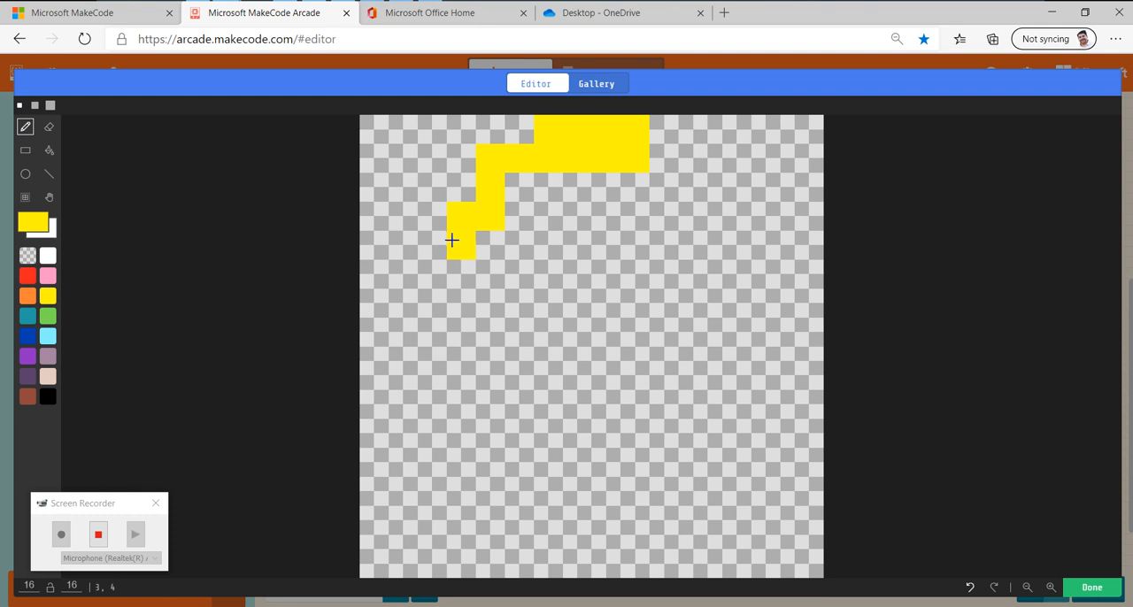
{"action": "left_click_drag", "start_coordinate": [451, 240], "coordinate": [659, 263]}
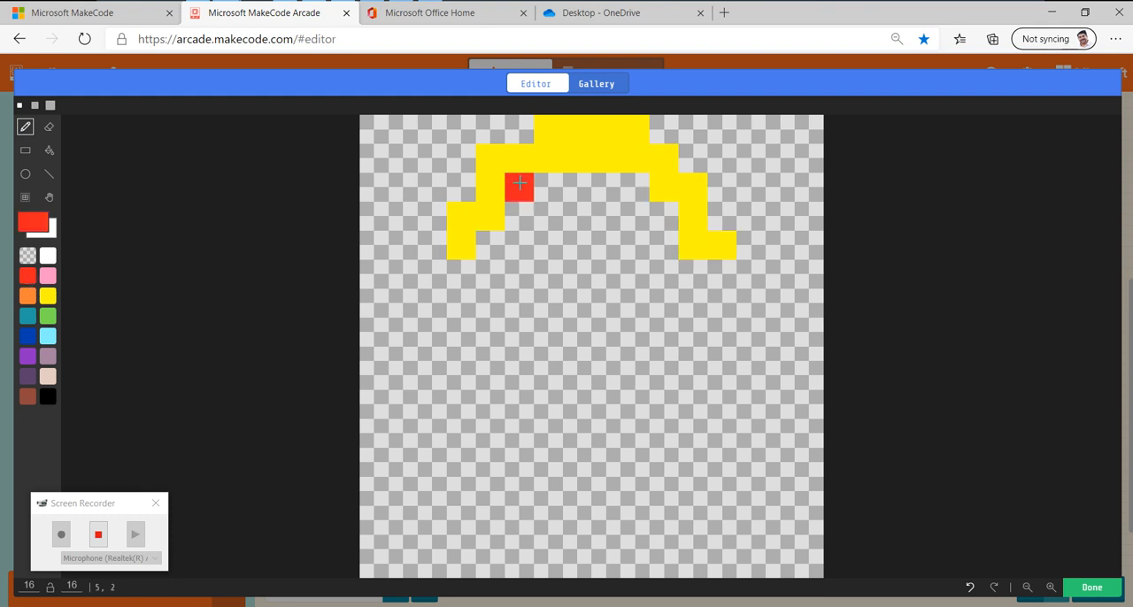
{"action": "left_click_drag", "start_coordinate": [519, 184], "coordinate": [617, 184]}
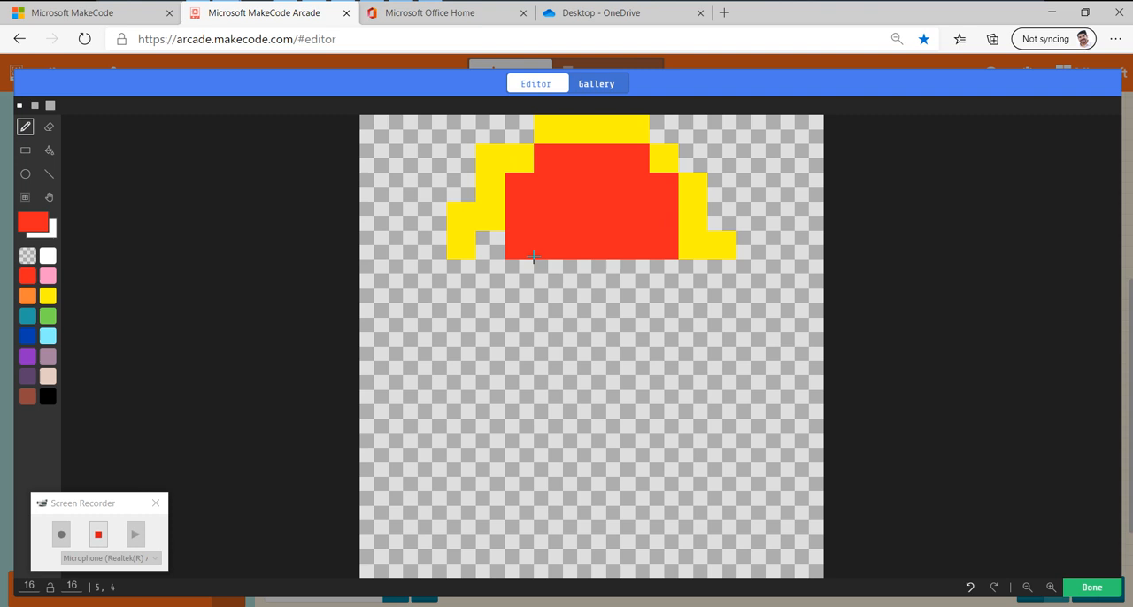
{"action": "left_click", "coordinate": [27, 295]}
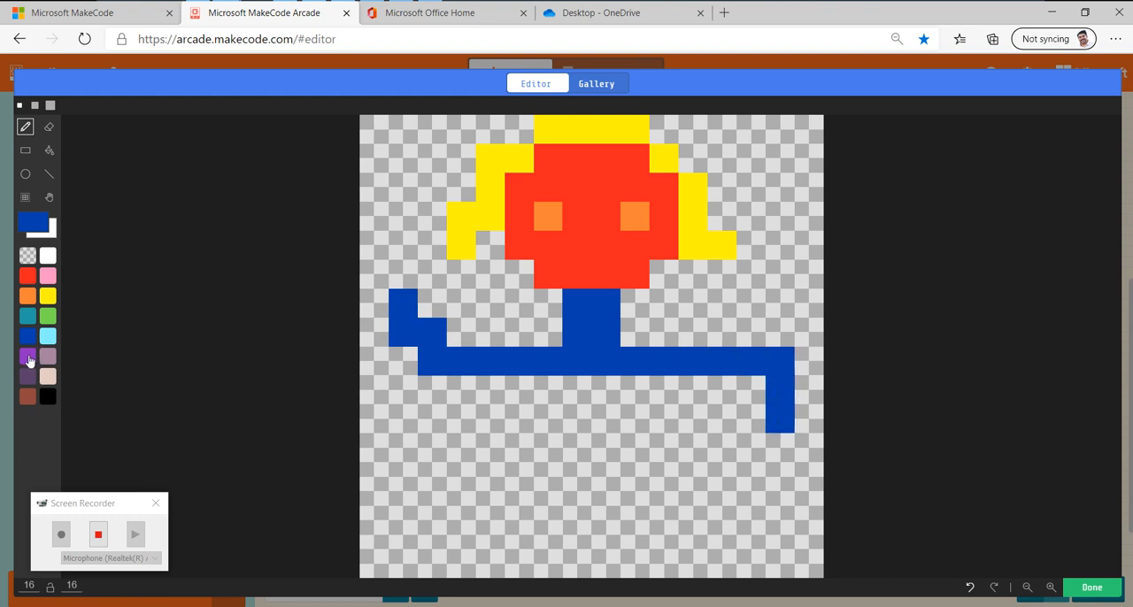
Paint a purple body, yellow legs and a pink cheek under the left eye.
{"action": "left_click", "coordinate": [547, 398]}
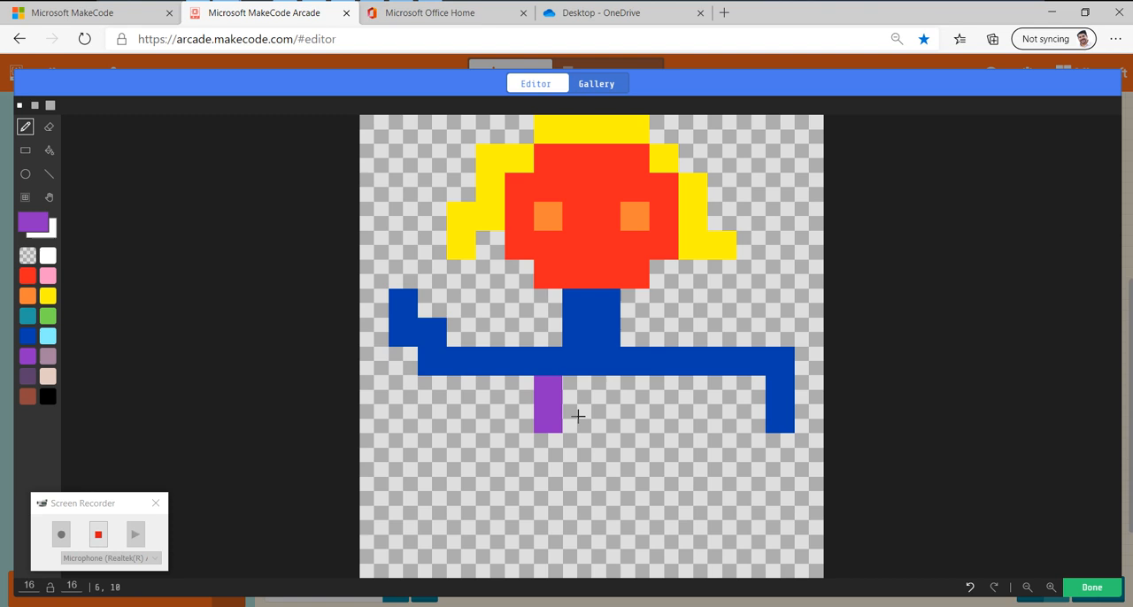
{"action": "left_click_drag", "start_coordinate": [547, 415], "coordinate": [677, 433]}
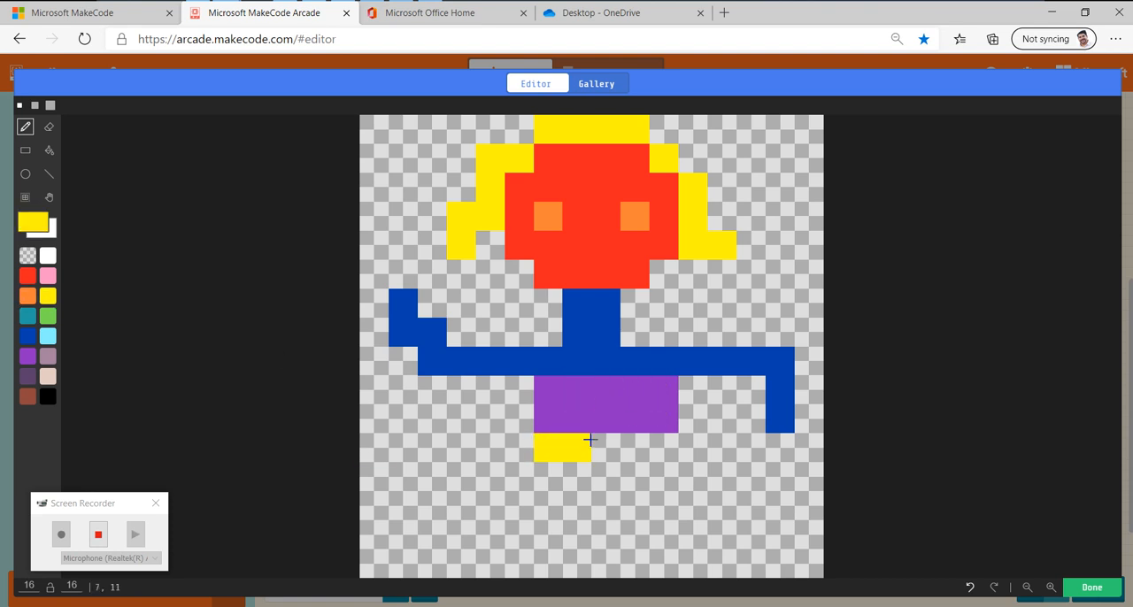
{"action": "left_click_drag", "start_coordinate": [562, 452], "coordinate": [535, 566]}
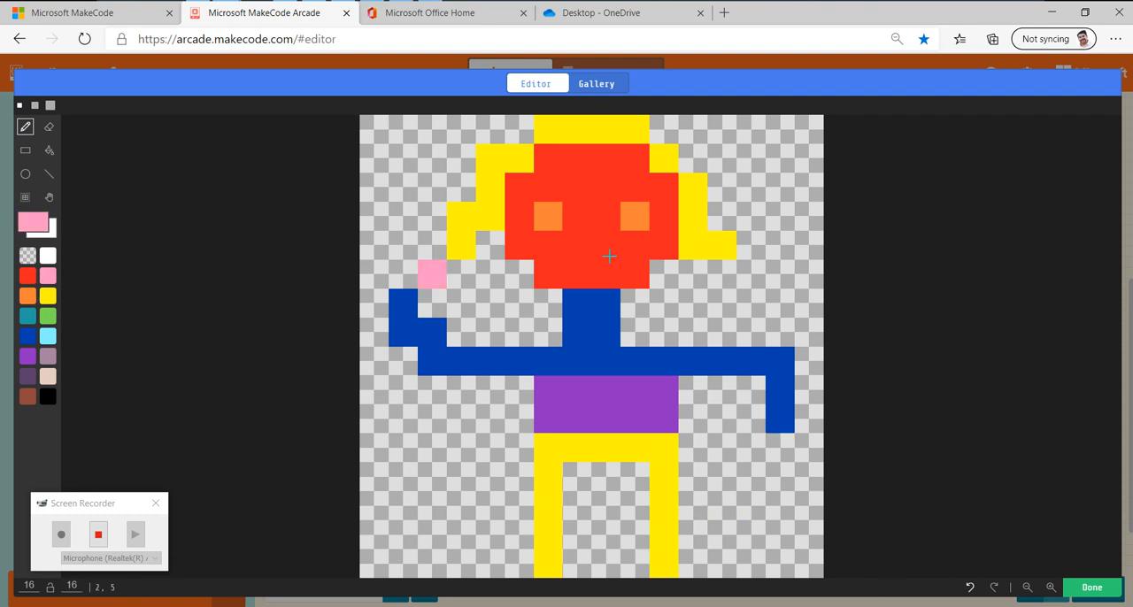
{"action": "left_click", "coordinate": [534, 248]}
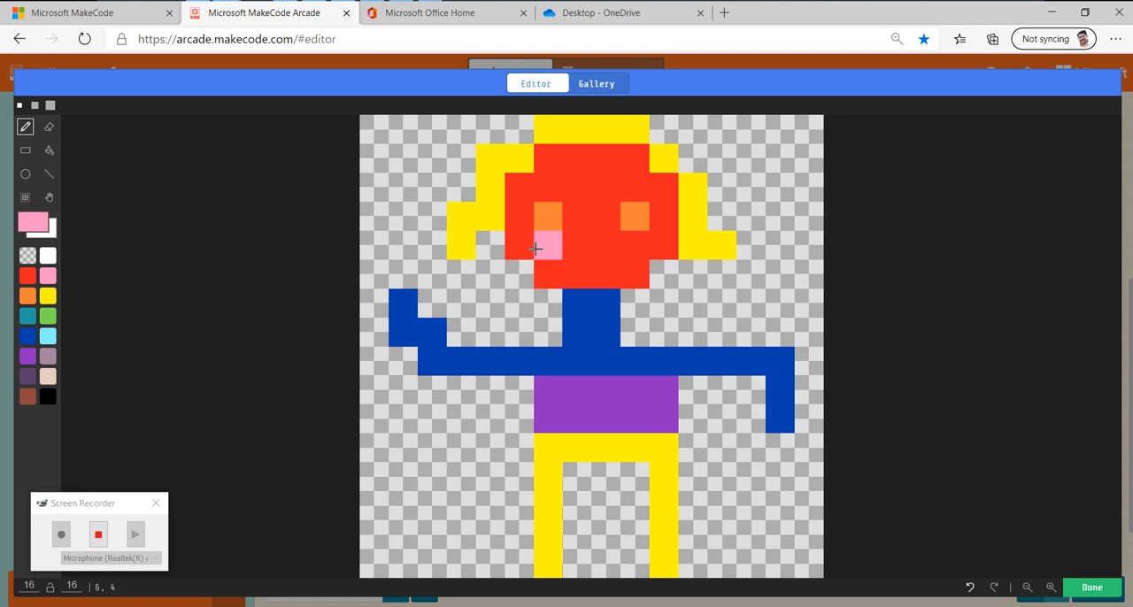
{"action": "left_click", "coordinate": [546, 246]}
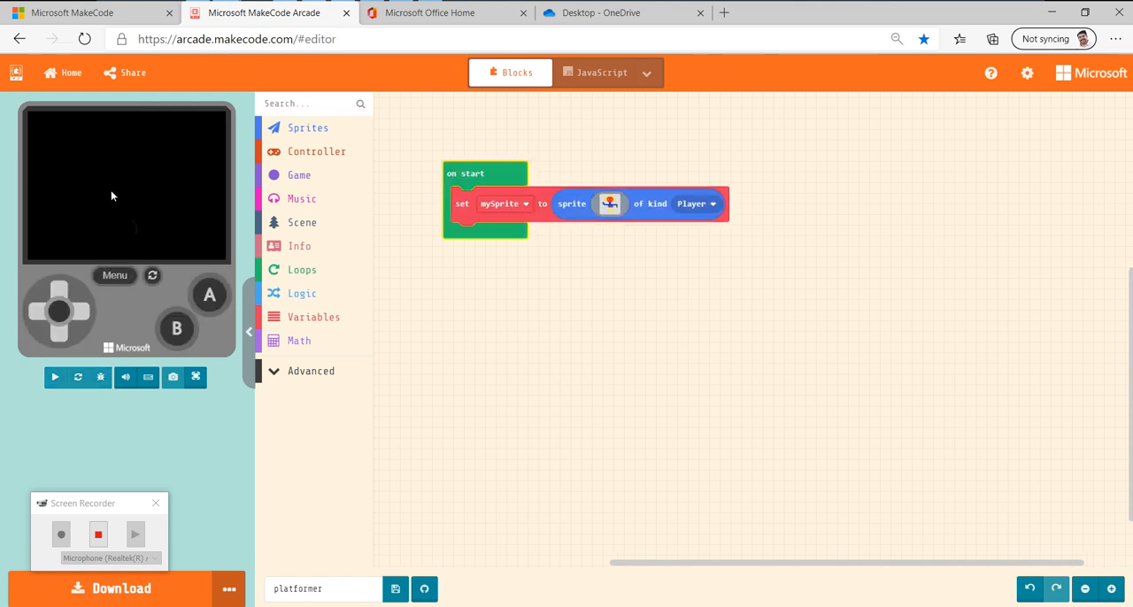
{"action": "left_click", "coordinate": [54, 377]}
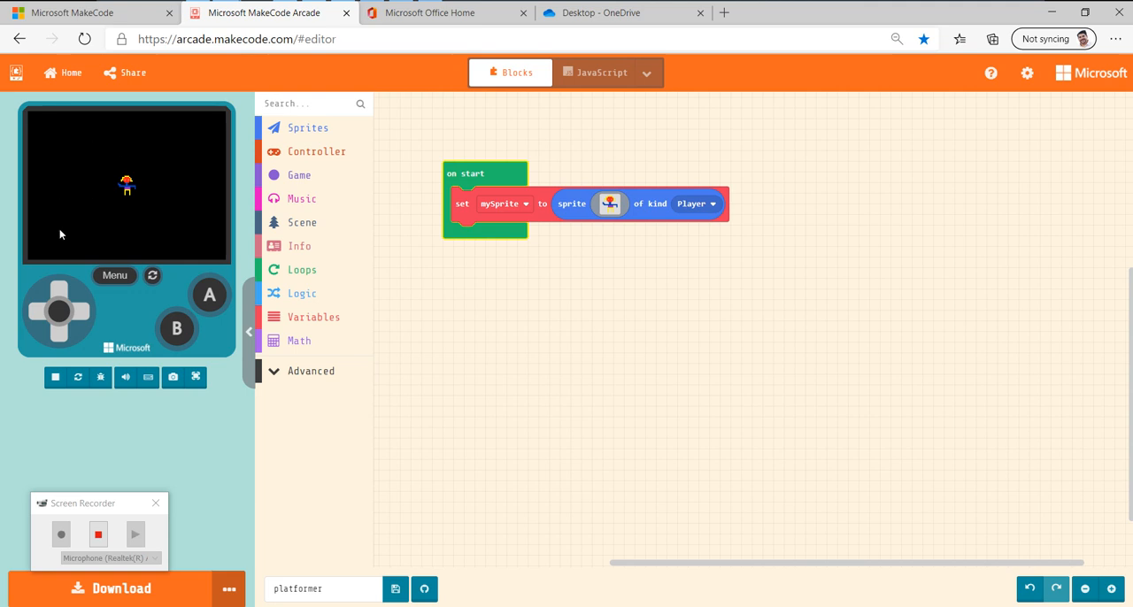
{"action": "mouse_move", "coordinate": [175, 548]}
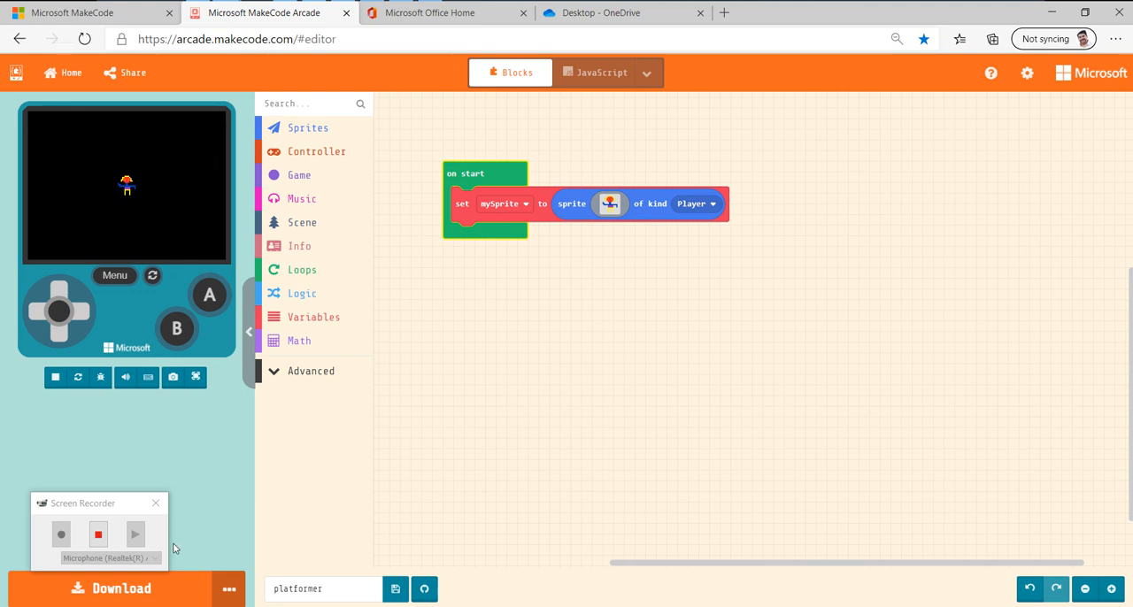
{"action": "mouse_move", "coordinate": [116, 236]}
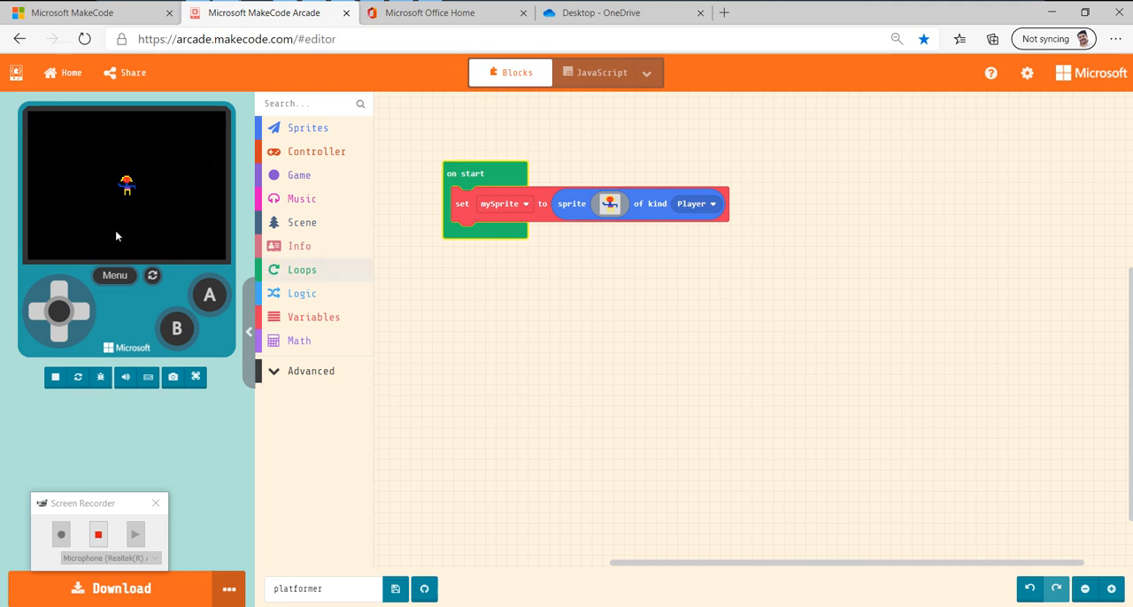
{"action": "mouse_move", "coordinate": [69, 361]}
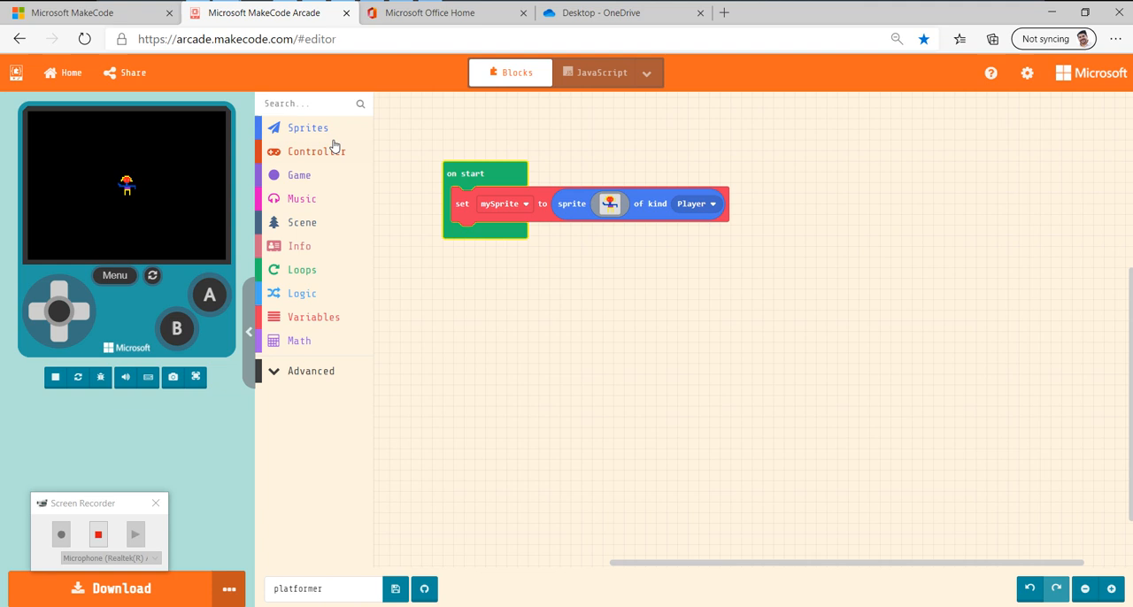
{"action": "mouse_move", "coordinate": [331, 256]}
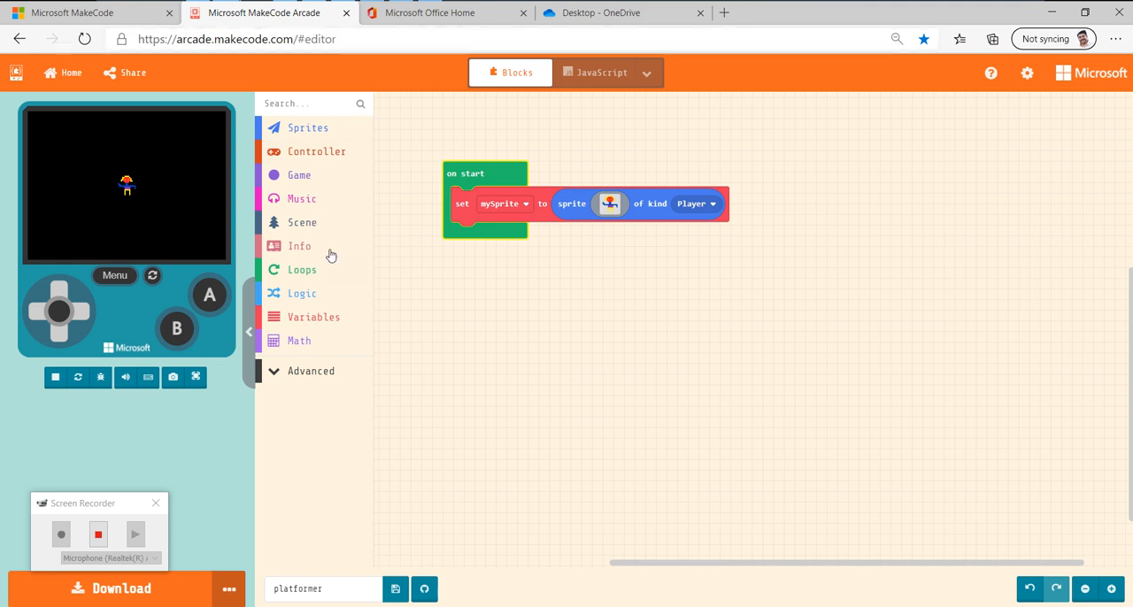
{"action": "mouse_move", "coordinate": [334, 155]}
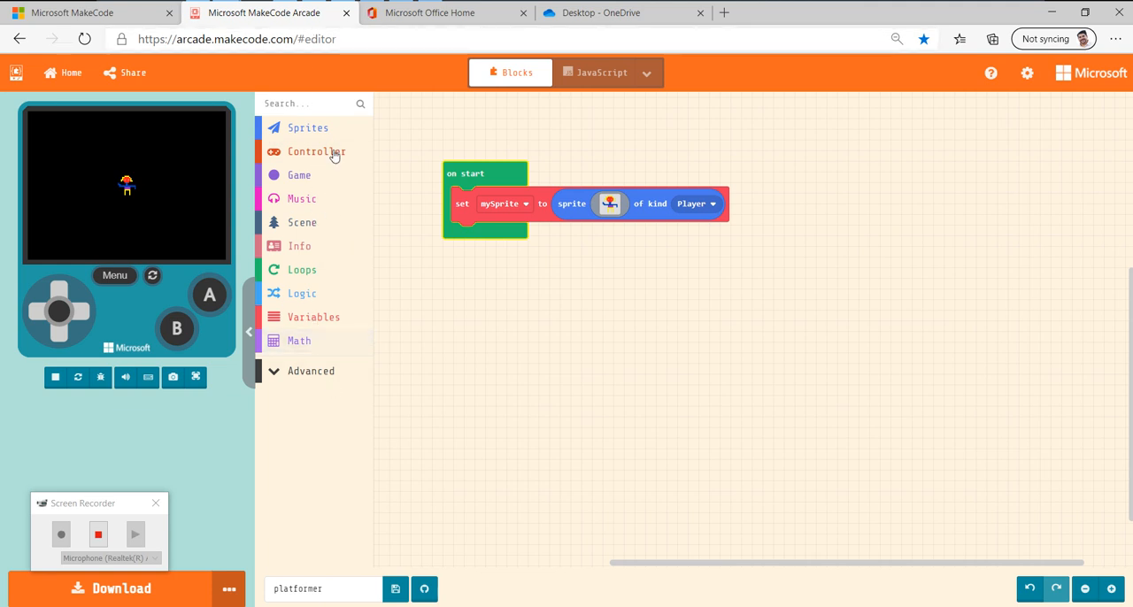
{"action": "mouse_move", "coordinate": [596, 174]}
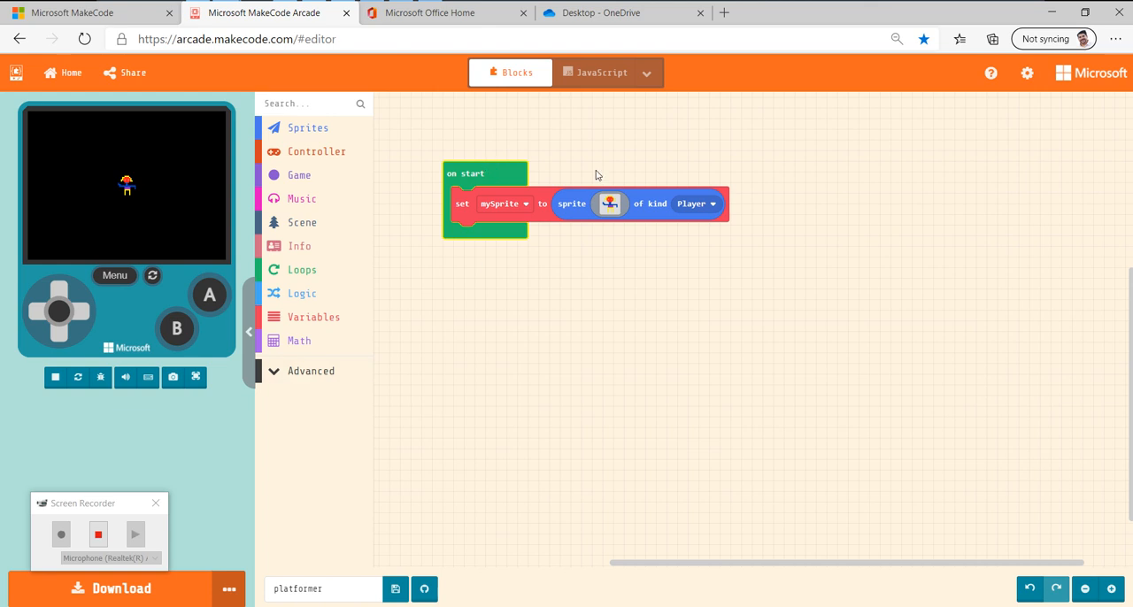
{"action": "mouse_move", "coordinate": [537, 218]}
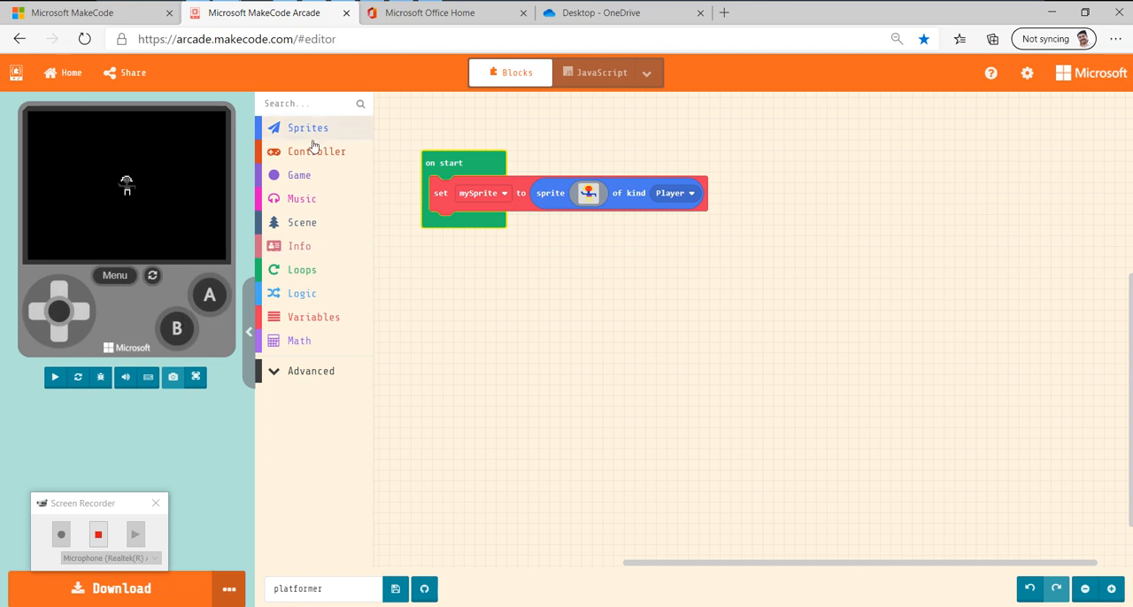
Add 'move mySprite with buttons' with vx 100 and vy 0, then test in the simulator.
{"action": "left_click", "coordinate": [315, 152]}
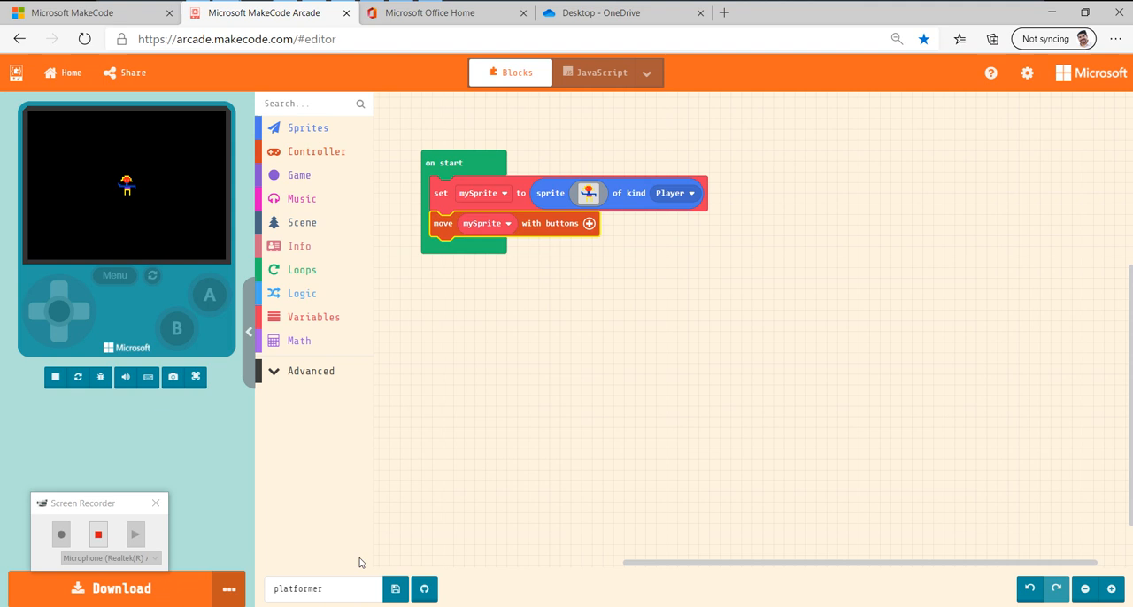
{"action": "left_click", "coordinate": [54, 377]}
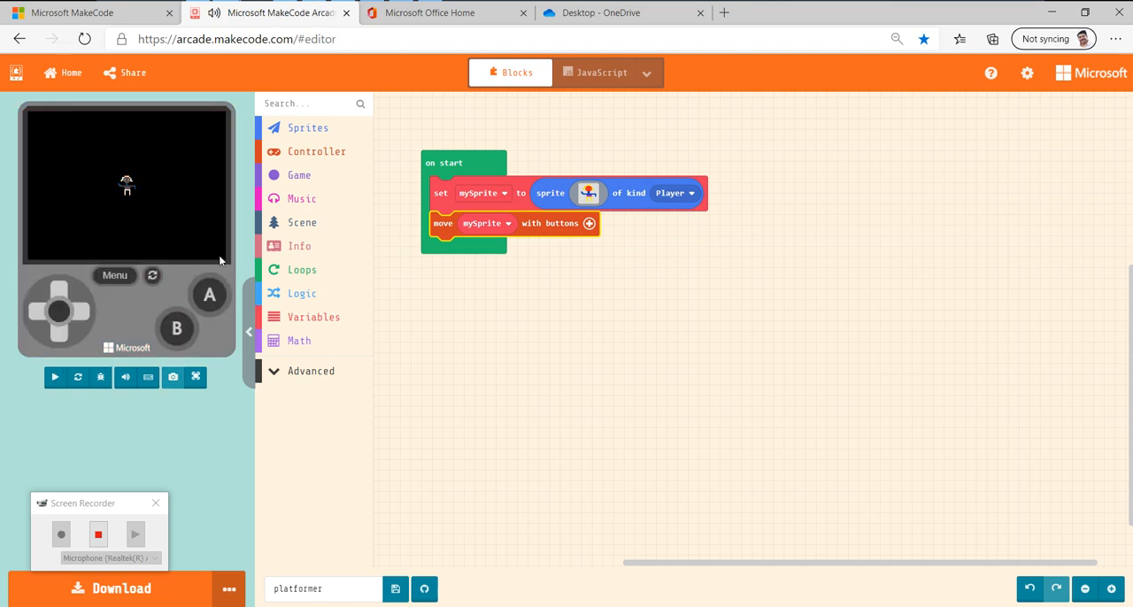
{"action": "left_click", "coordinate": [54, 377]}
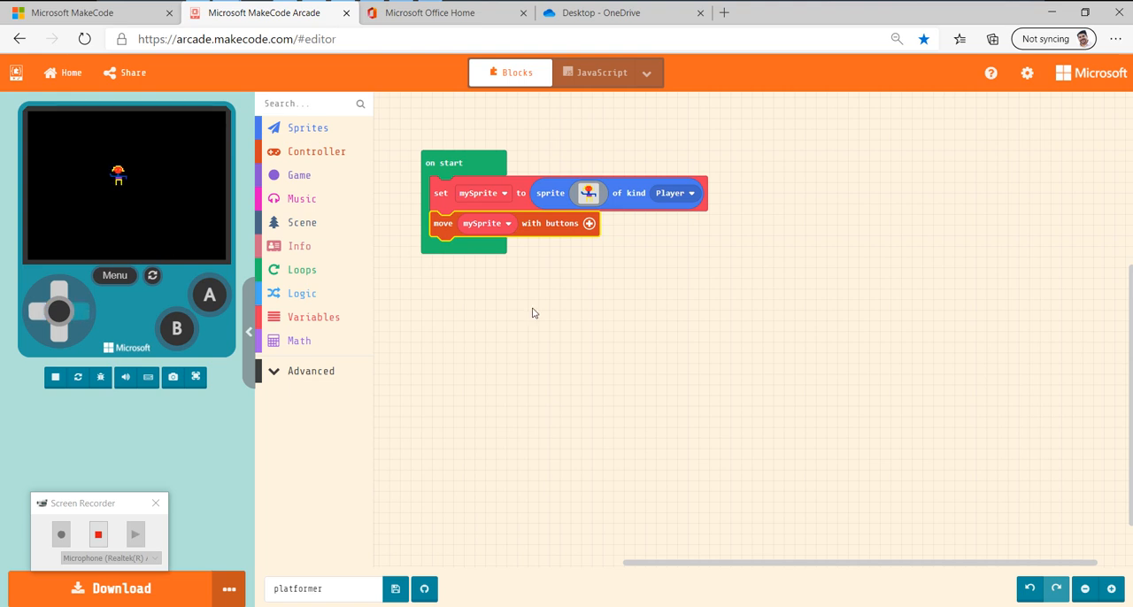
{"action": "left_click", "coordinate": [589, 223]}
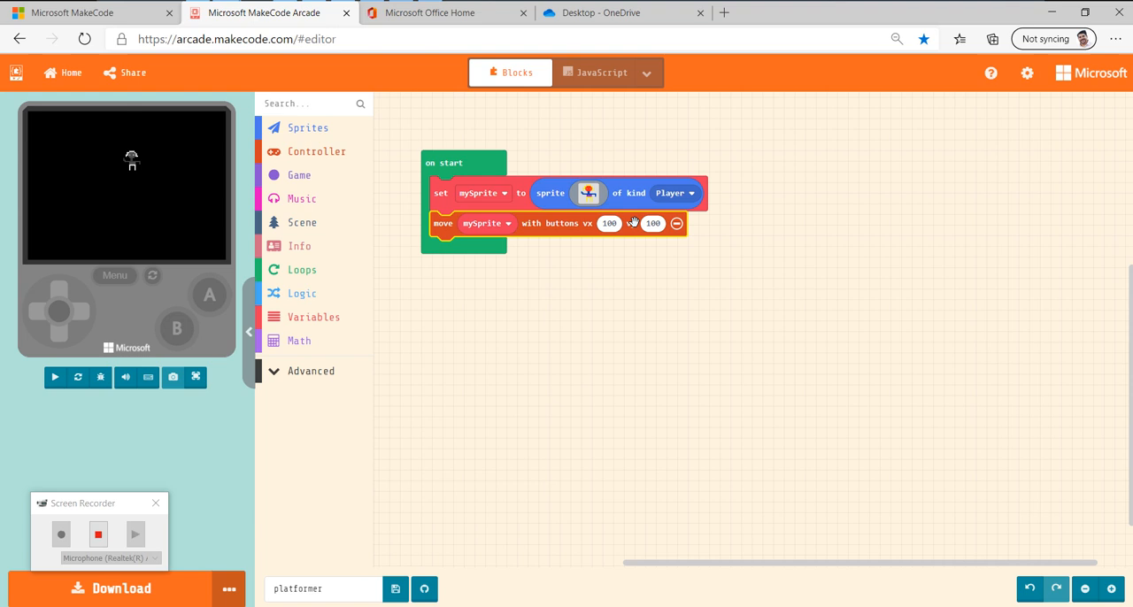
{"action": "left_click", "coordinate": [54, 377]}
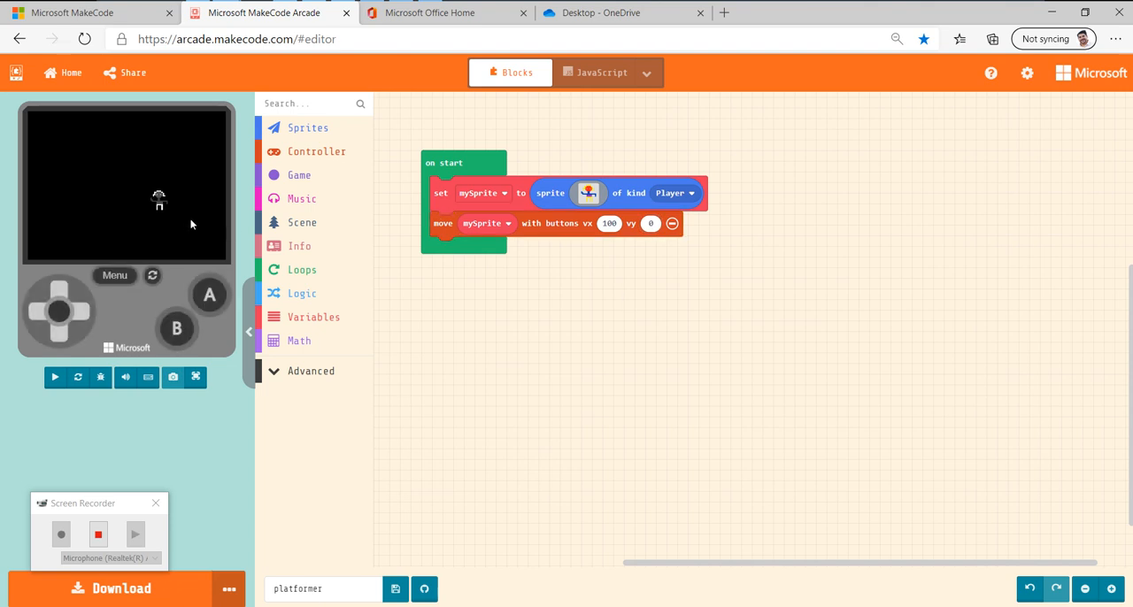
{"action": "left_click", "coordinate": [54, 377]}
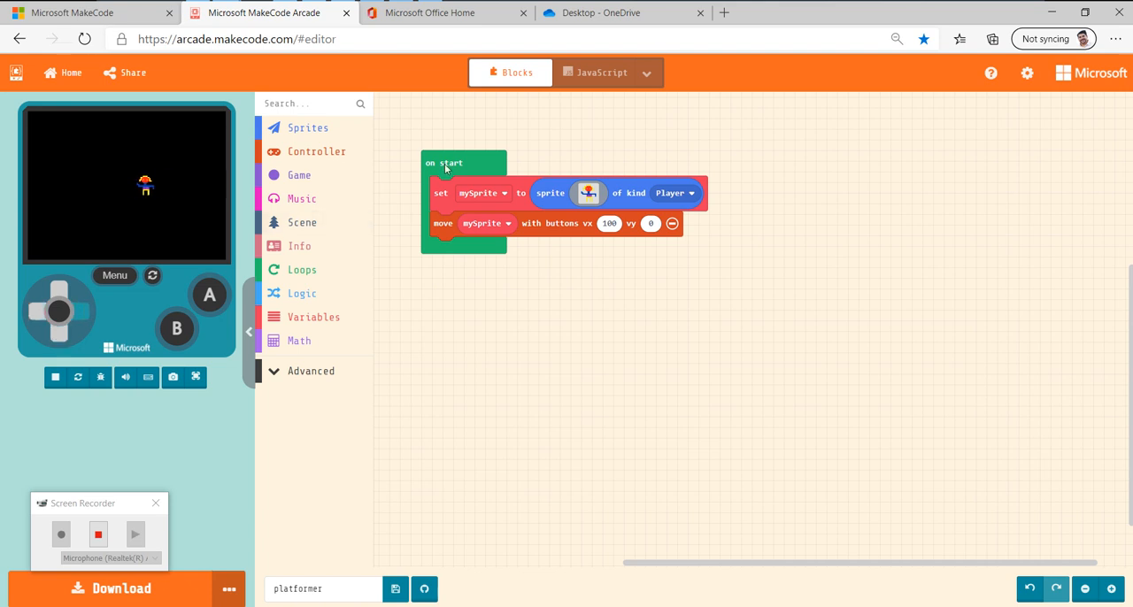
Attach a 'set tilemap to' block inside on start and run the preview.
{"action": "left_click", "coordinate": [54, 377]}
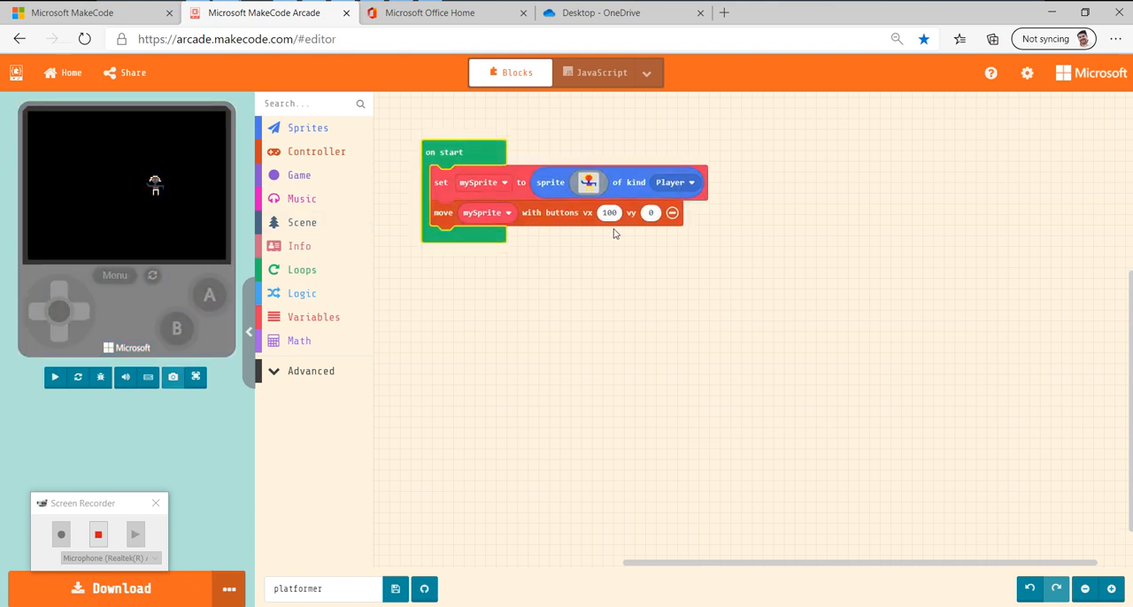
{"action": "left_click", "coordinate": [54, 377]}
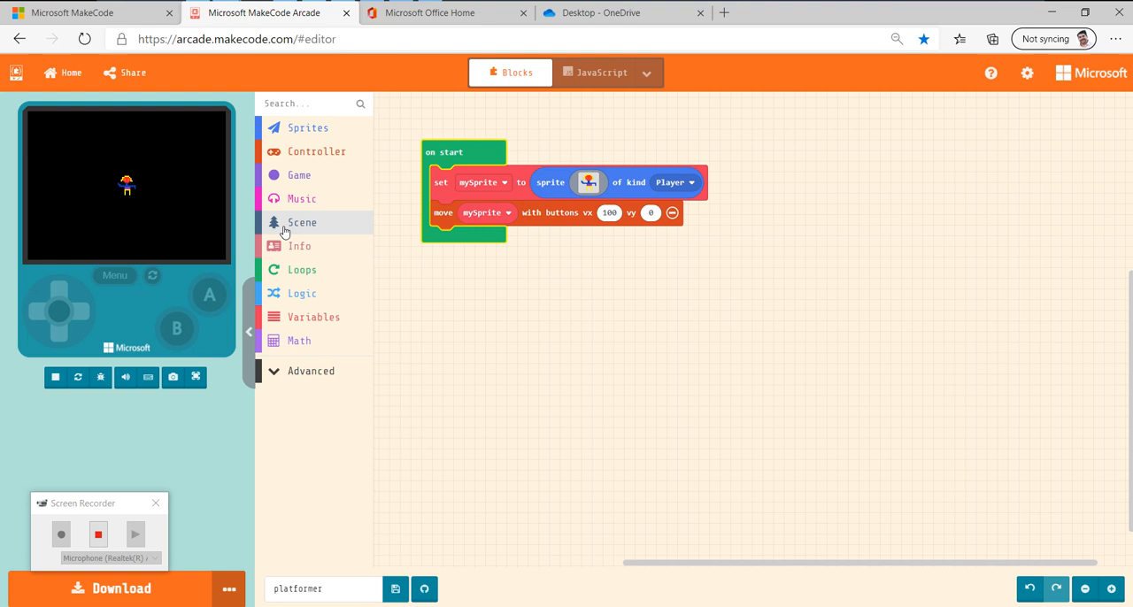
{"action": "left_click", "coordinate": [302, 223]}
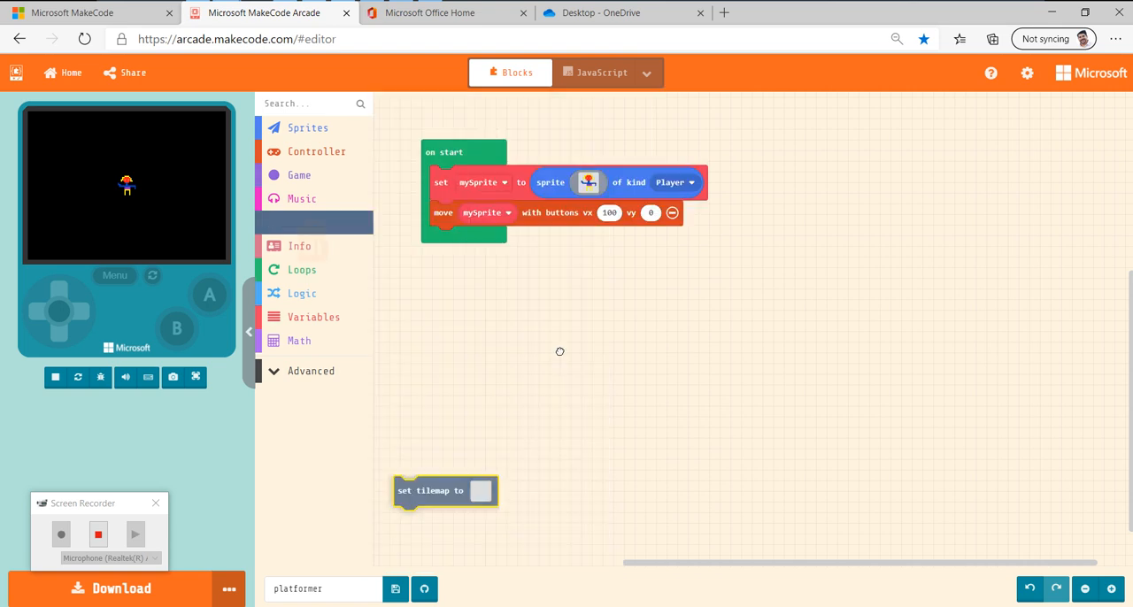
{"action": "left_click_drag", "start_coordinate": [444, 492], "coordinate": [466, 240]}
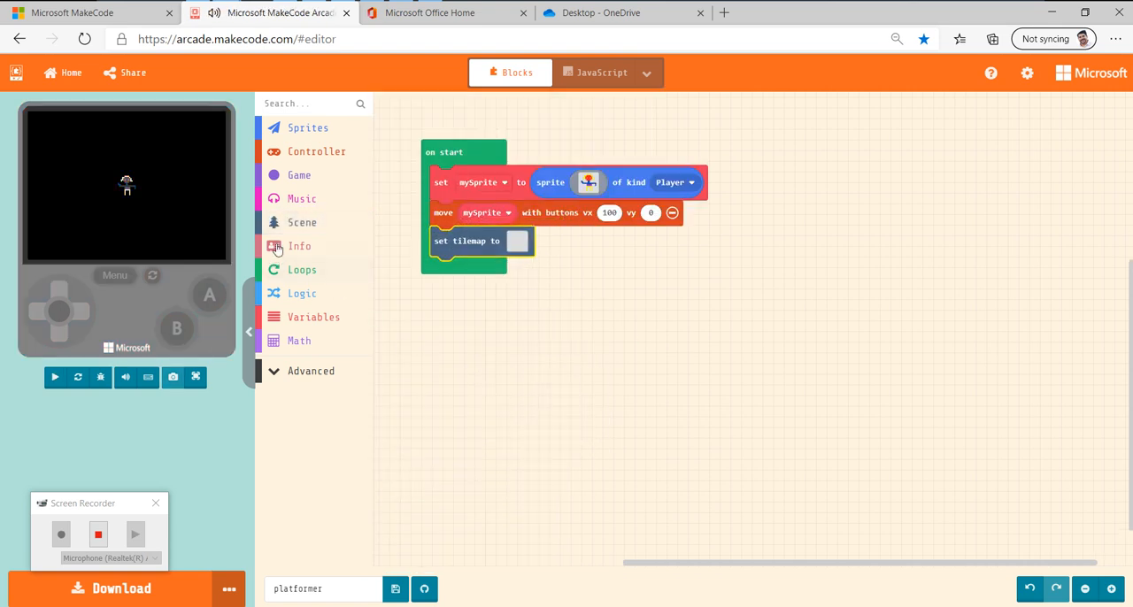
{"action": "left_click", "coordinate": [302, 223]}
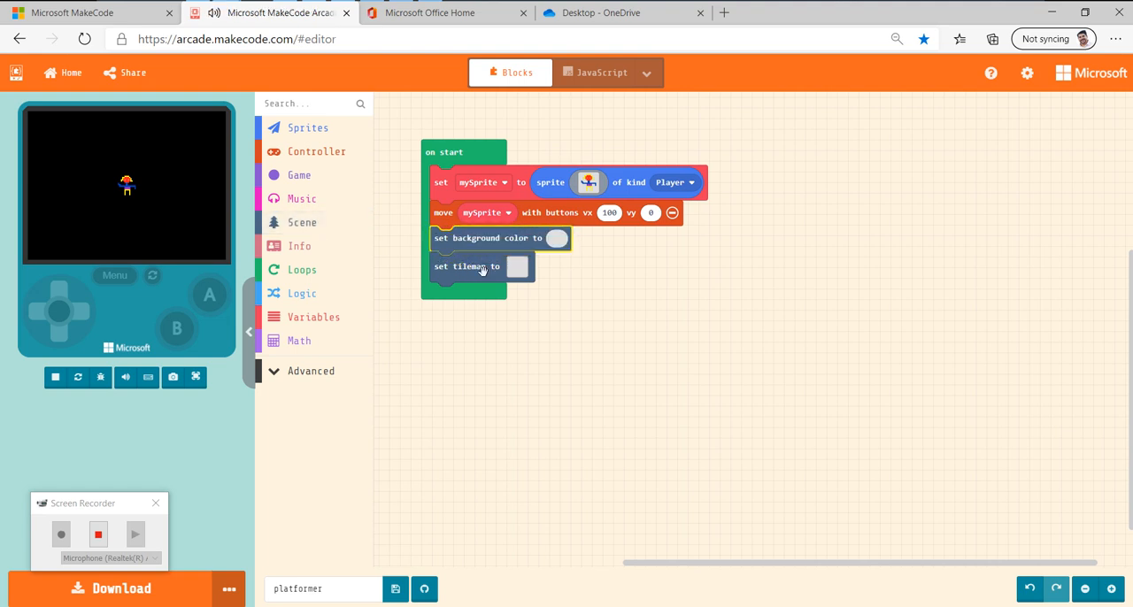
{"action": "left_click", "coordinate": [54, 377]}
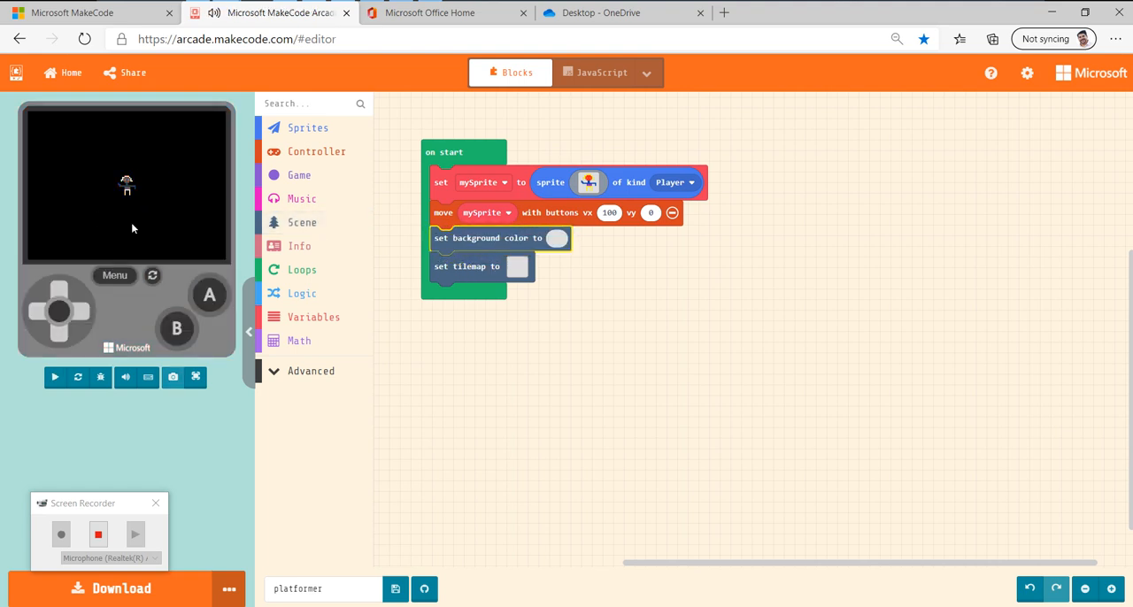
{"action": "left_click", "coordinate": [54, 377]}
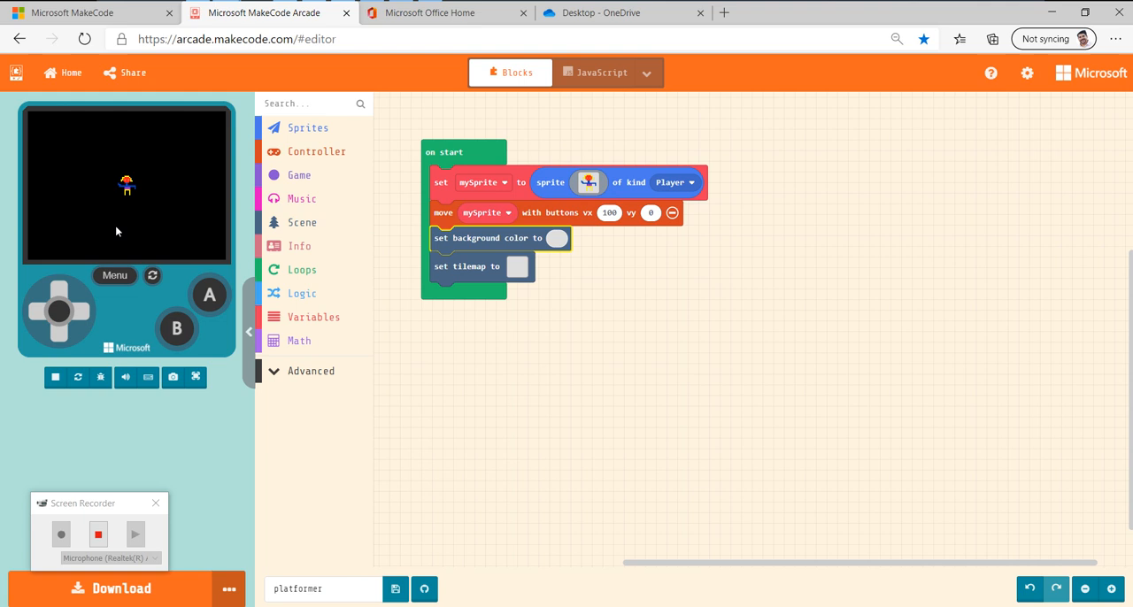
{"action": "mouse_move", "coordinate": [469, 276]}
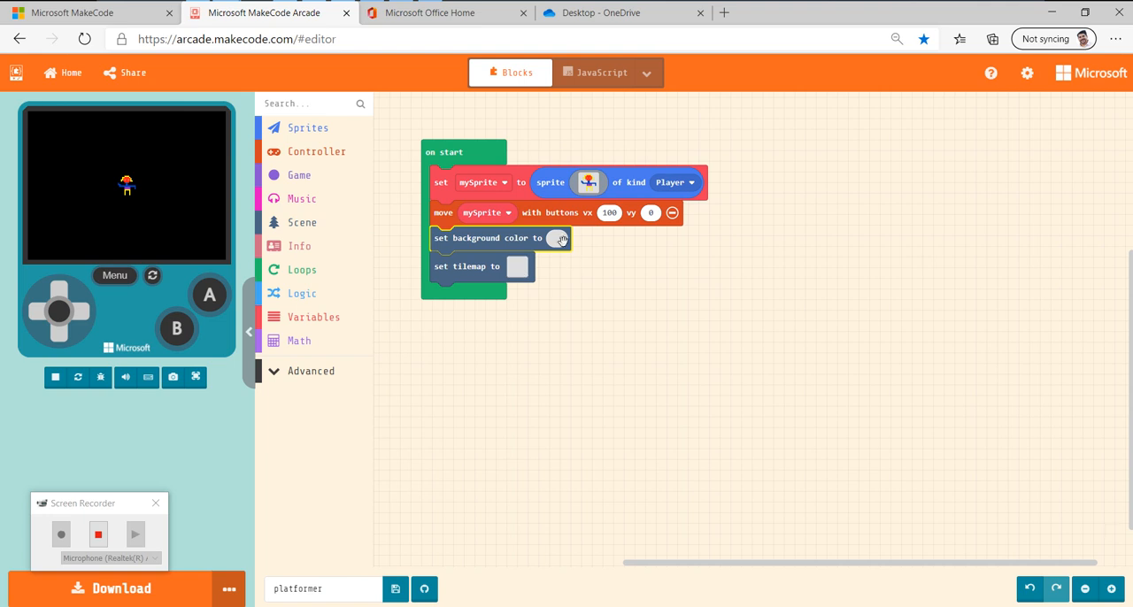
Set the background colour to light blue.
{"action": "left_click", "coordinate": [556, 238]}
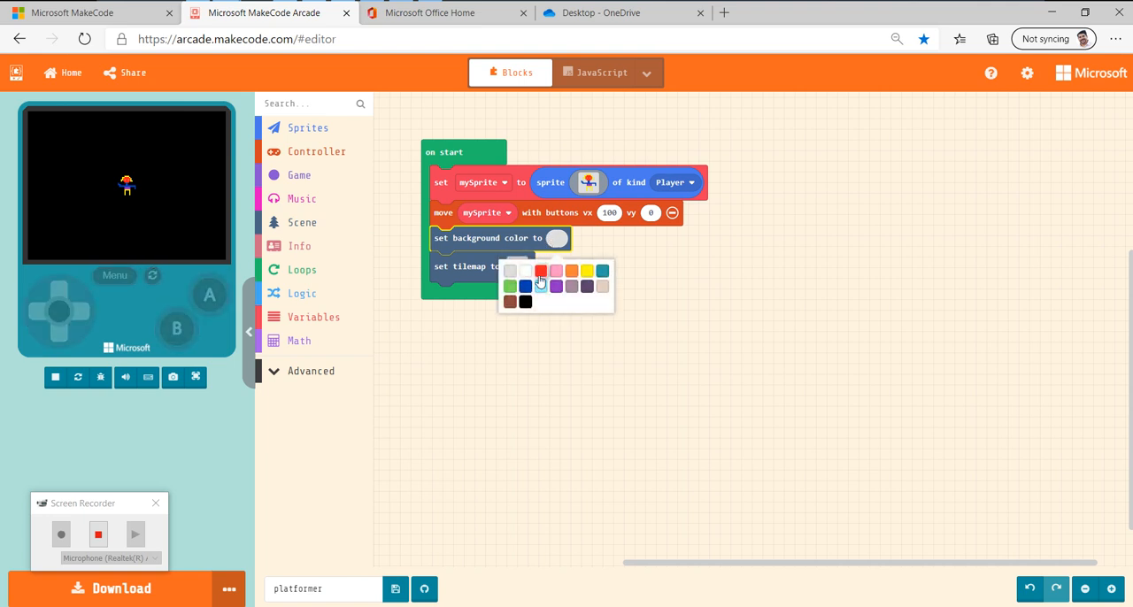
{"action": "left_click", "coordinate": [541, 284]}
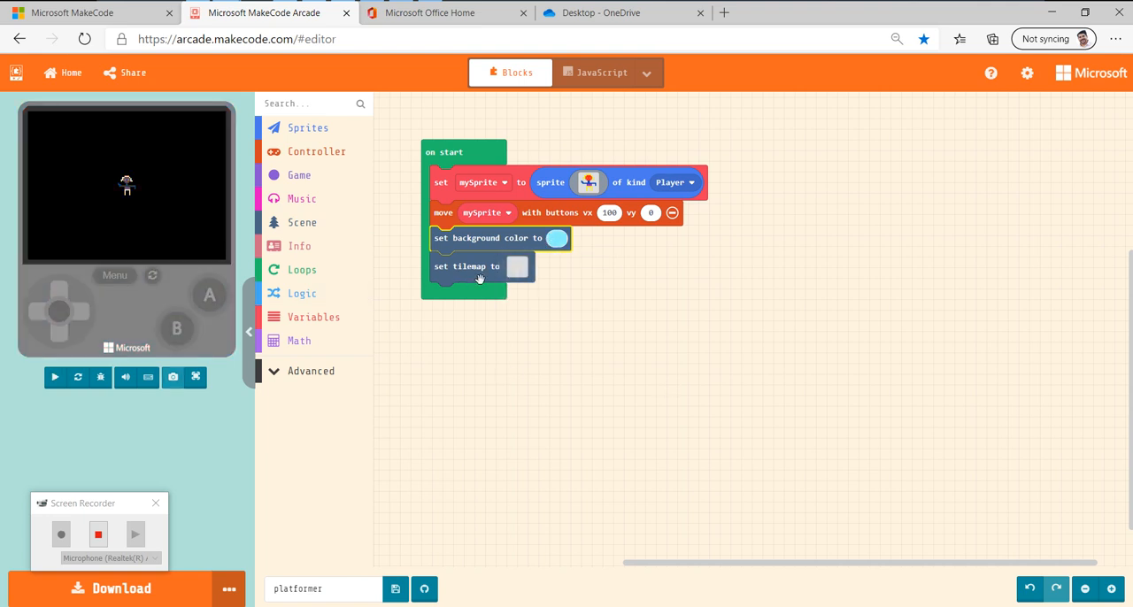
{"action": "left_click", "coordinate": [54, 377]}
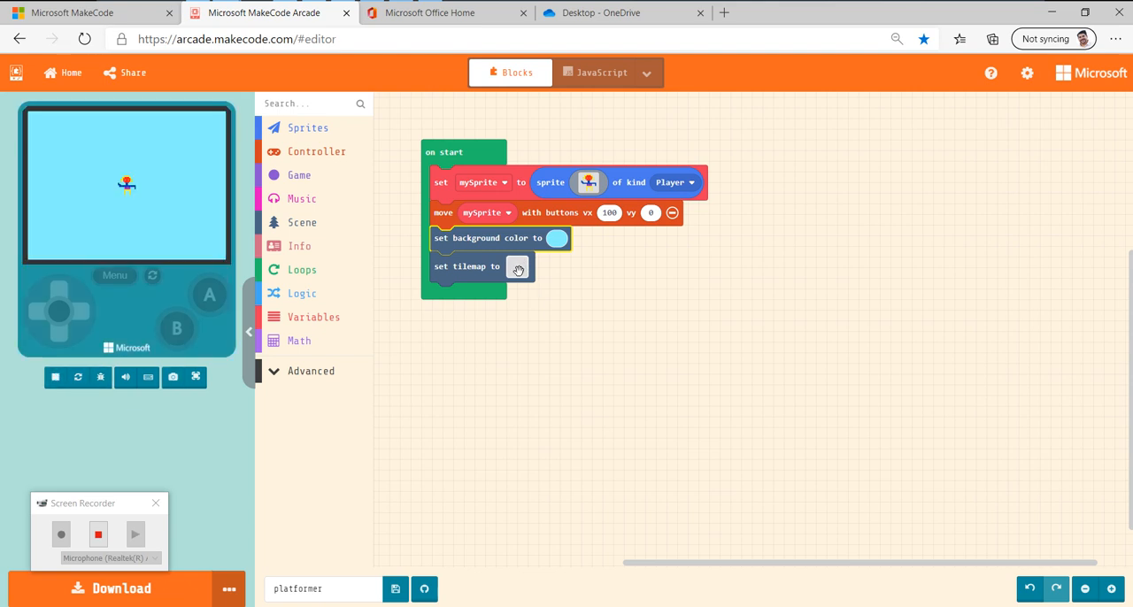
{"action": "left_click", "coordinate": [517, 268]}
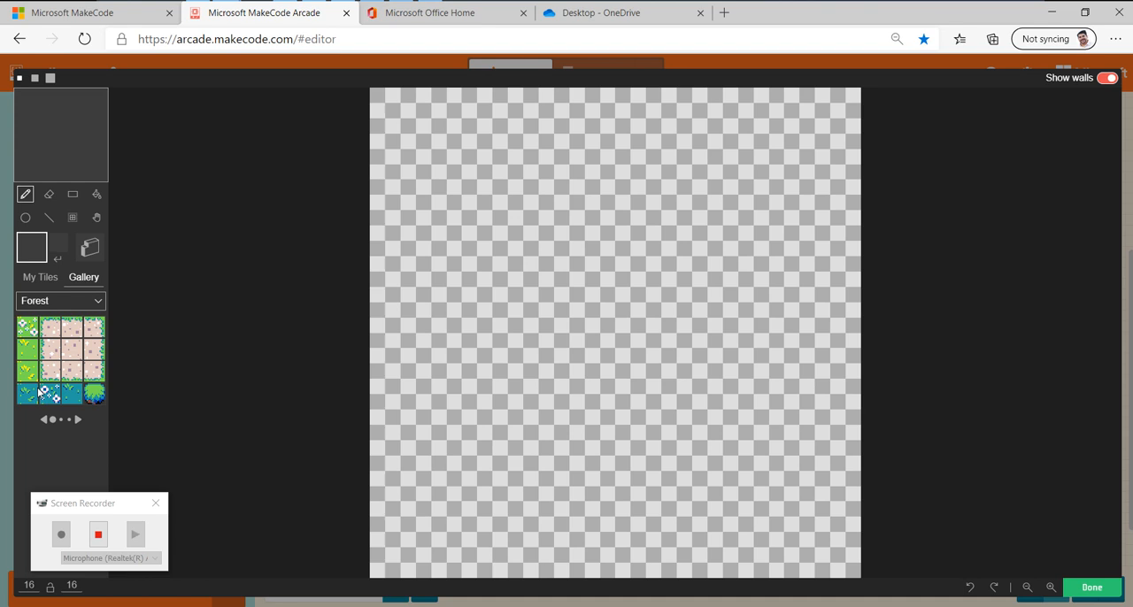
{"action": "mouse_move", "coordinate": [59, 371]}
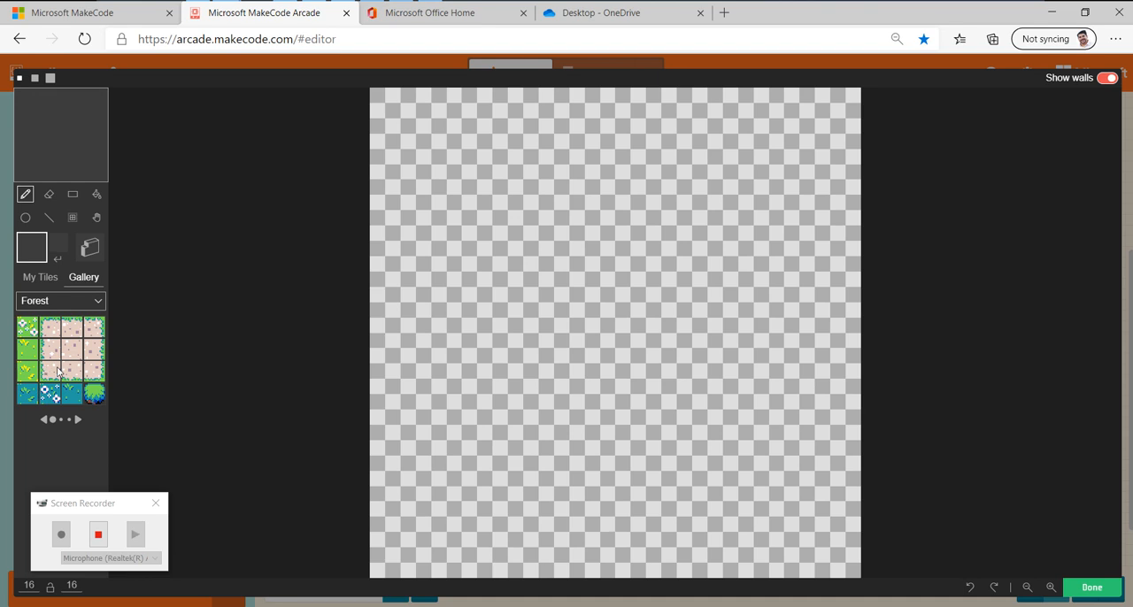
{"action": "mouse_move", "coordinate": [592, 327]}
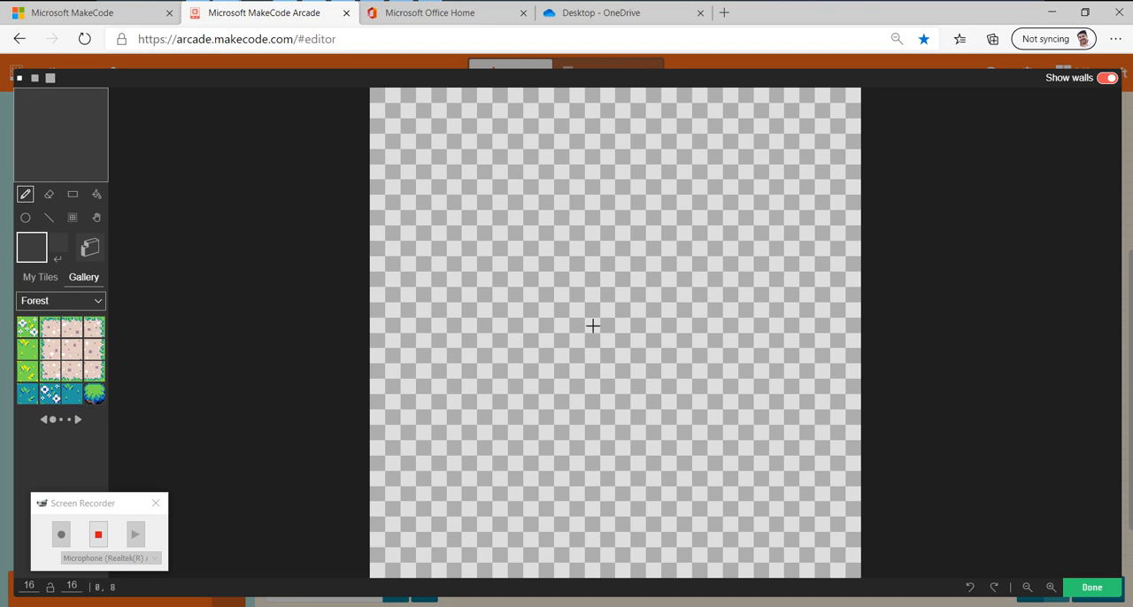
{"action": "mouse_move", "coordinate": [438, 385]}
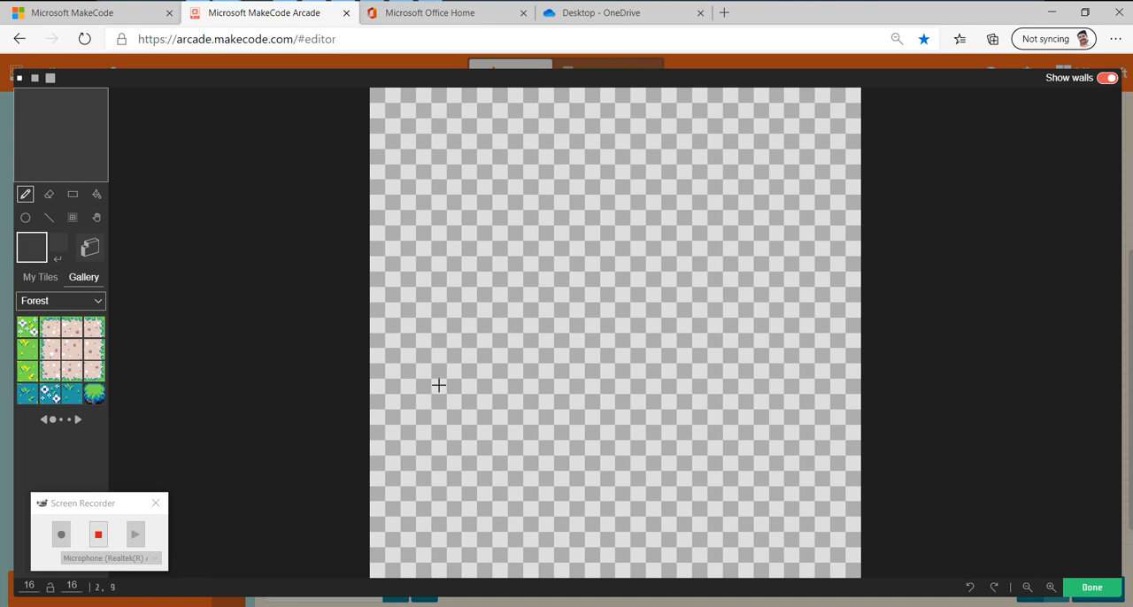
{"action": "mouse_move", "coordinate": [215, 518]}
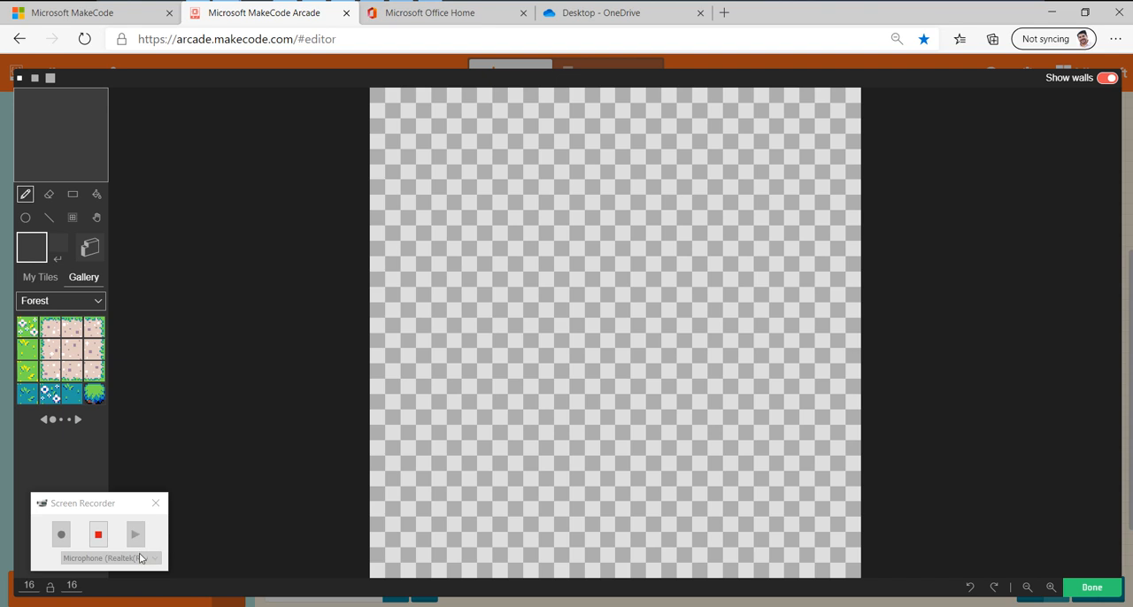
{"action": "mouse_move", "coordinate": [58, 322]}
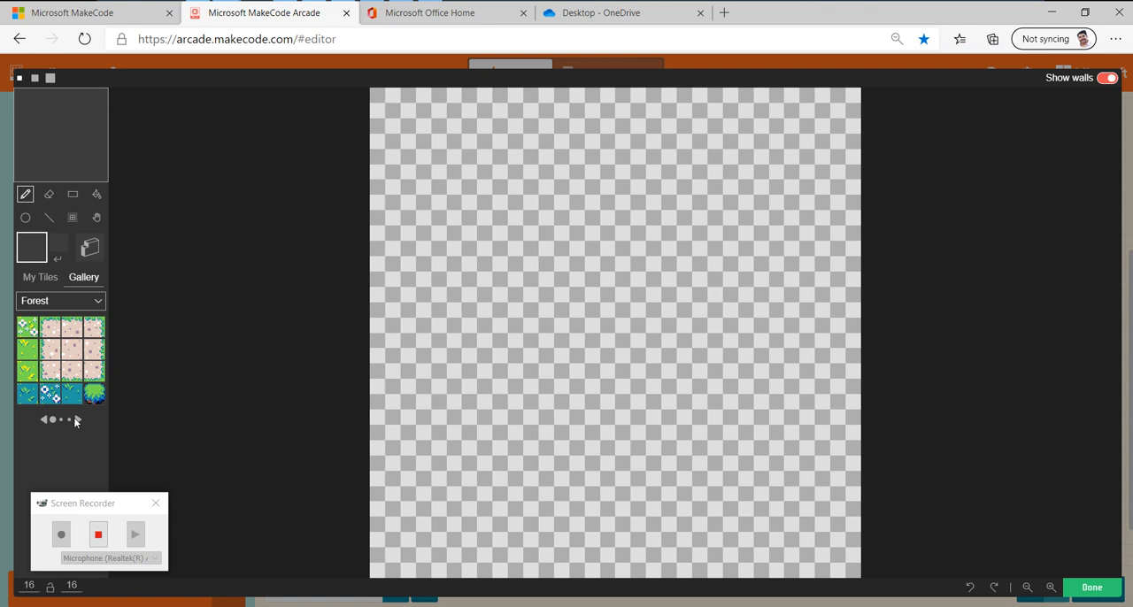
Choose a Forest gallery grass tile and widen the tilemap to 50 tiles.
{"action": "left_click", "coordinate": [77, 418]}
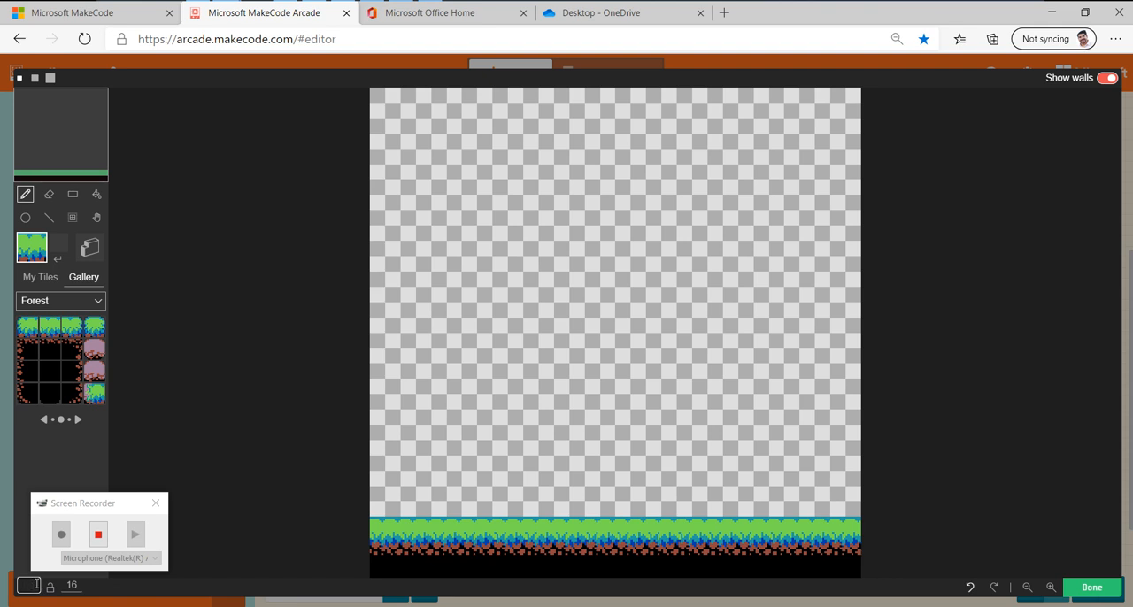
{"action": "mouse_move", "coordinate": [361, 469]}
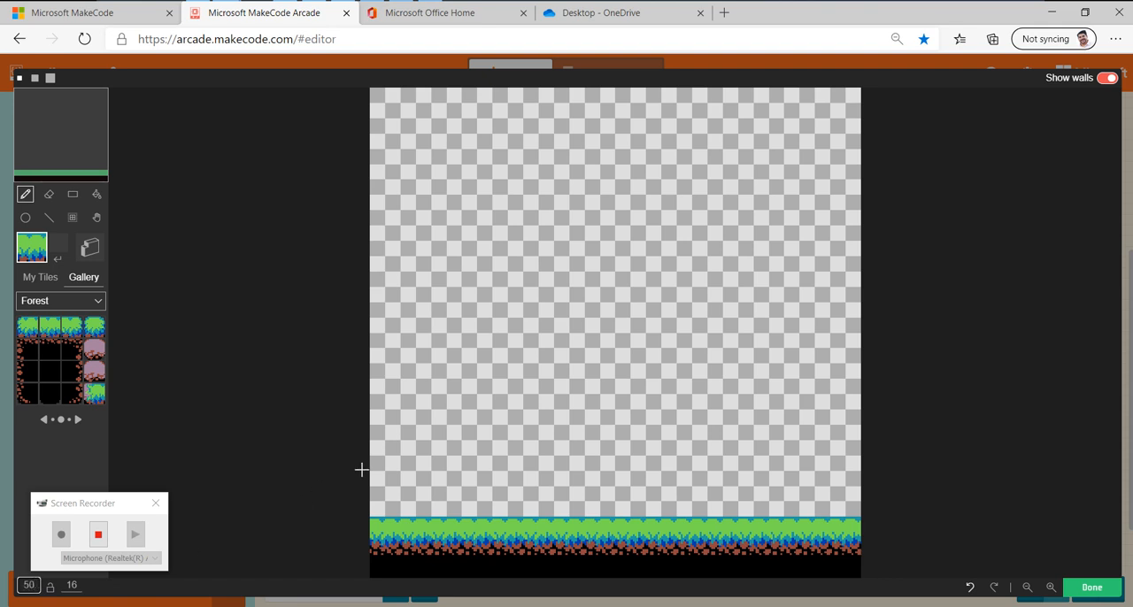
{"action": "mouse_move", "coordinate": [193, 421]}
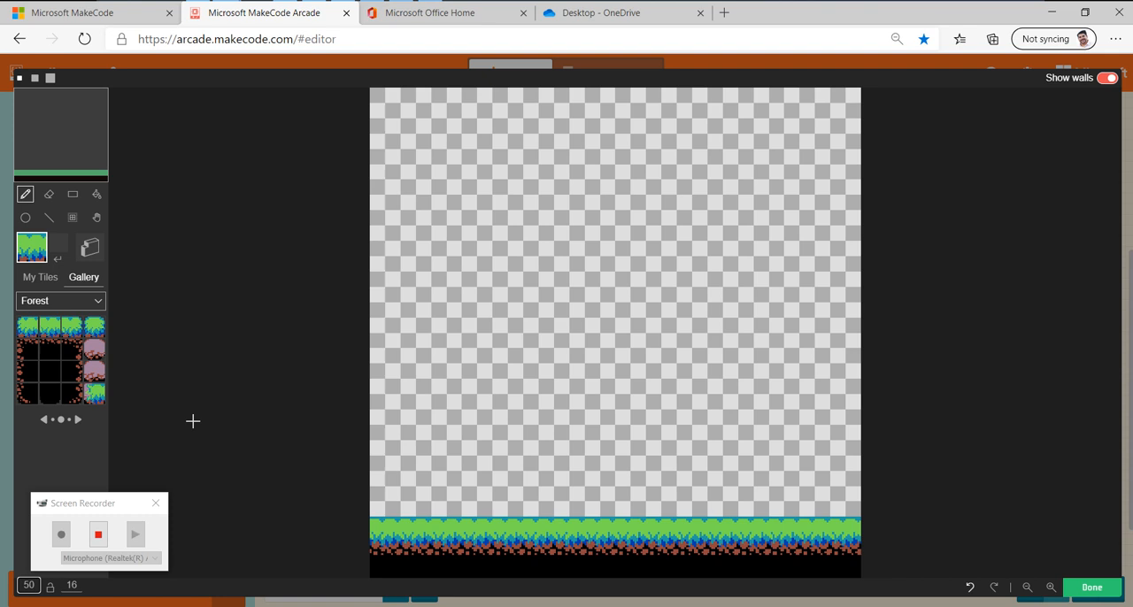
{"action": "left_click", "coordinate": [1026, 587]}
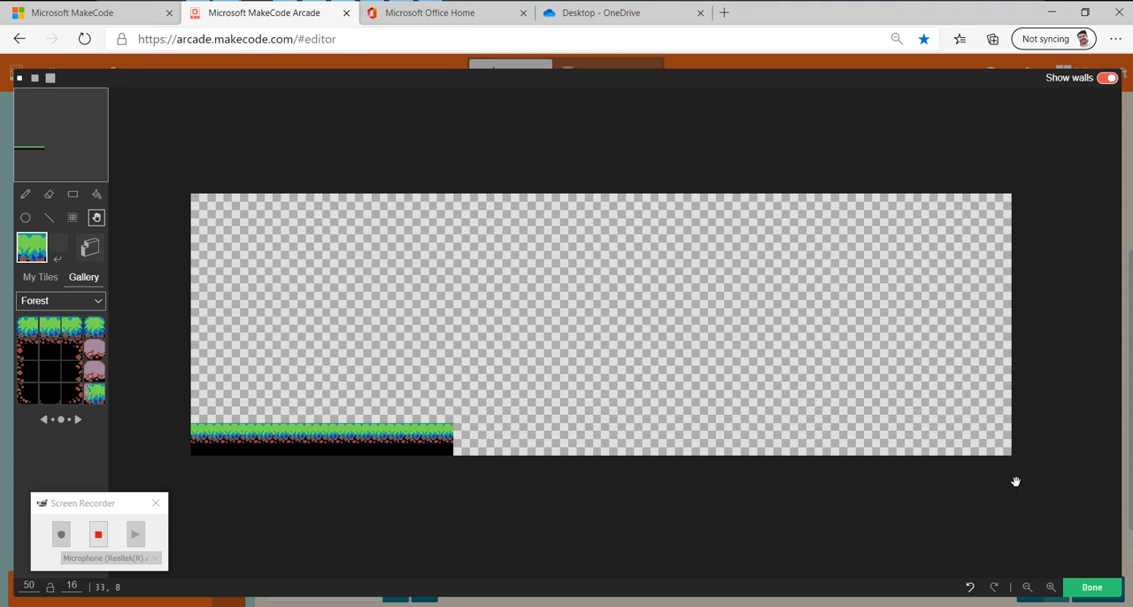
Extend the grass ground strip rightward across the level, leaving a dark pit.
{"action": "left_click", "coordinate": [1091, 586]}
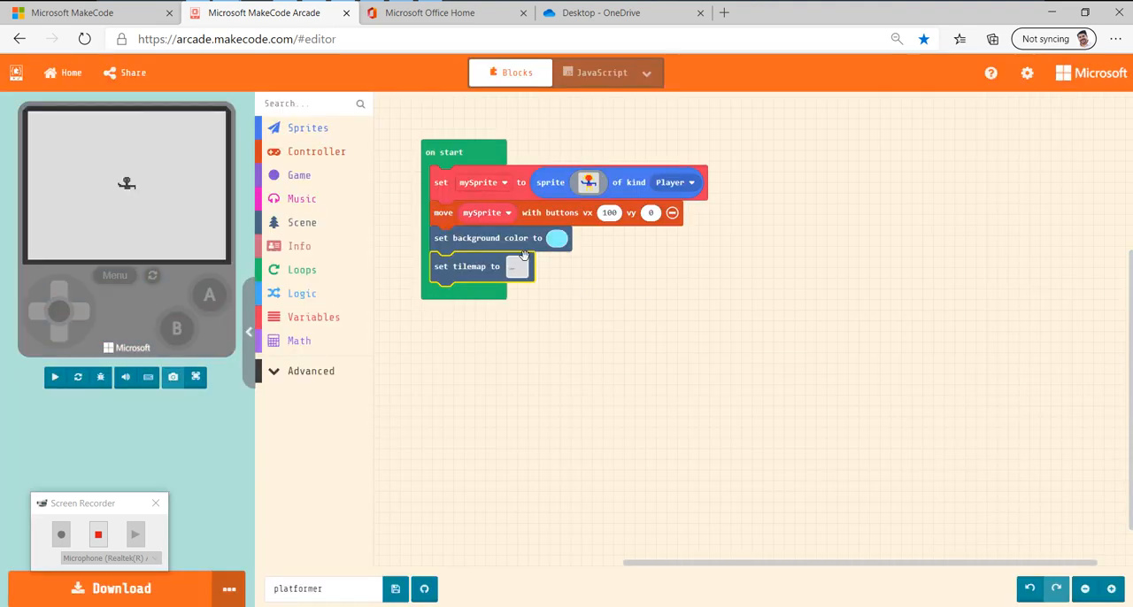
{"action": "left_click", "coordinate": [515, 266]}
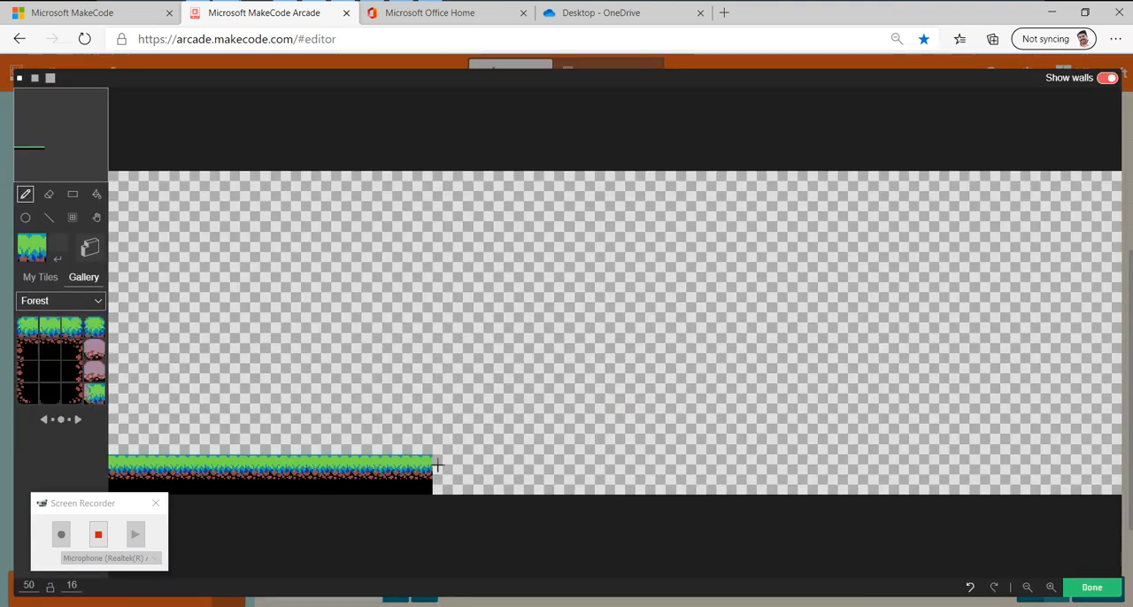
{"action": "left_click", "coordinate": [60, 533]}
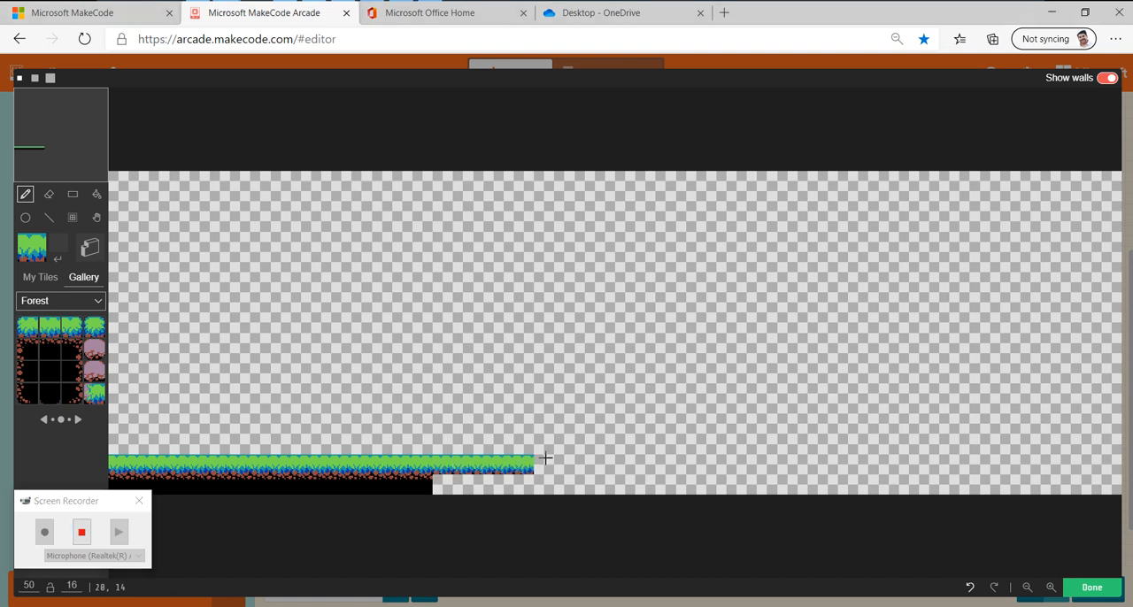
{"action": "left_click_drag", "start_coordinate": [536, 465], "coordinate": [1101, 465]}
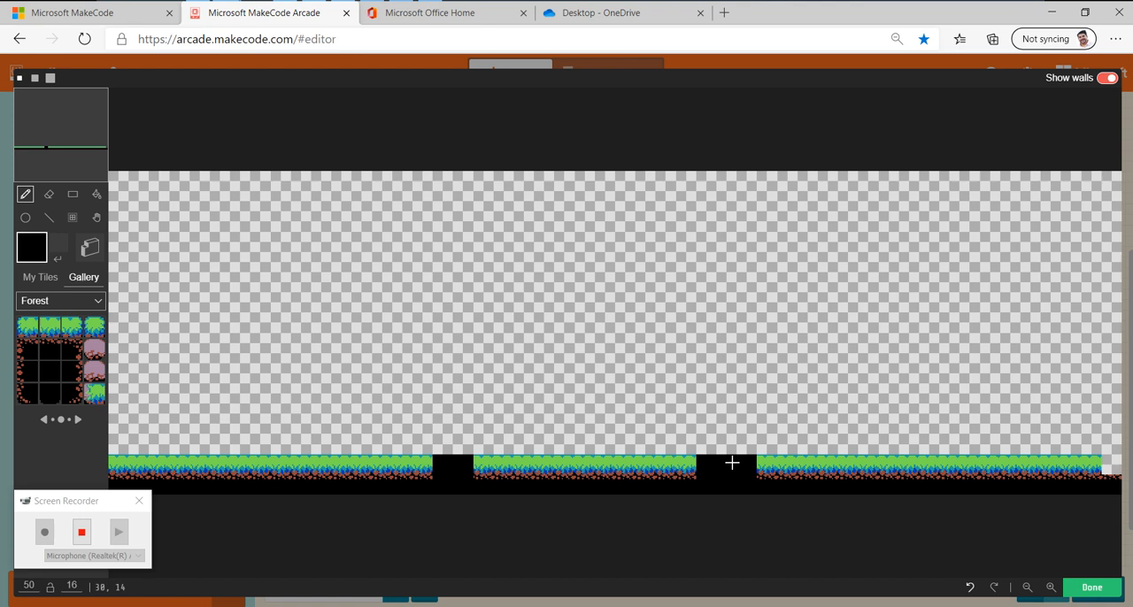
{"action": "left_click", "coordinate": [93, 372]}
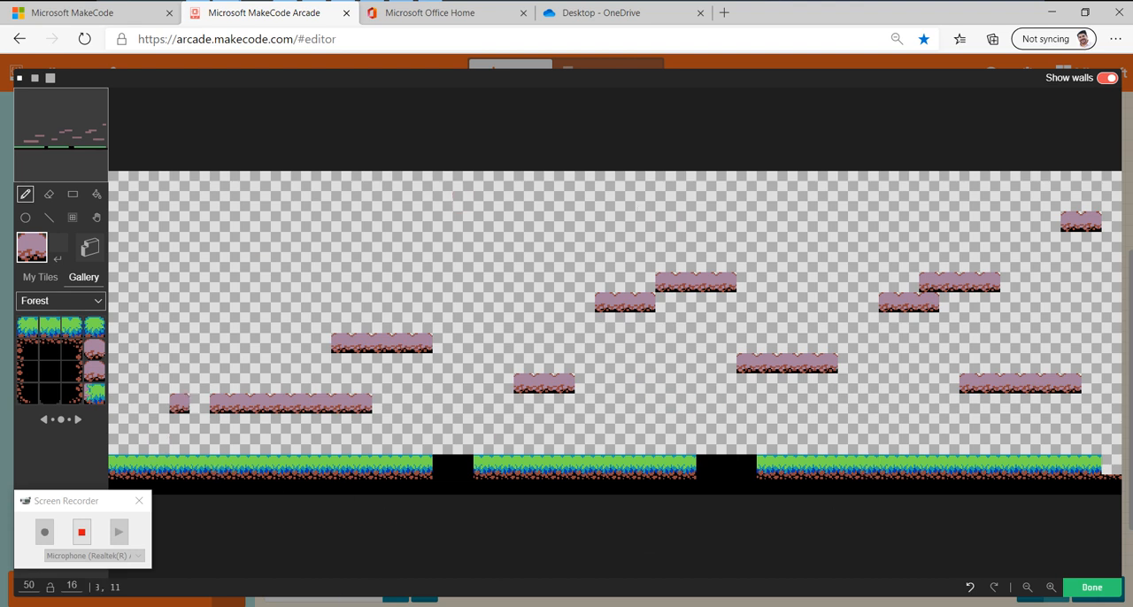
Remove a stray rock tile and mark the ground and platforms as walls.
{"action": "left_click", "coordinate": [89, 248]}
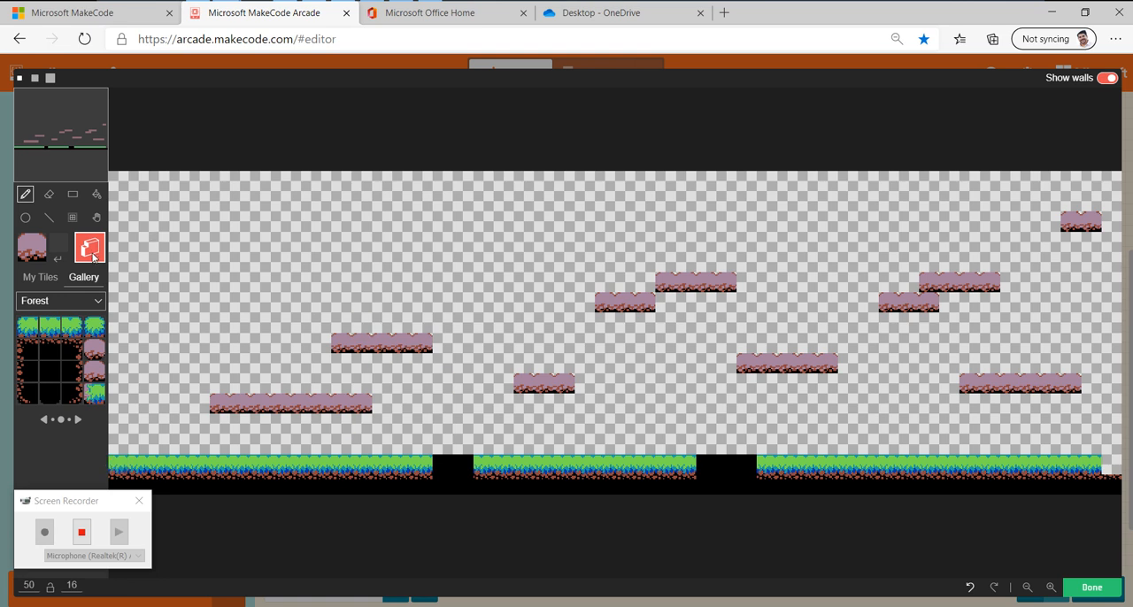
{"action": "left_click", "coordinate": [218, 405]}
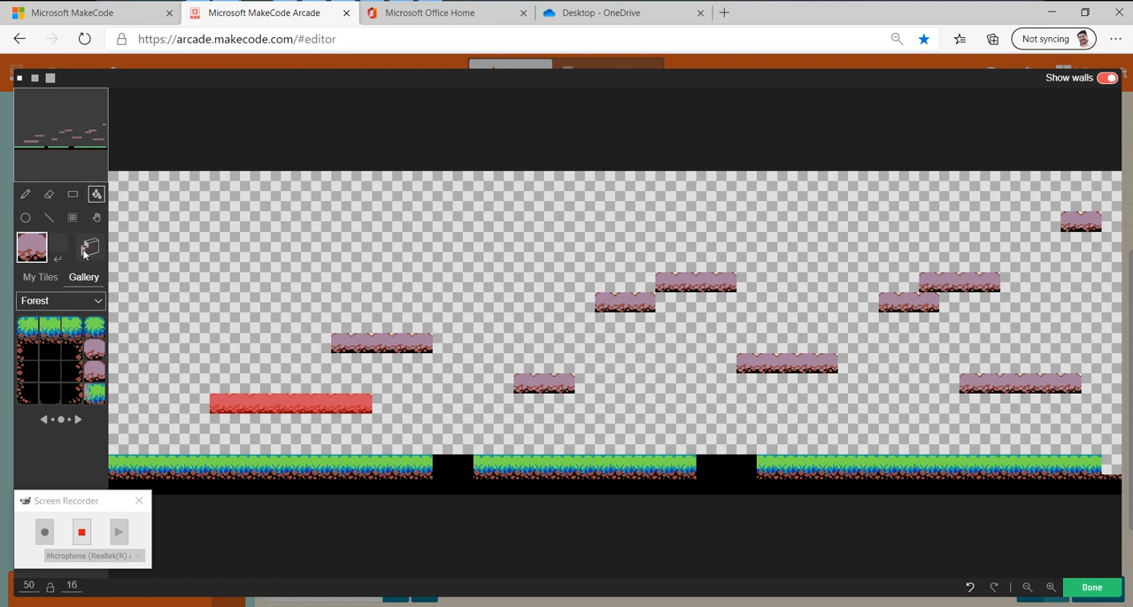
{"action": "left_click", "coordinate": [88, 247]}
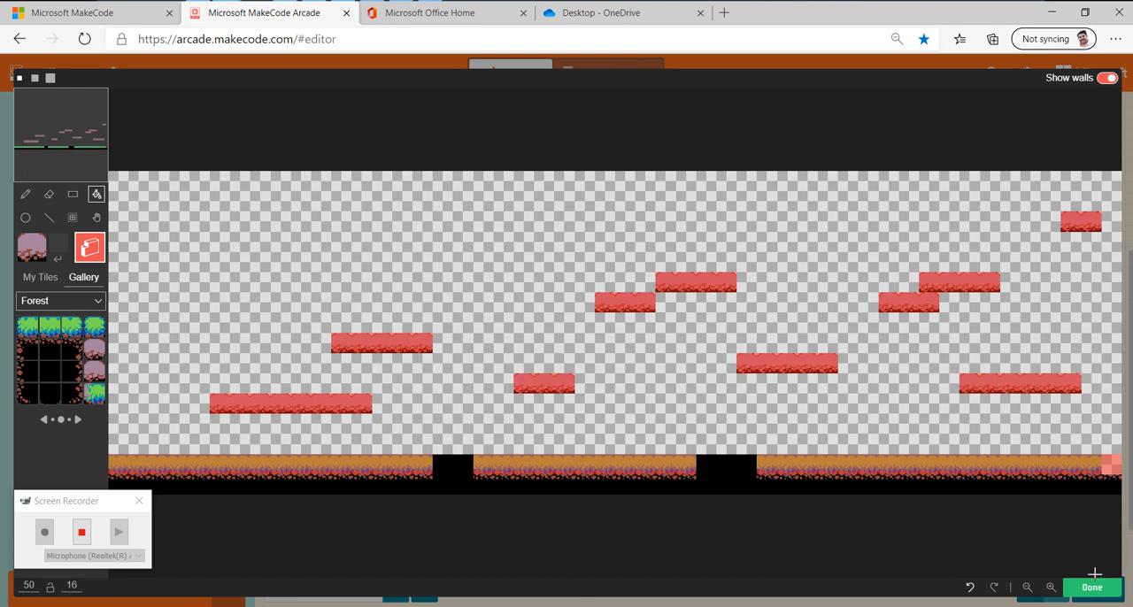
Append 'camera follow sprite mySprite' to on start and run the game.
{"action": "left_click", "coordinate": [1091, 587]}
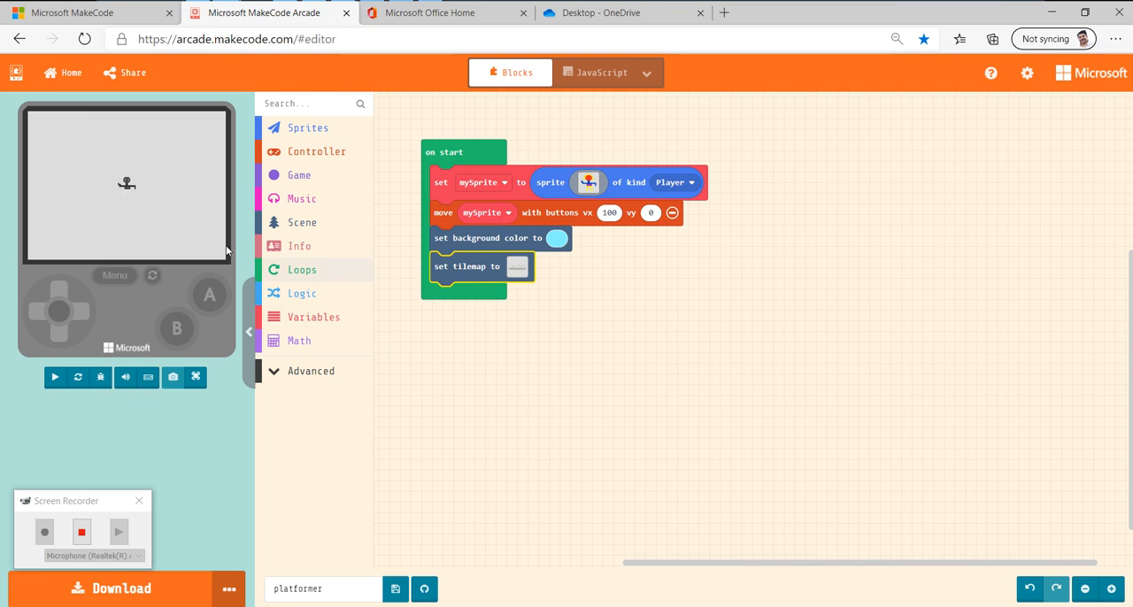
{"action": "mouse_move", "coordinate": [150, 225]}
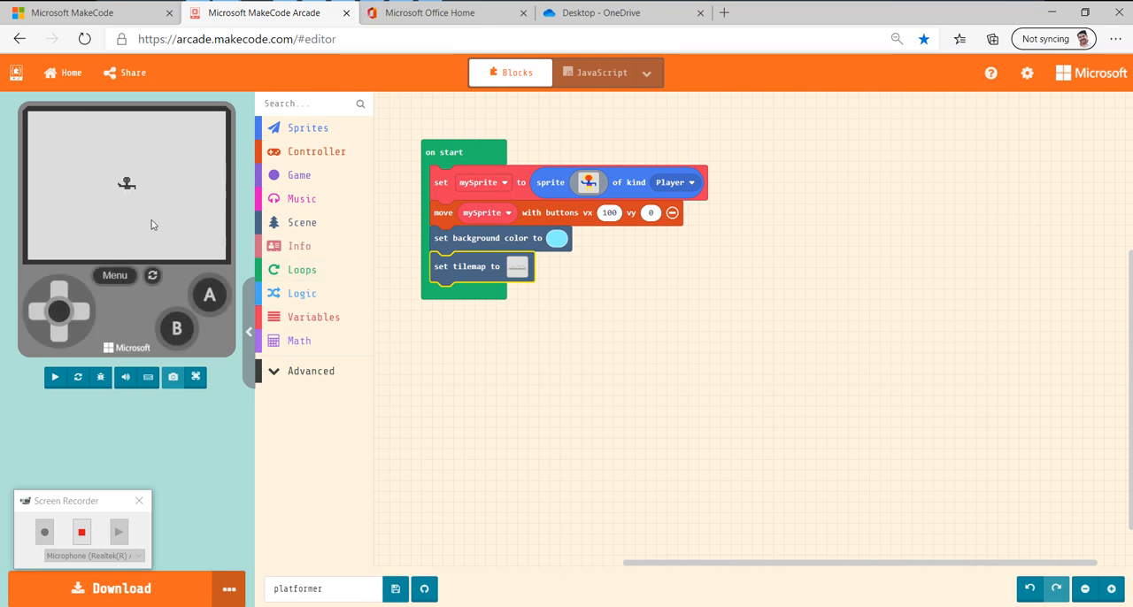
{"action": "left_click", "coordinate": [54, 377]}
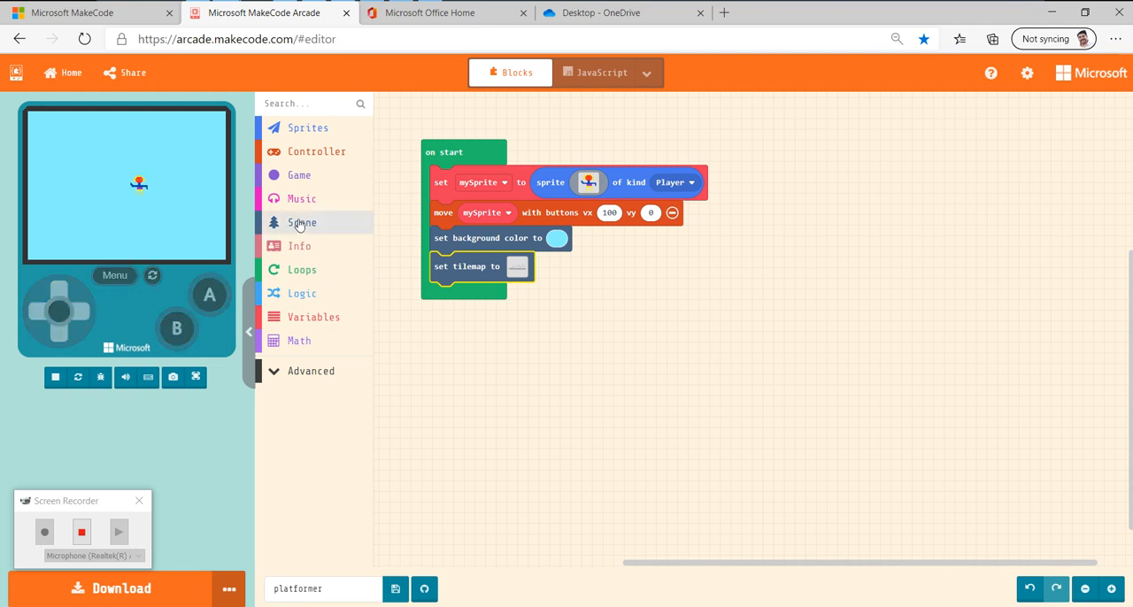
{"action": "left_click", "coordinate": [302, 222]}
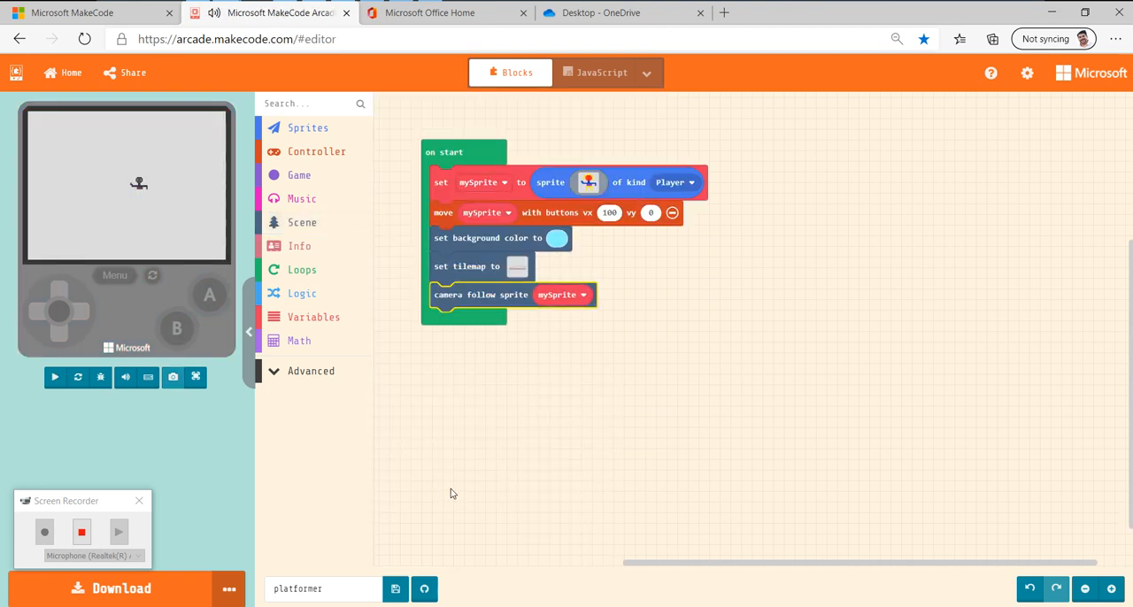
{"action": "left_click", "coordinate": [54, 377]}
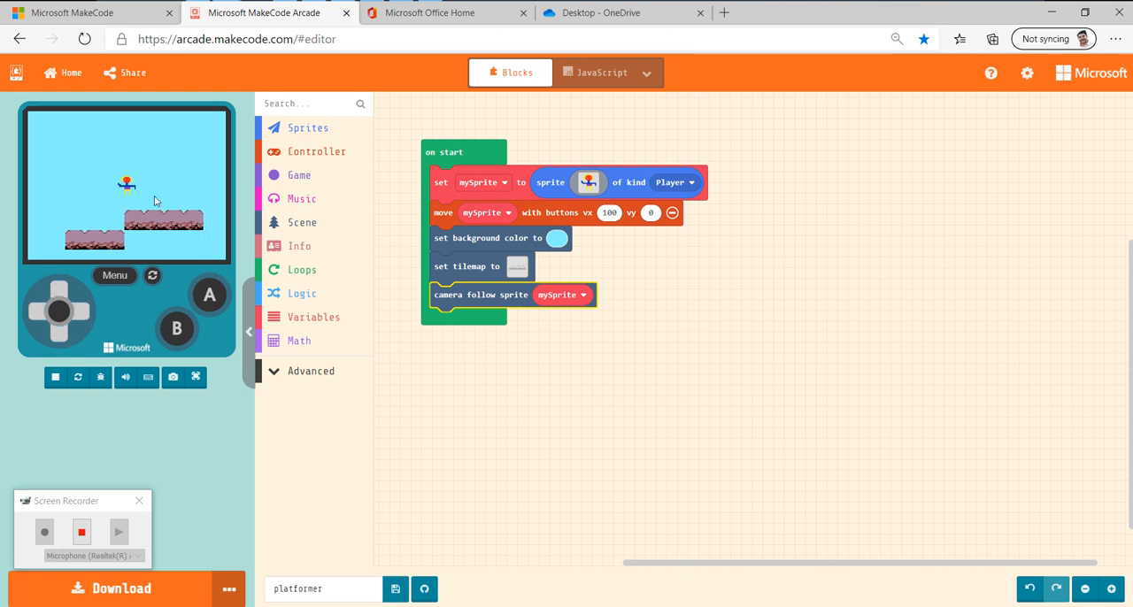
{"action": "mouse_move", "coordinate": [353, 204]}
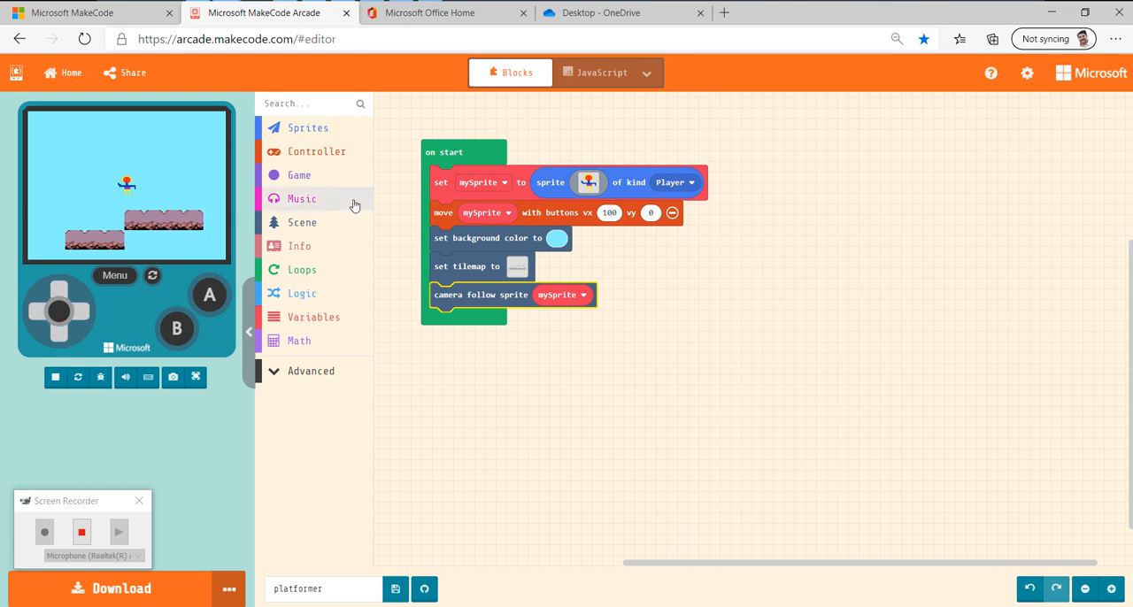
{"action": "mouse_move", "coordinate": [308, 128]}
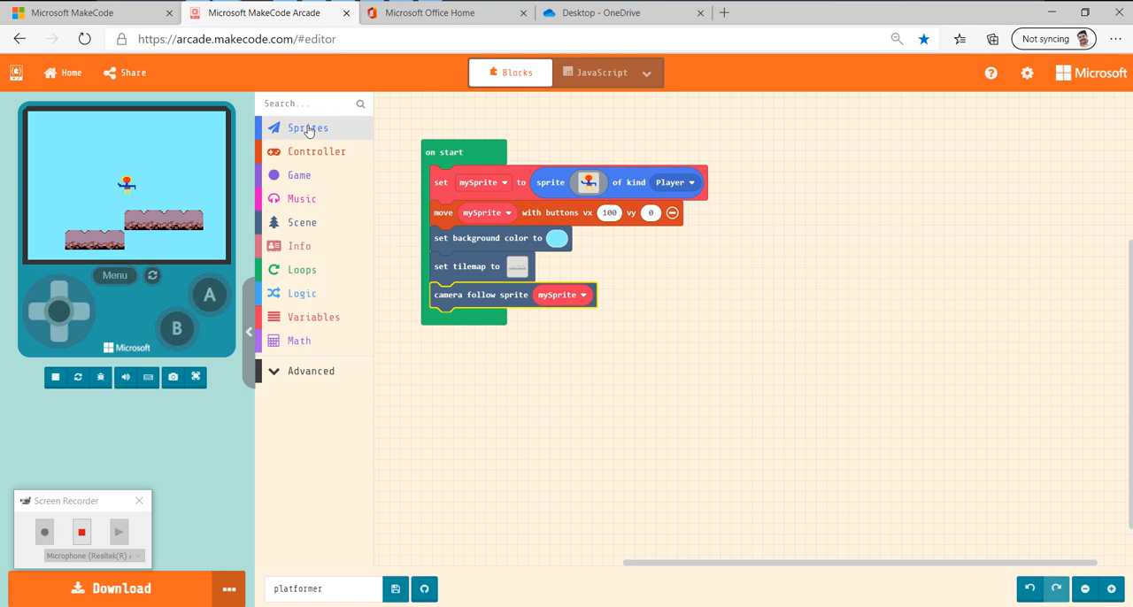
Add a 'set mySprite x to 0' block to on start and switch its property to ay.
{"action": "left_click", "coordinate": [308, 127]}
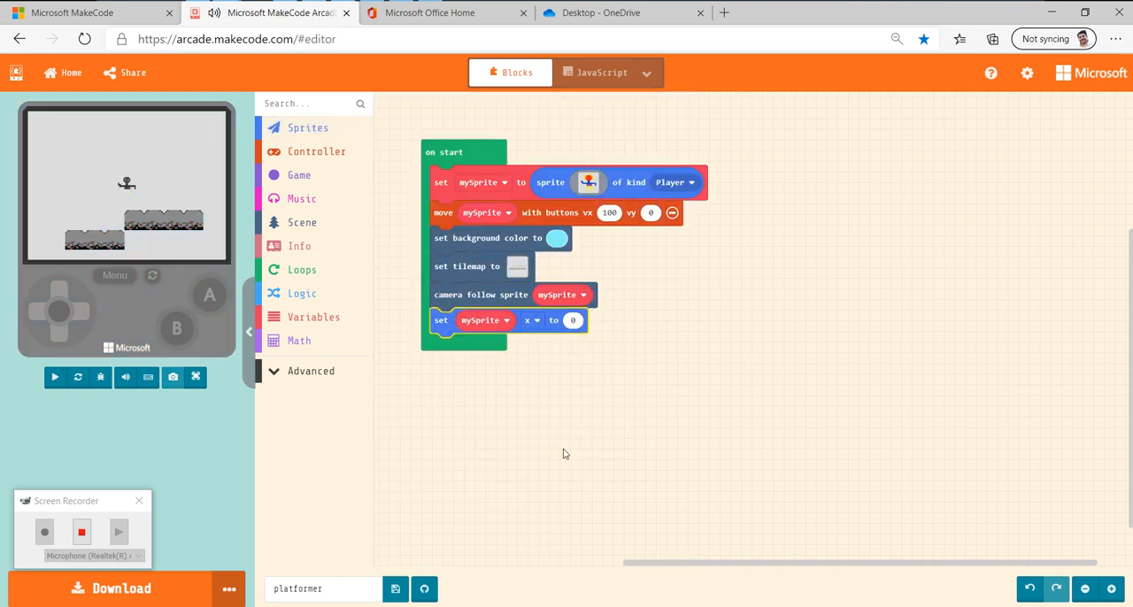
{"action": "left_click", "coordinate": [54, 377]}
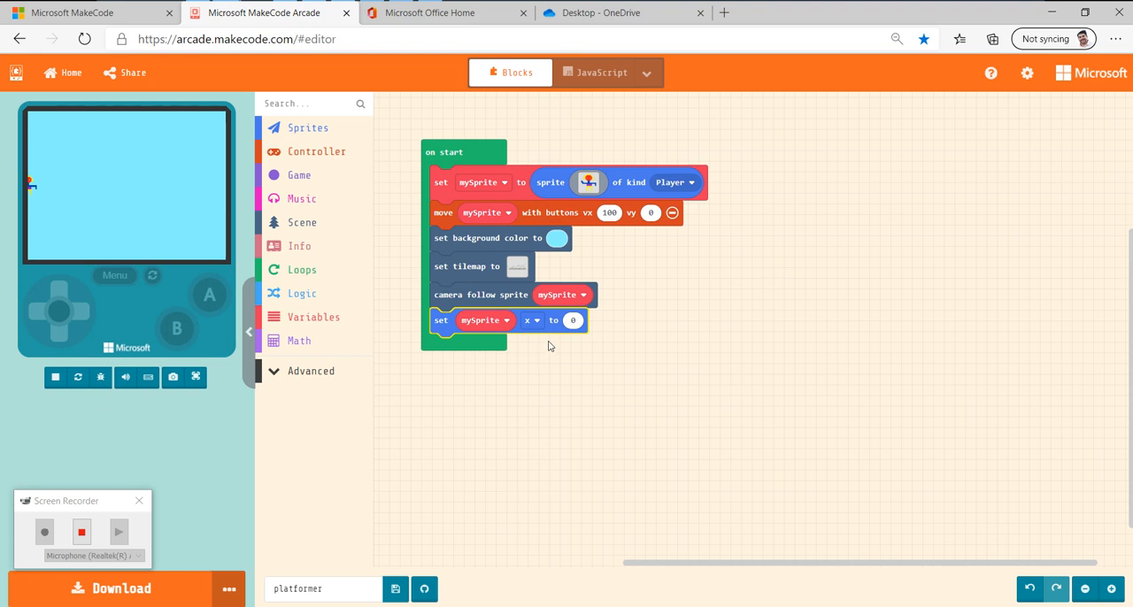
{"action": "mouse_move", "coordinate": [543, 361]}
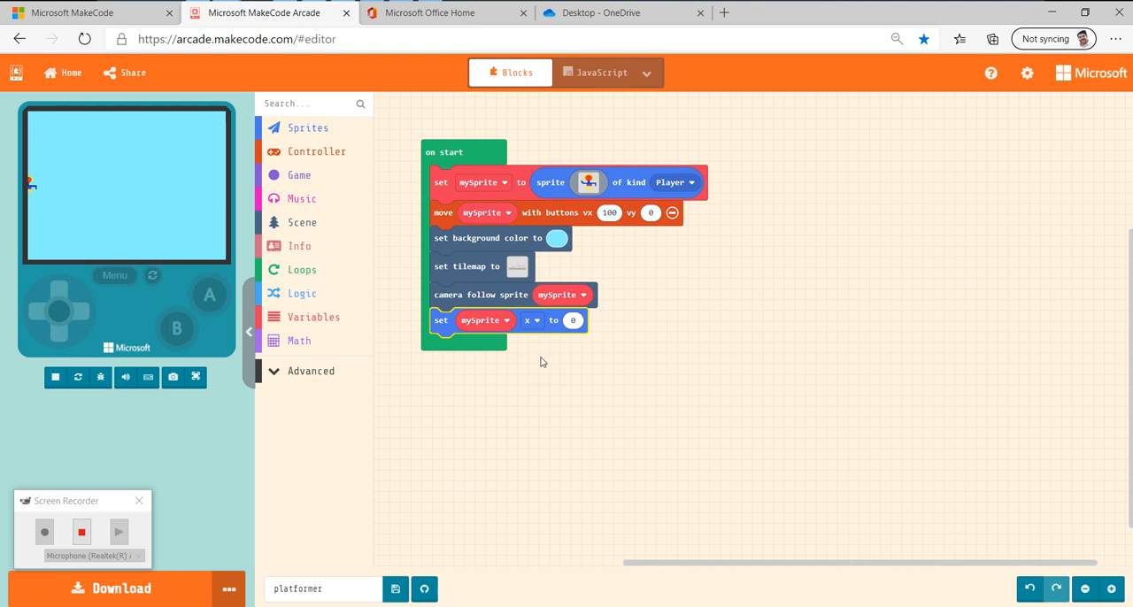
{"action": "mouse_move", "coordinate": [485, 334]}
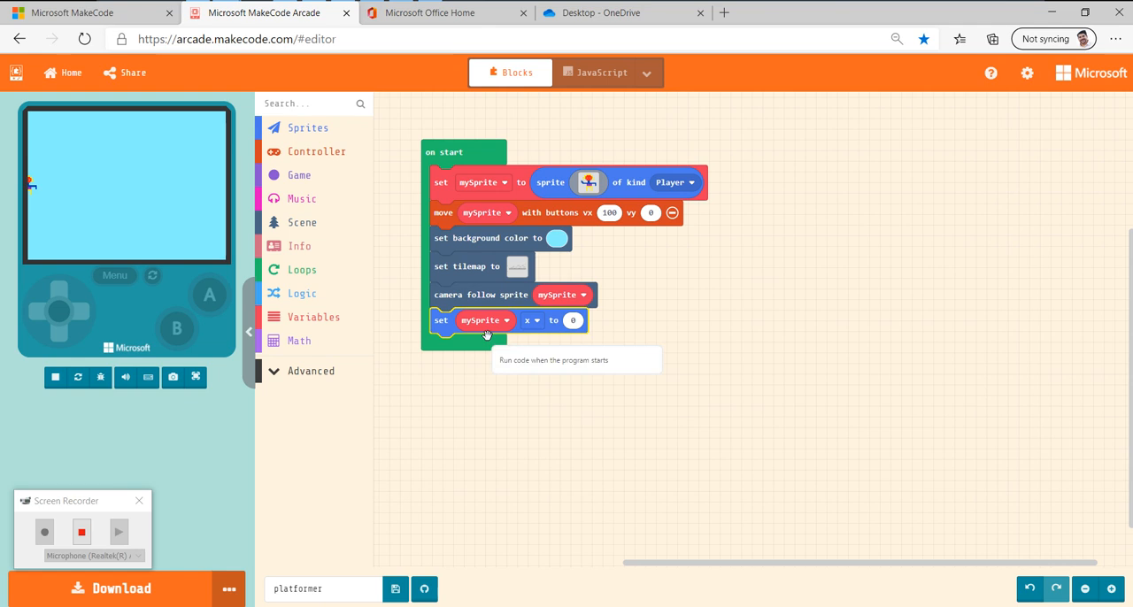
{"action": "mouse_move", "coordinate": [545, 358]}
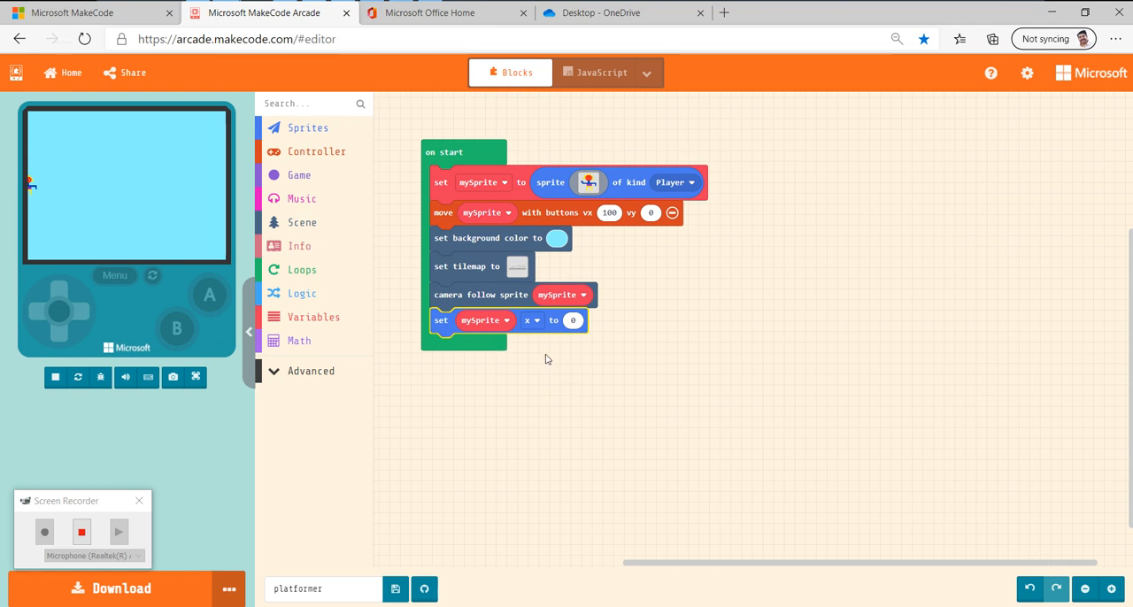
{"action": "mouse_move", "coordinate": [650, 254]}
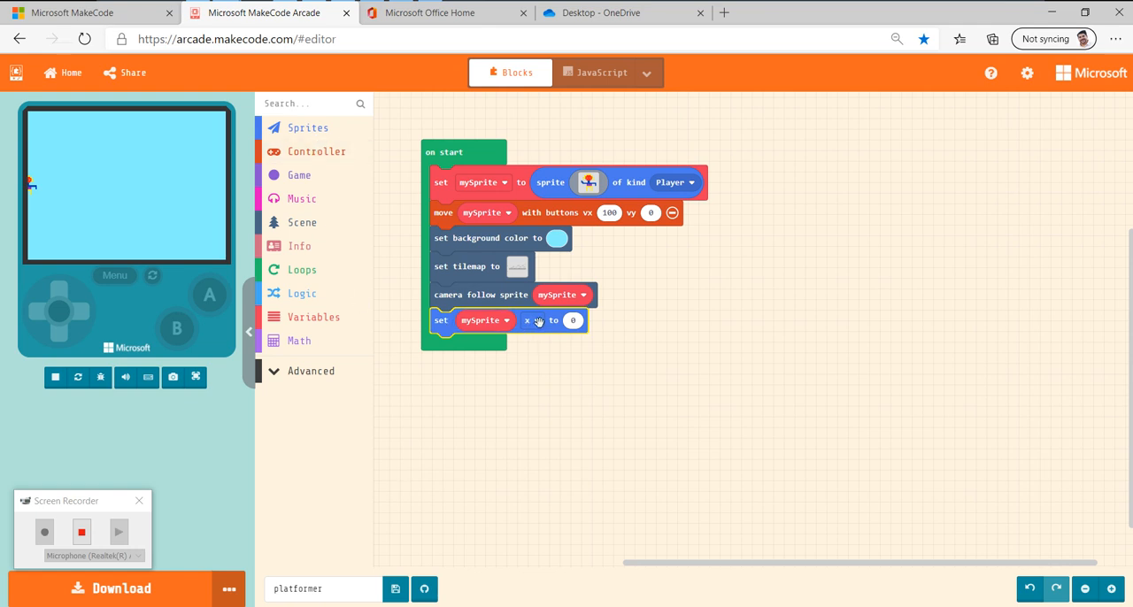
{"action": "left_click", "coordinate": [531, 321]}
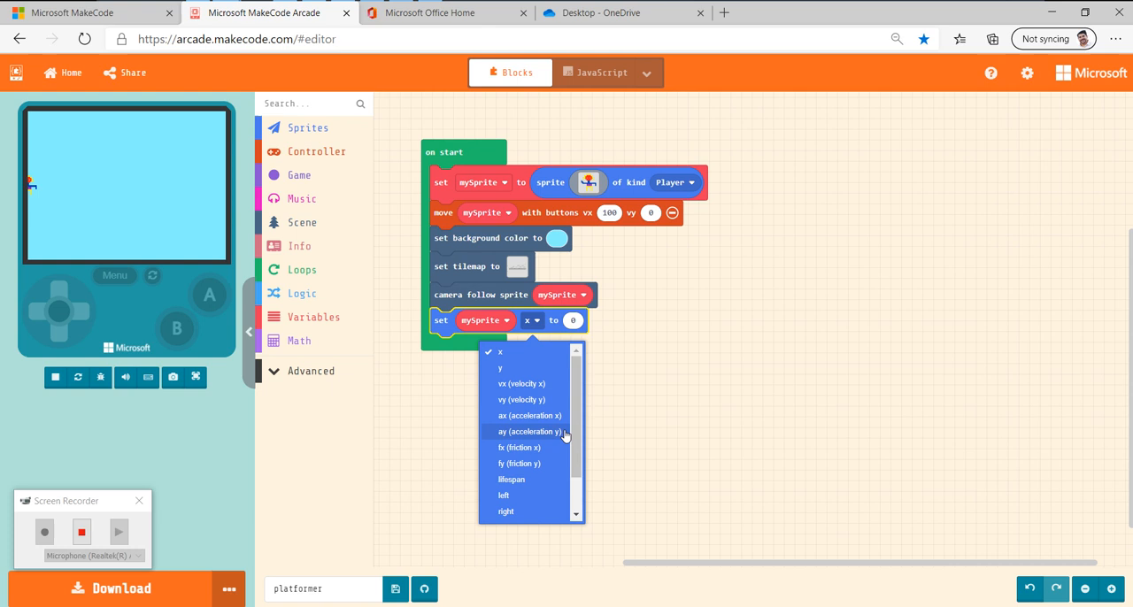
{"action": "left_click", "coordinate": [528, 431]}
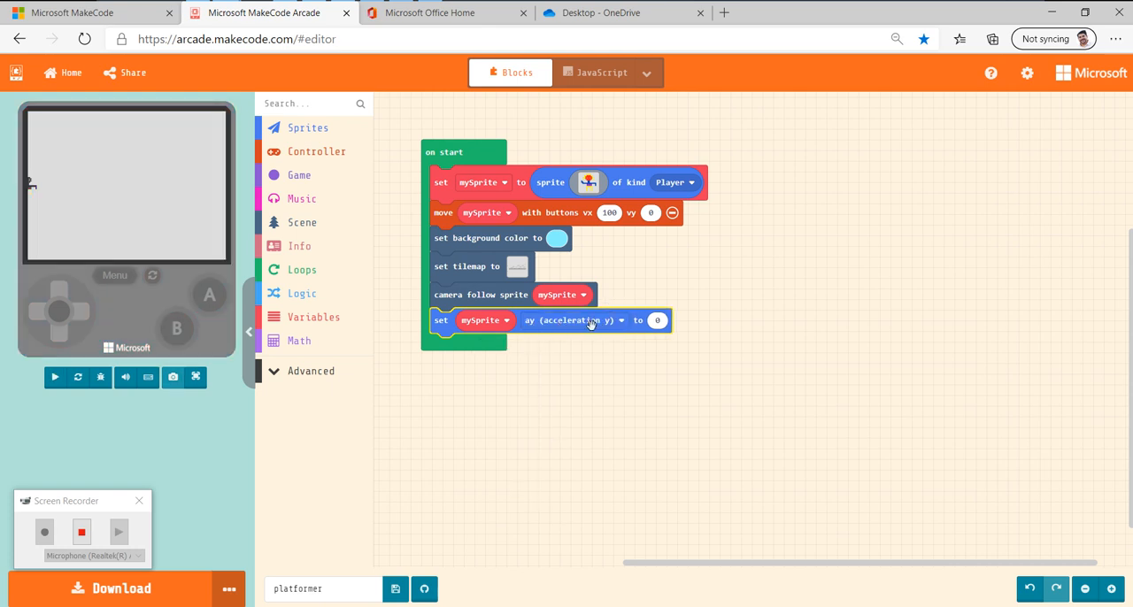
{"action": "left_click", "coordinate": [54, 377]}
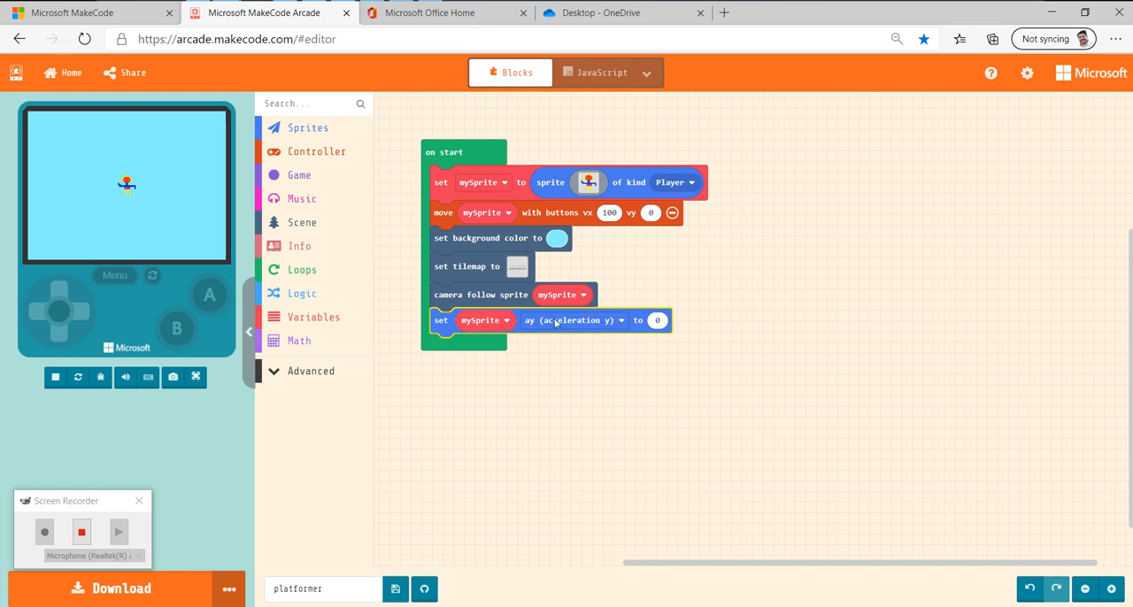
{"action": "mouse_move", "coordinate": [564, 340]}
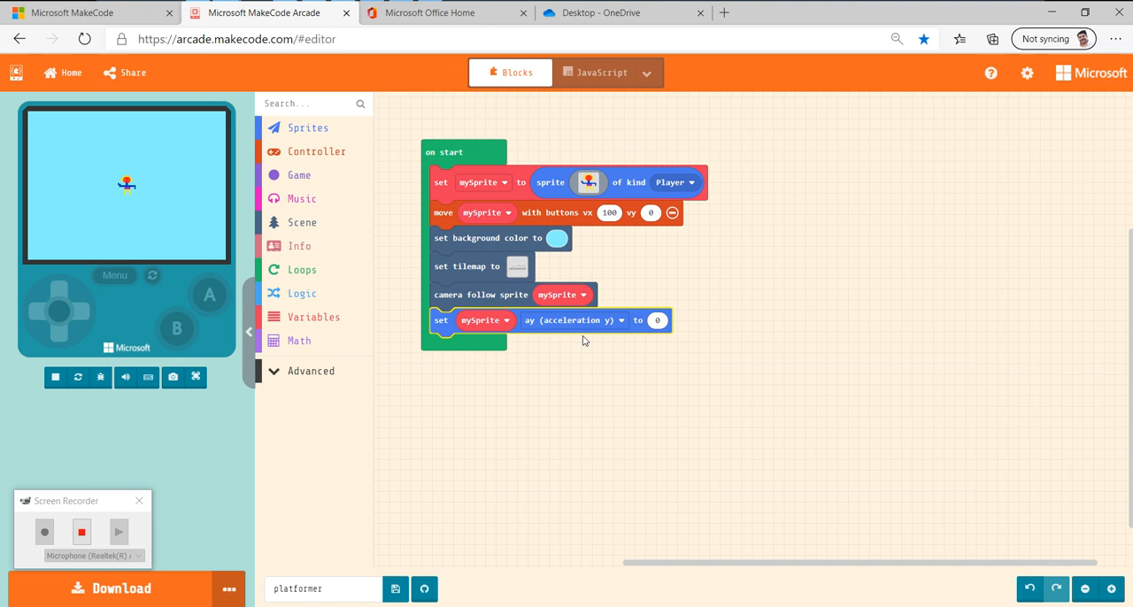
{"action": "mouse_move", "coordinate": [565, 406]}
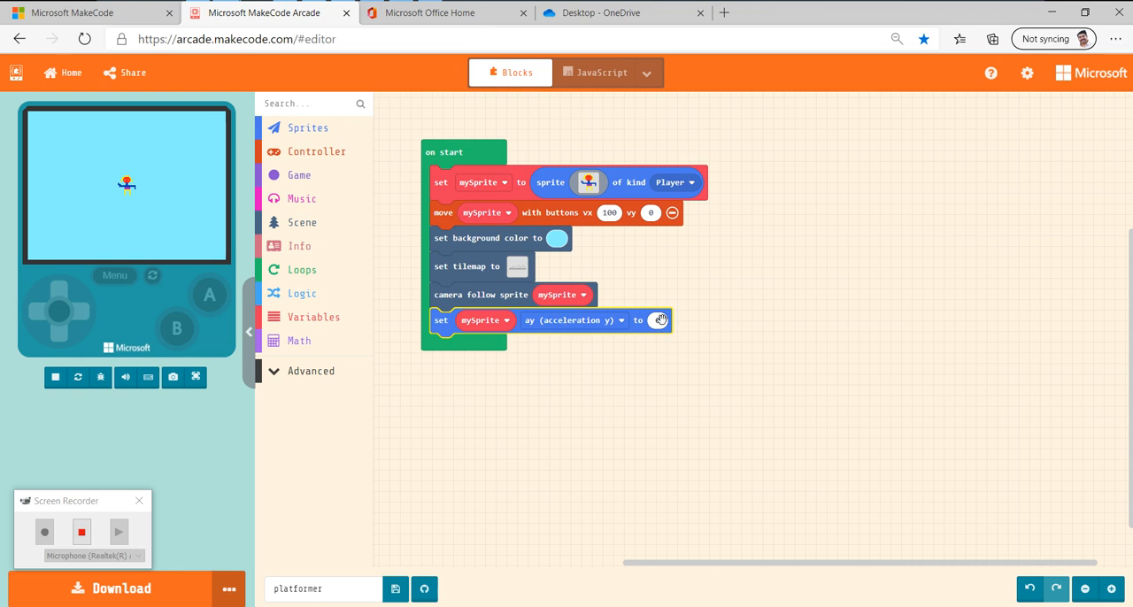
{"action": "mouse_move", "coordinate": [657, 321]}
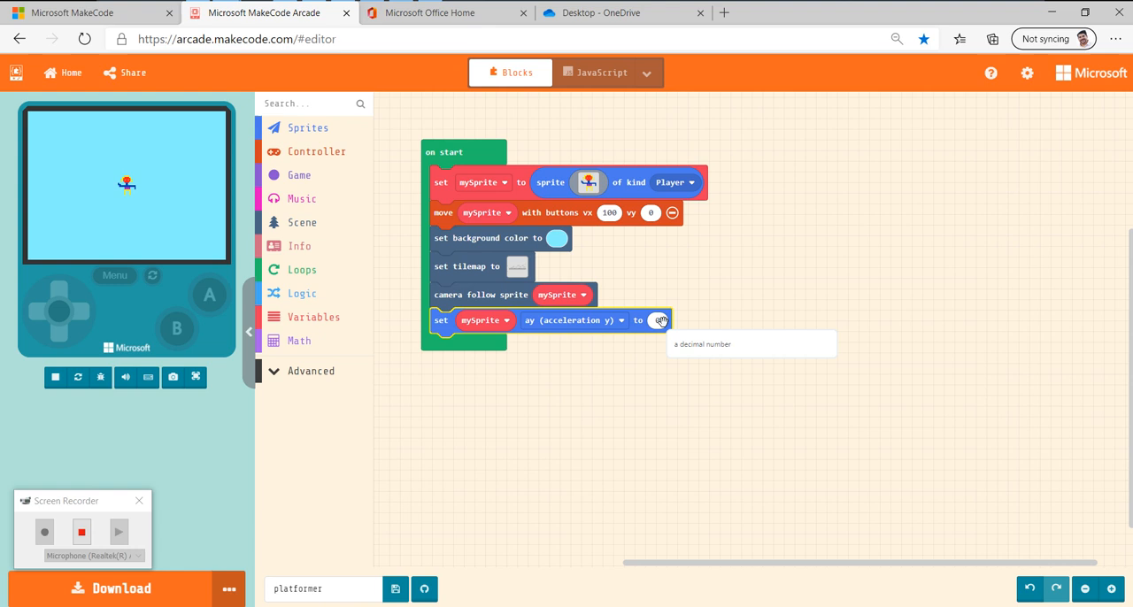
Enter 150 as mySprite's ay (acceleration y) value in the start block.
{"action": "left_click", "coordinate": [657, 320]}
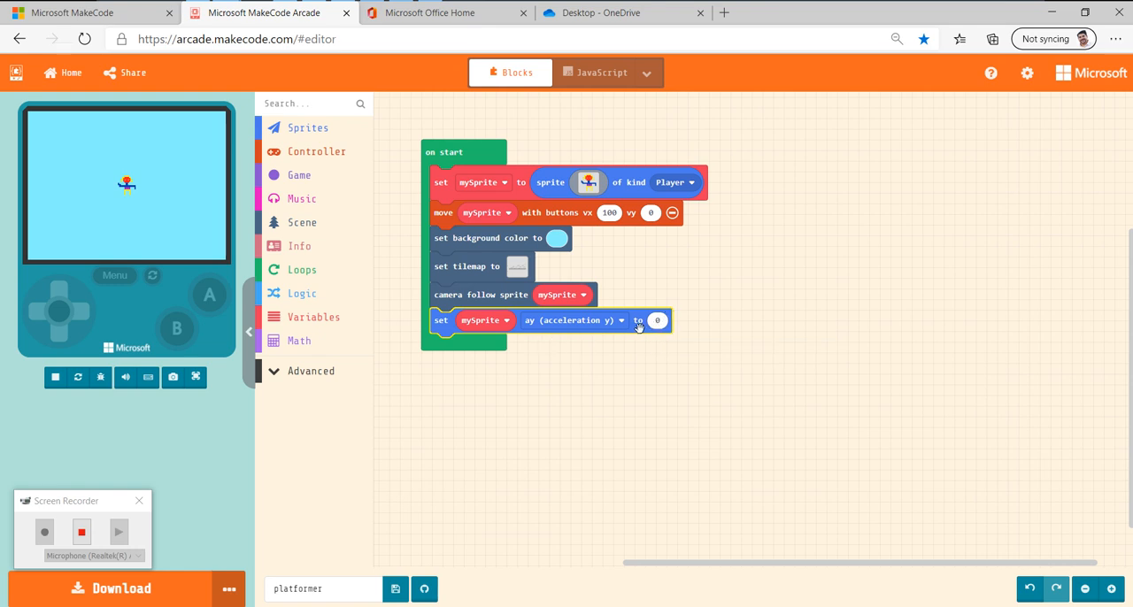
{"action": "left_click", "coordinate": [656, 320]}
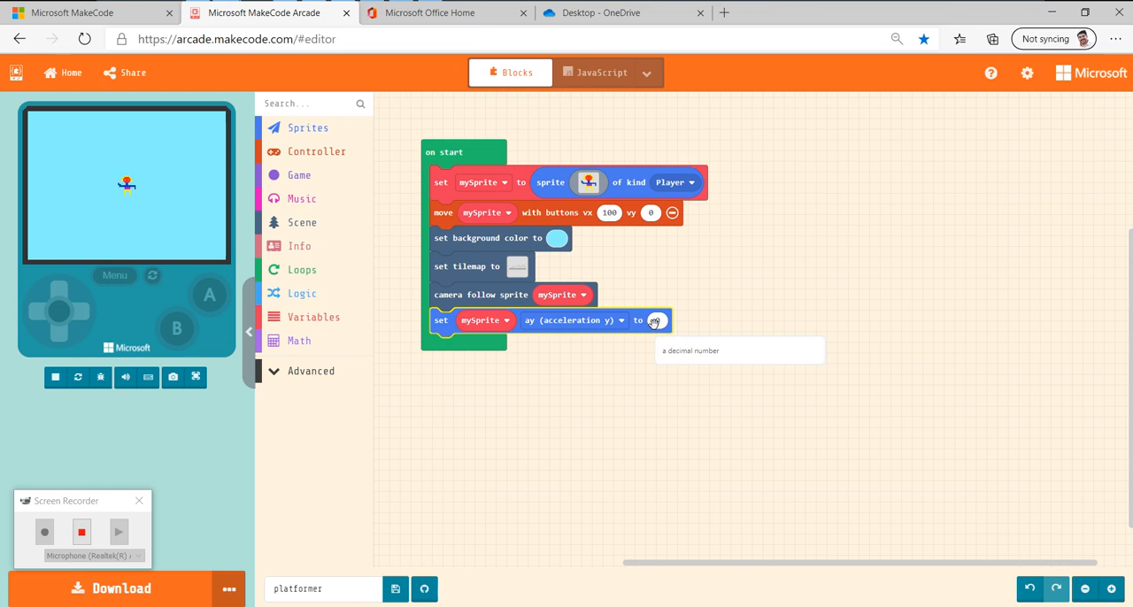
{"action": "left_click", "coordinate": [655, 320]}
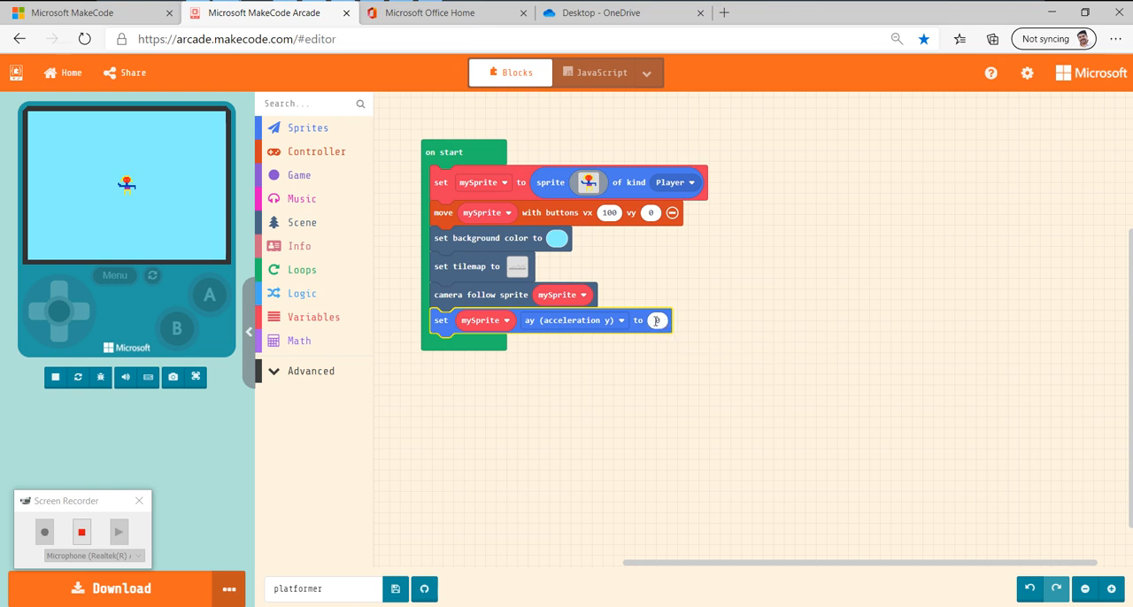
{"action": "type", "text": "150"}
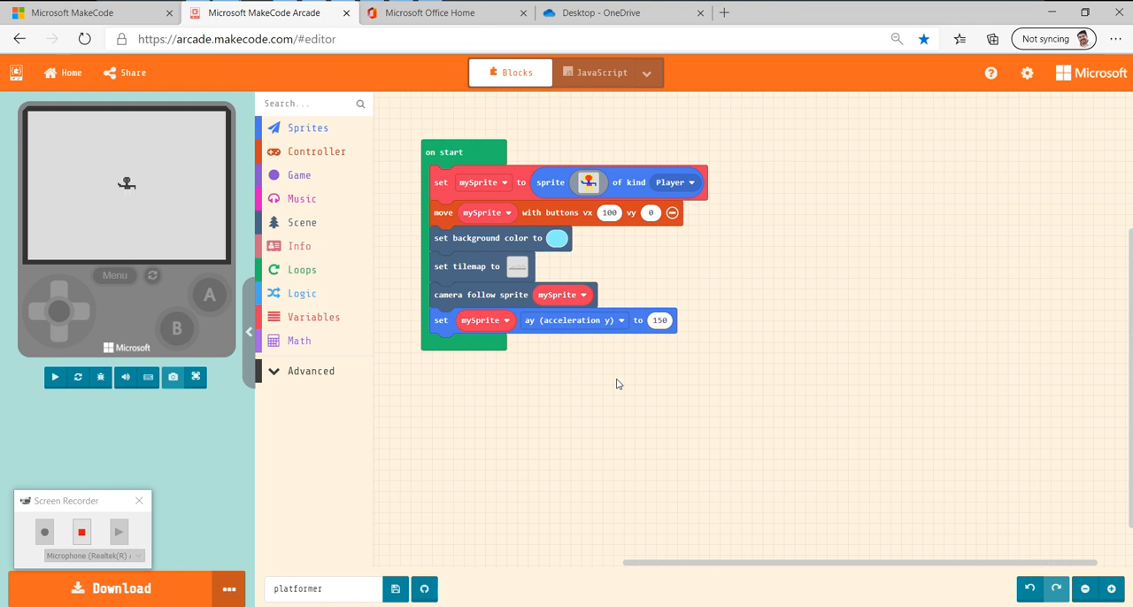
{"action": "left_click", "coordinate": [54, 376]}
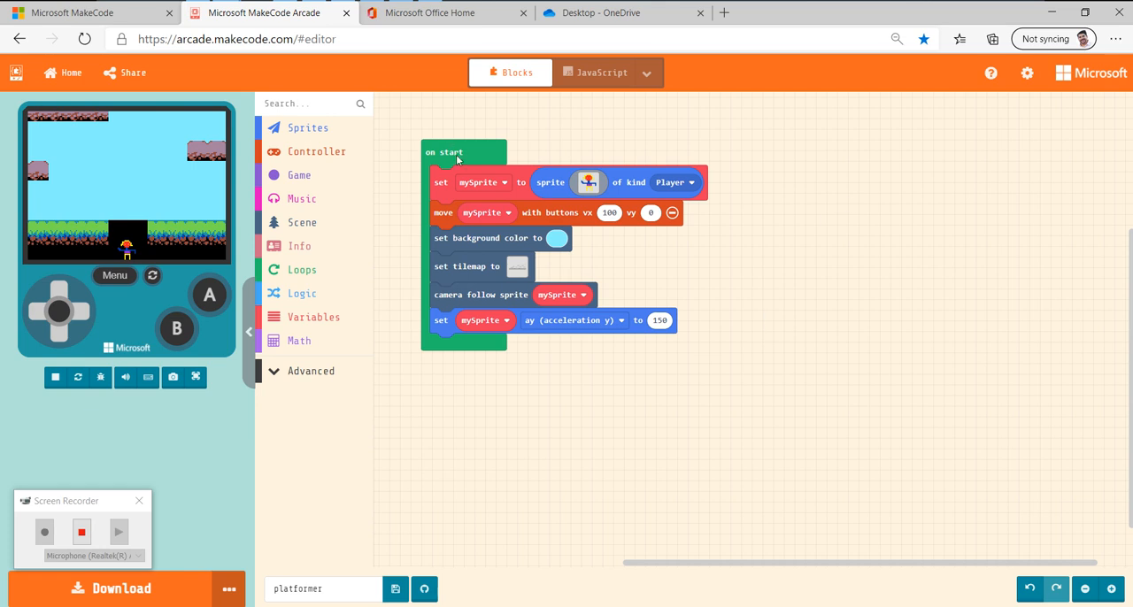
{"action": "left_click", "coordinate": [317, 152]}
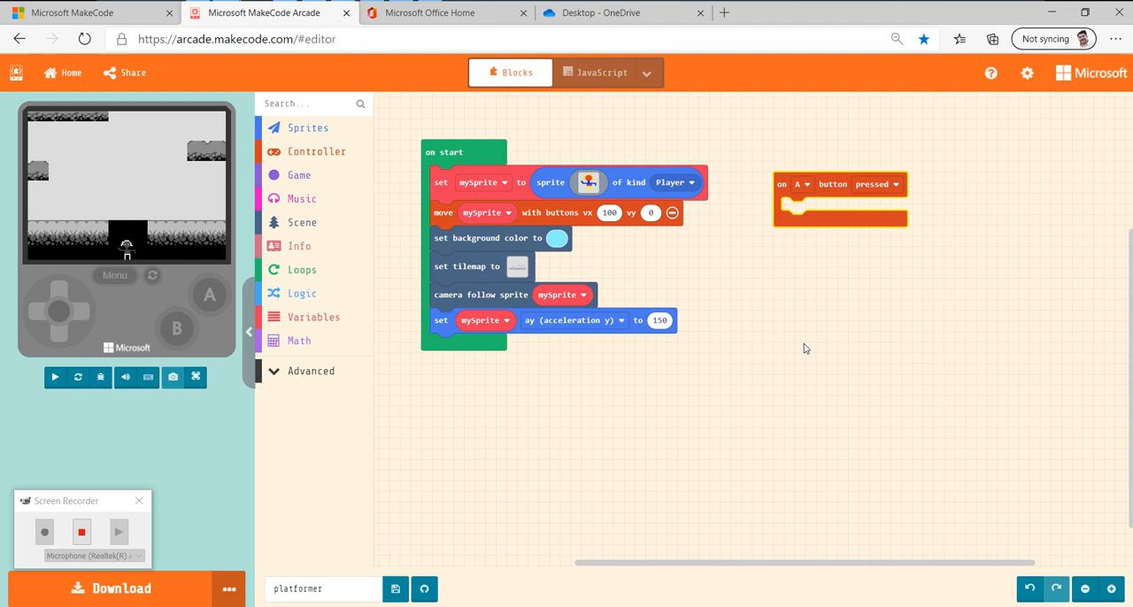
{"action": "mouse_move", "coordinate": [296, 190]}
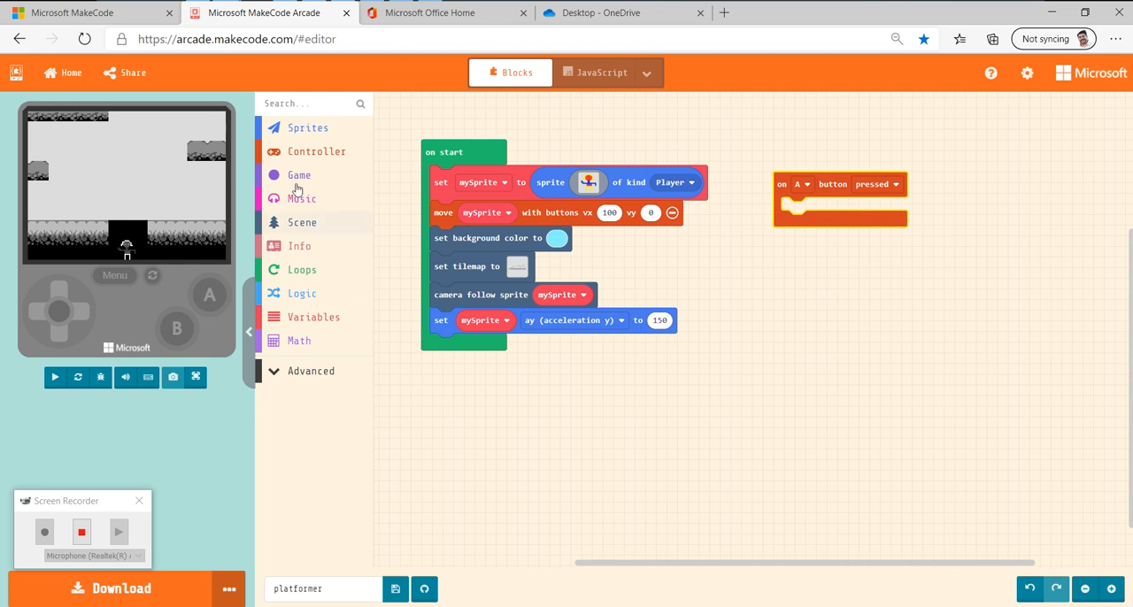
Put 'change mySprite vy by 0' inside the on A button pressed handler, then stop the game.
{"action": "left_click", "coordinate": [54, 377]}
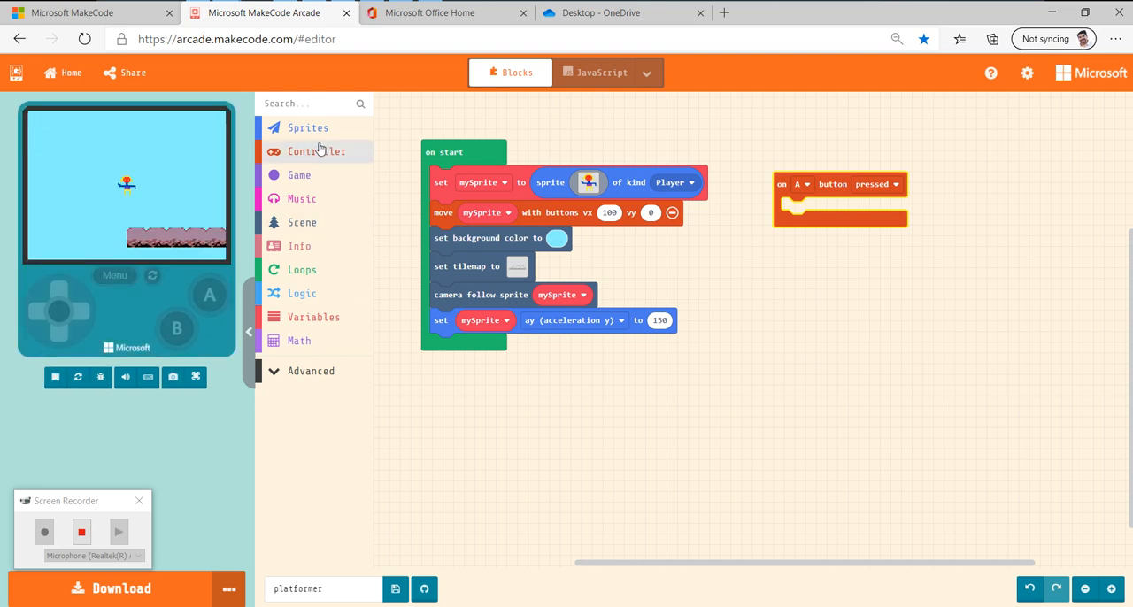
{"action": "left_click", "coordinate": [308, 128]}
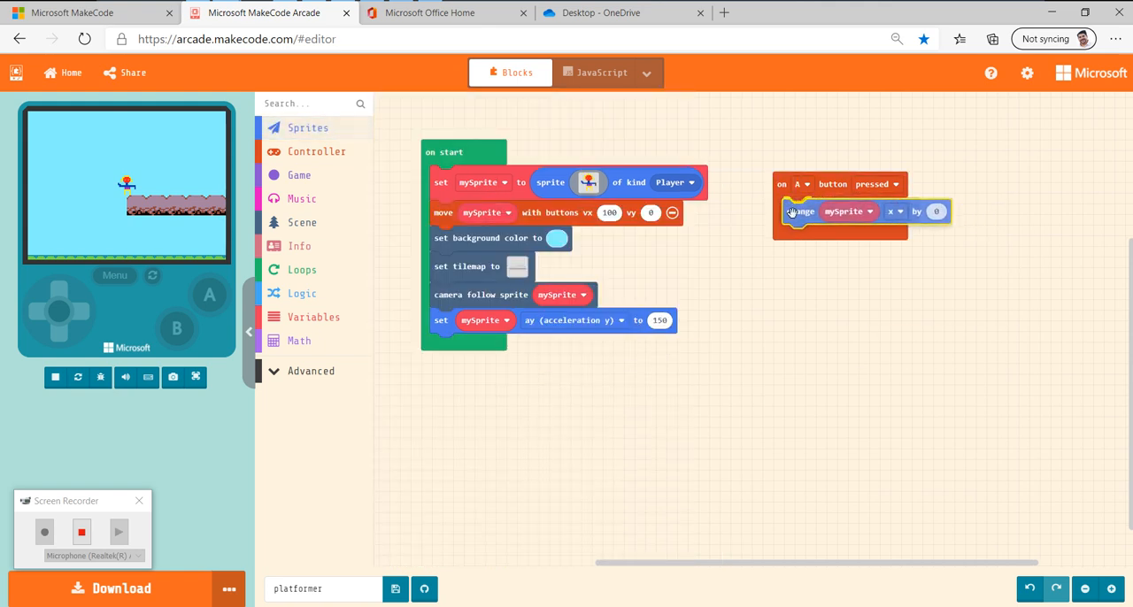
{"action": "left_click", "coordinate": [55, 377]}
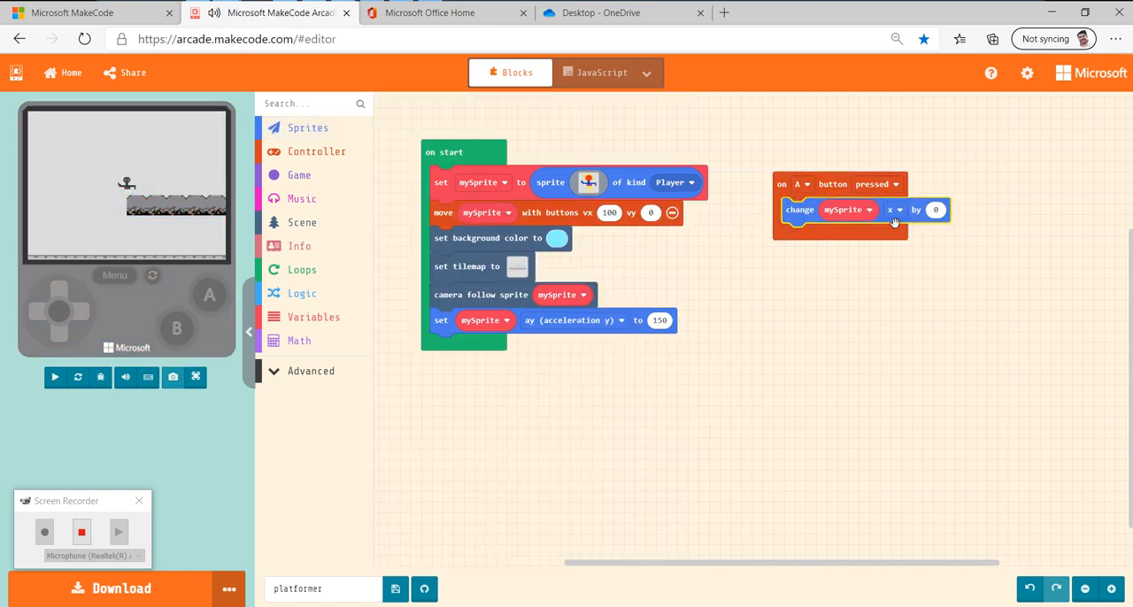
{"action": "left_click", "coordinate": [54, 377]}
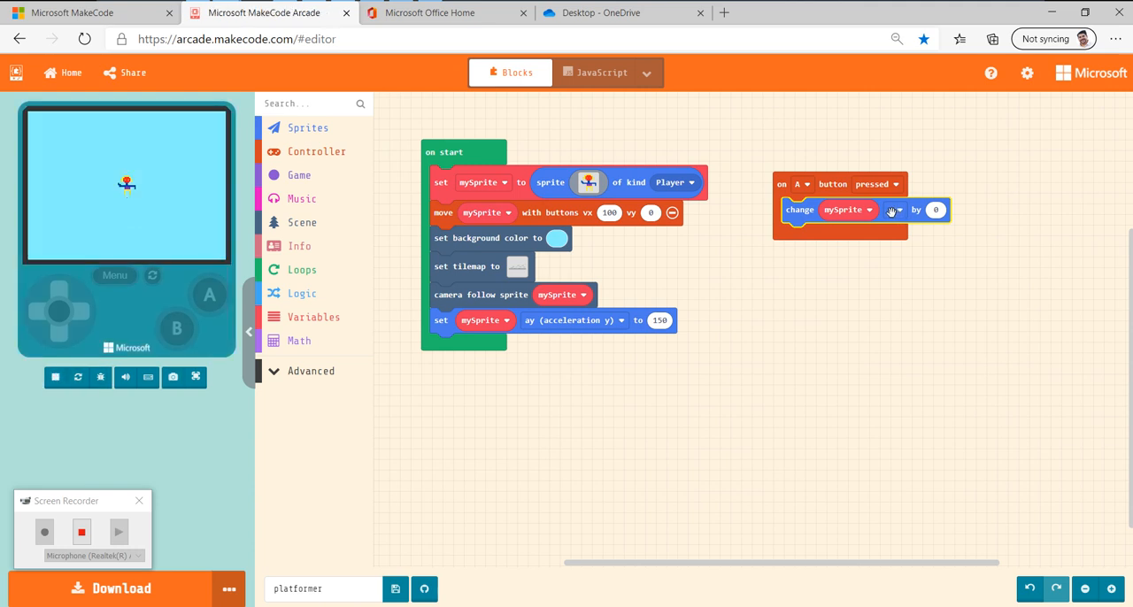
{"action": "left_click", "coordinate": [895, 210]}
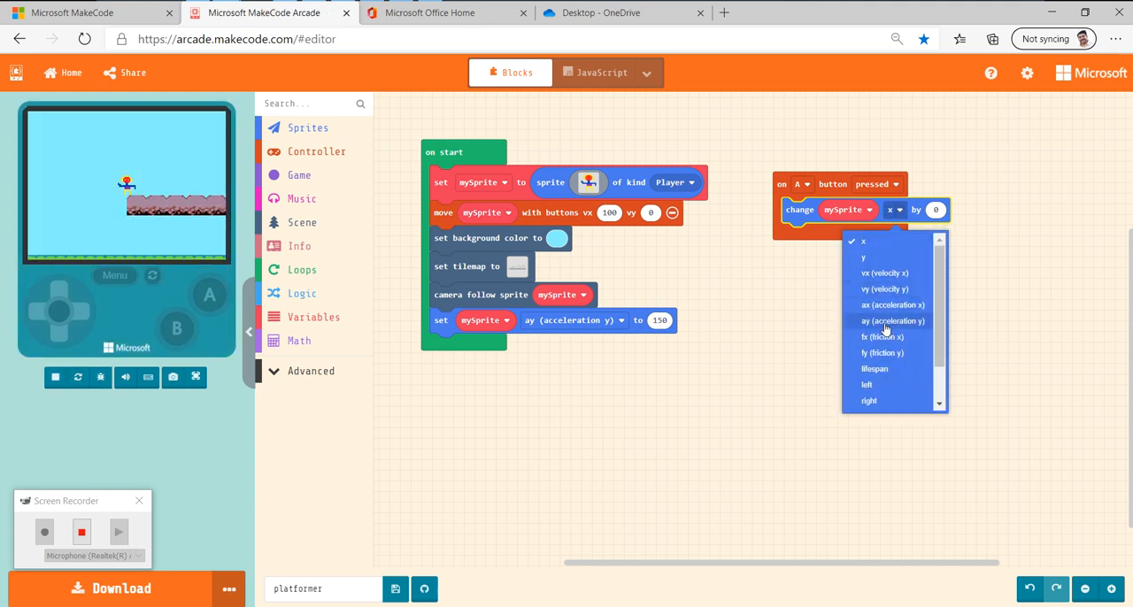
{"action": "left_click", "coordinate": [884, 288]}
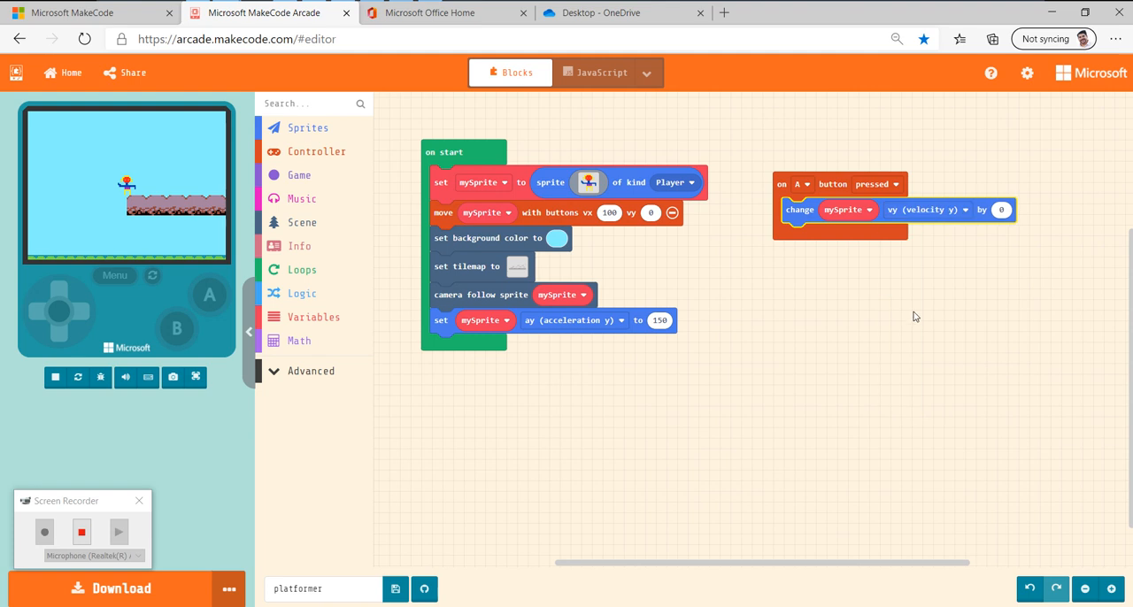
{"action": "left_click", "coordinate": [54, 377]}
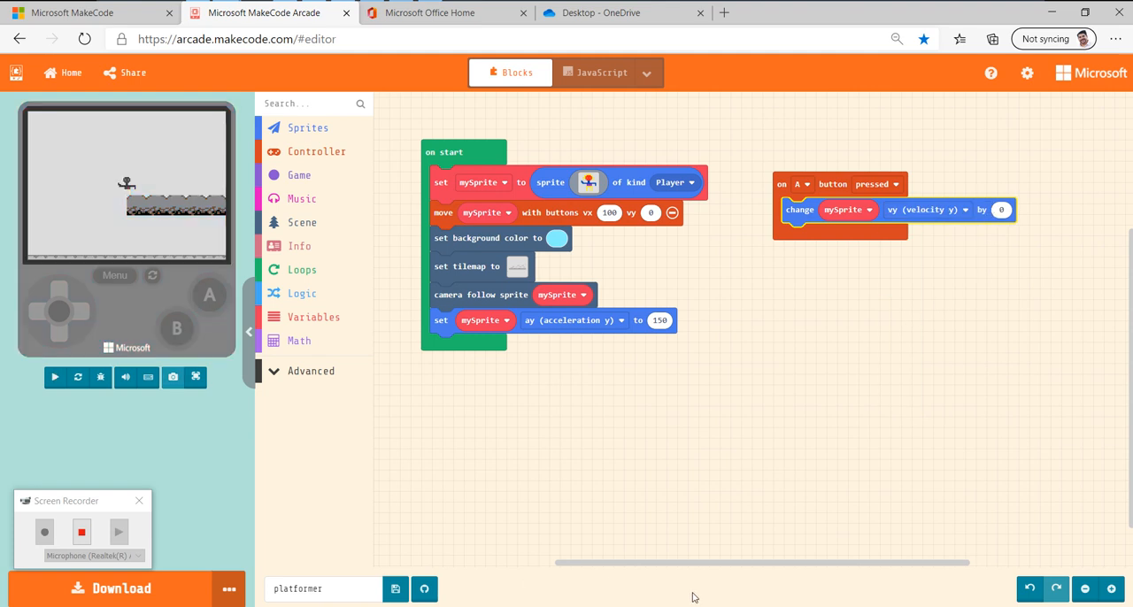
{"action": "left_click", "coordinate": [54, 377]}
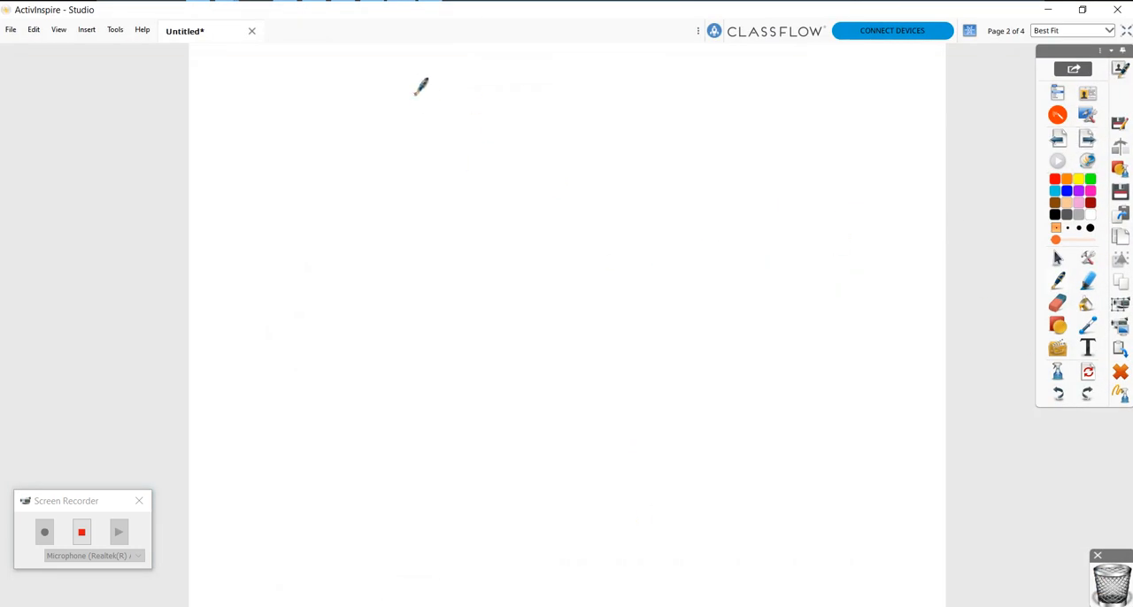
Hand-draw X and Y axes with plus/minus direction arrows and circle the origin.
{"action": "left_click_drag", "start_coordinate": [414, 93], "coordinate": [801, 460]}
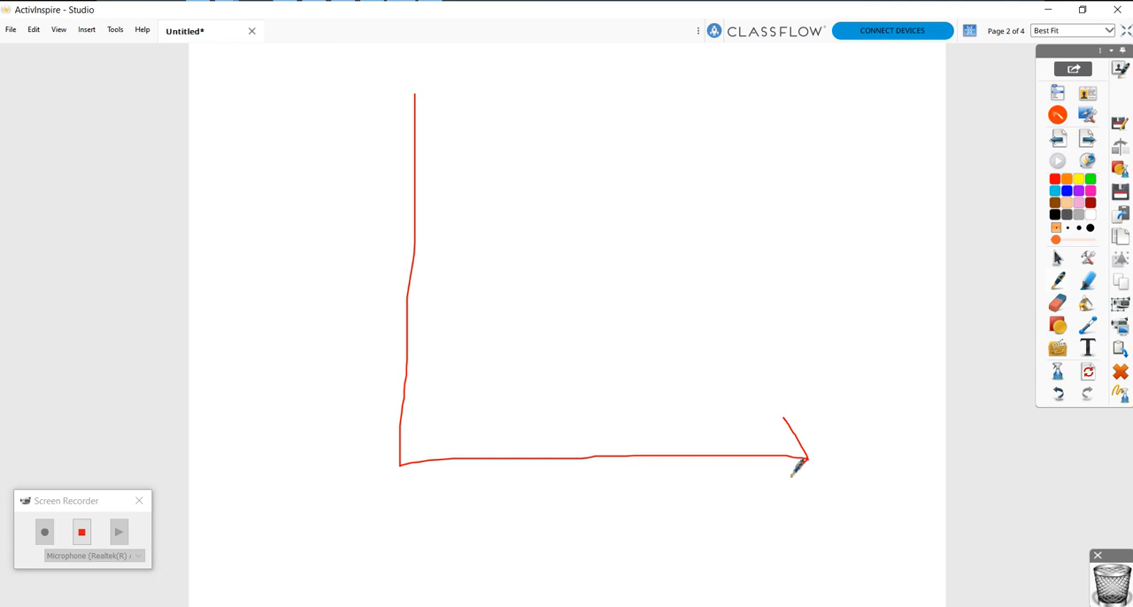
{"action": "left_click_drag", "start_coordinate": [416, 97], "coordinate": [387, 119]}
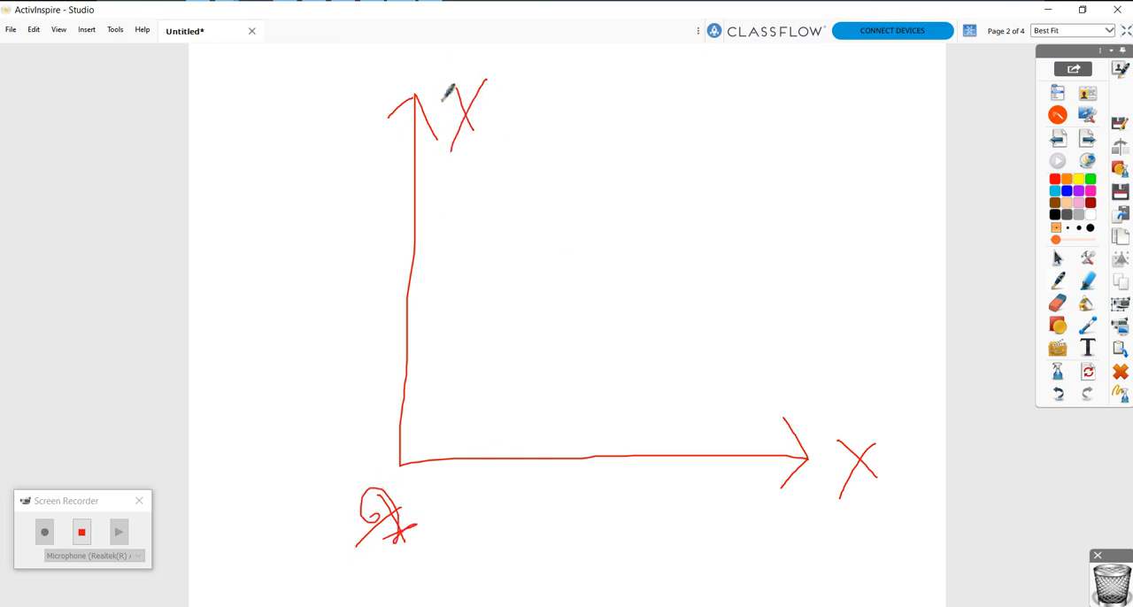
{"action": "left_click_drag", "start_coordinate": [593, 422], "coordinate": [686, 403]}
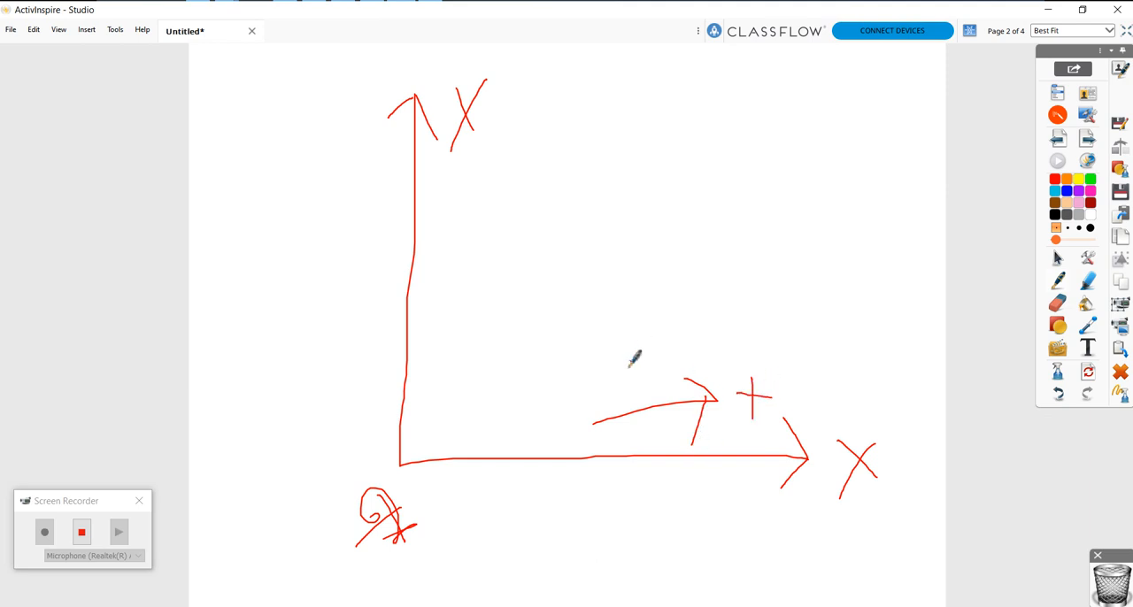
{"action": "mouse_move", "coordinate": [601, 416]}
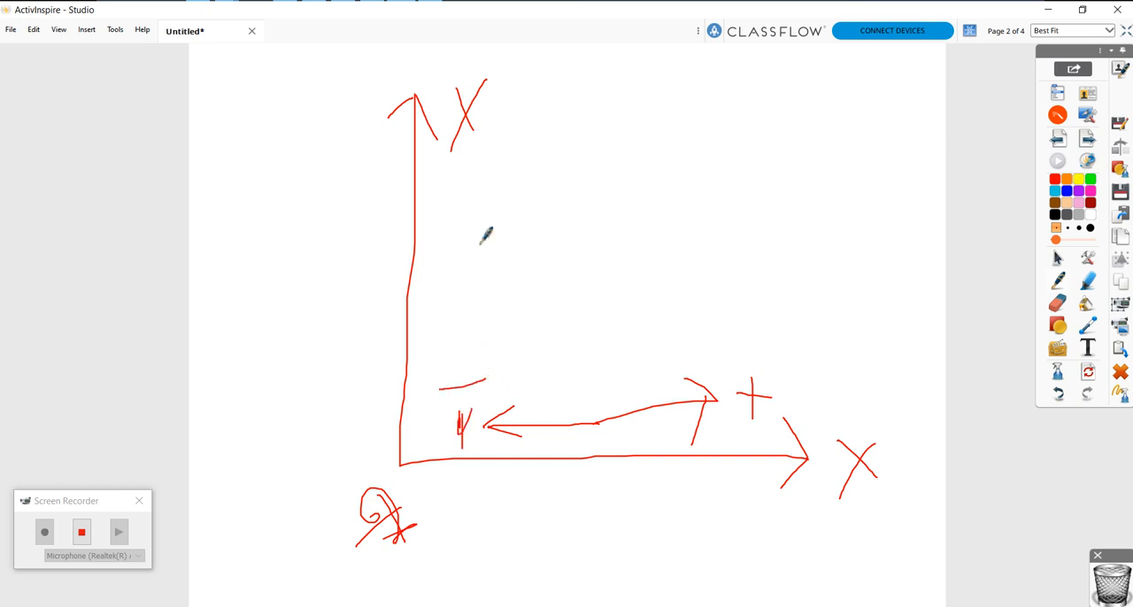
{"action": "left_click_drag", "start_coordinate": [496, 146], "coordinate": [489, 283]}
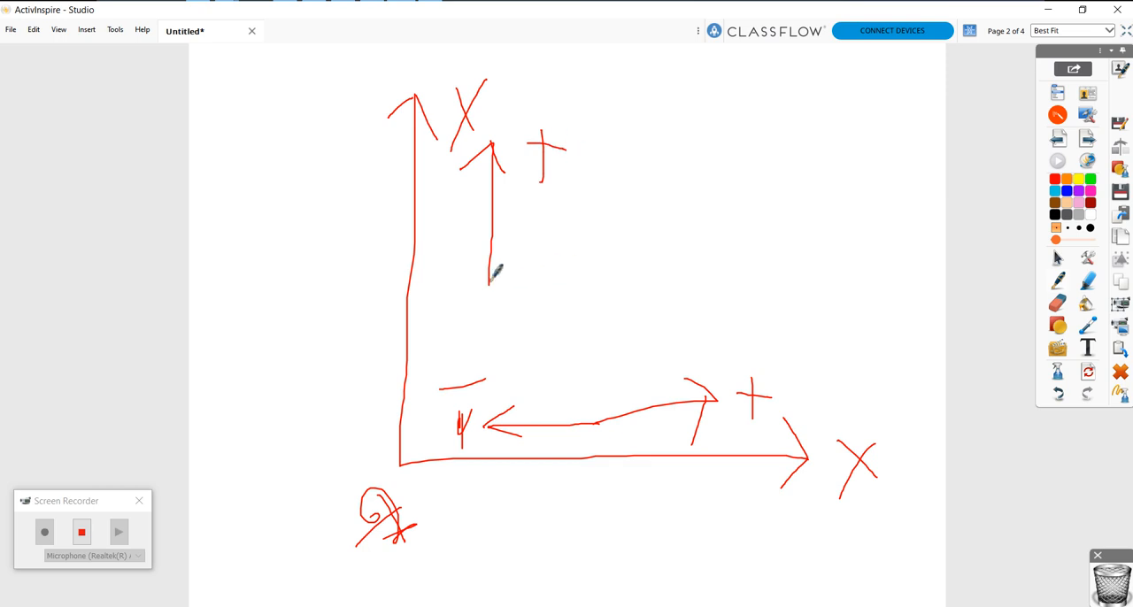
{"action": "left_click_drag", "start_coordinate": [496, 274], "coordinate": [487, 328]}
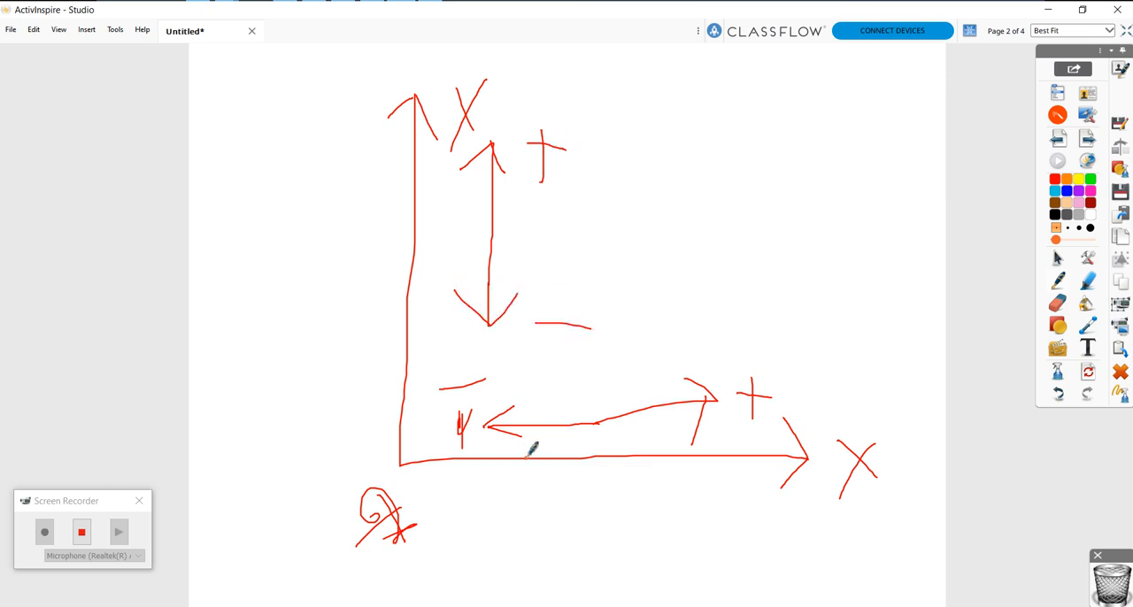
{"action": "left_click", "coordinate": [1026, 31]}
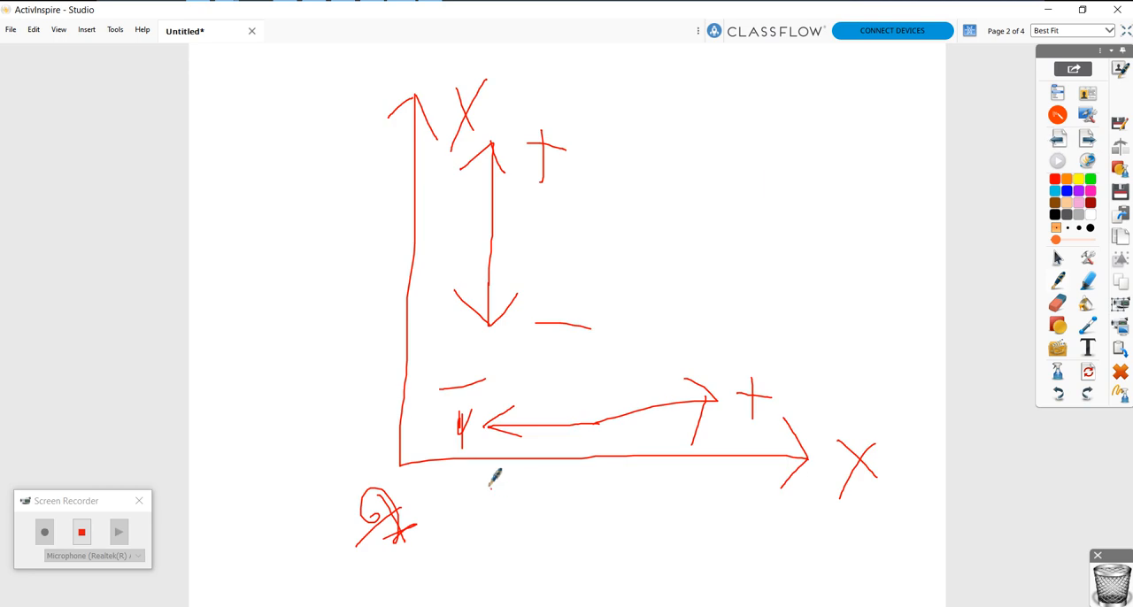
{"action": "left_click_drag", "start_coordinate": [389, 442], "coordinate": [416, 496]}
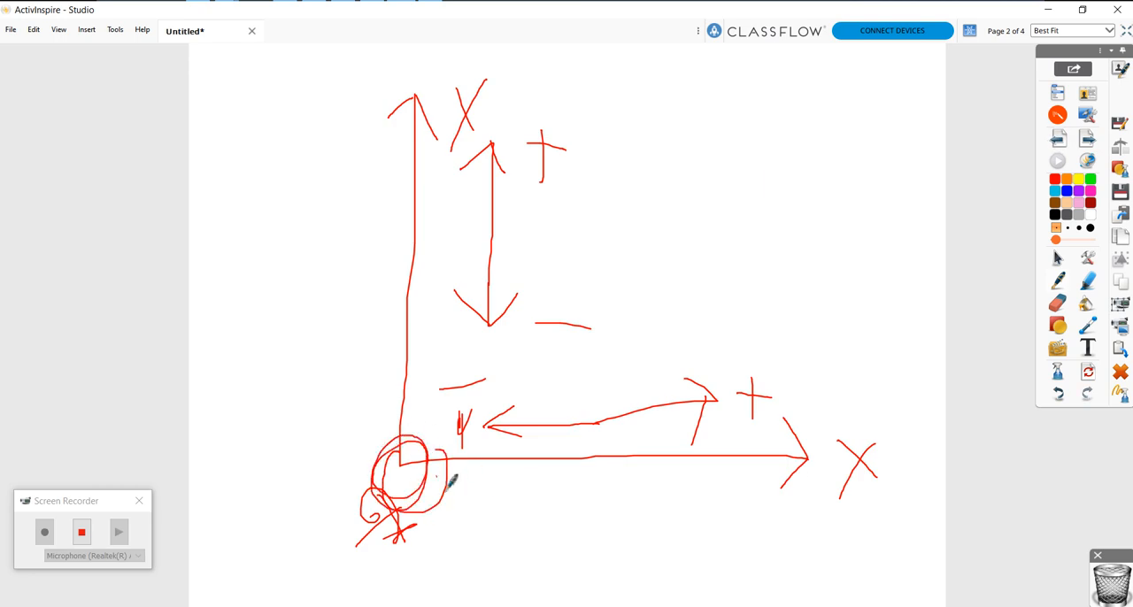
{"action": "left_click_drag", "start_coordinate": [452, 487], "coordinate": [535, 509]}
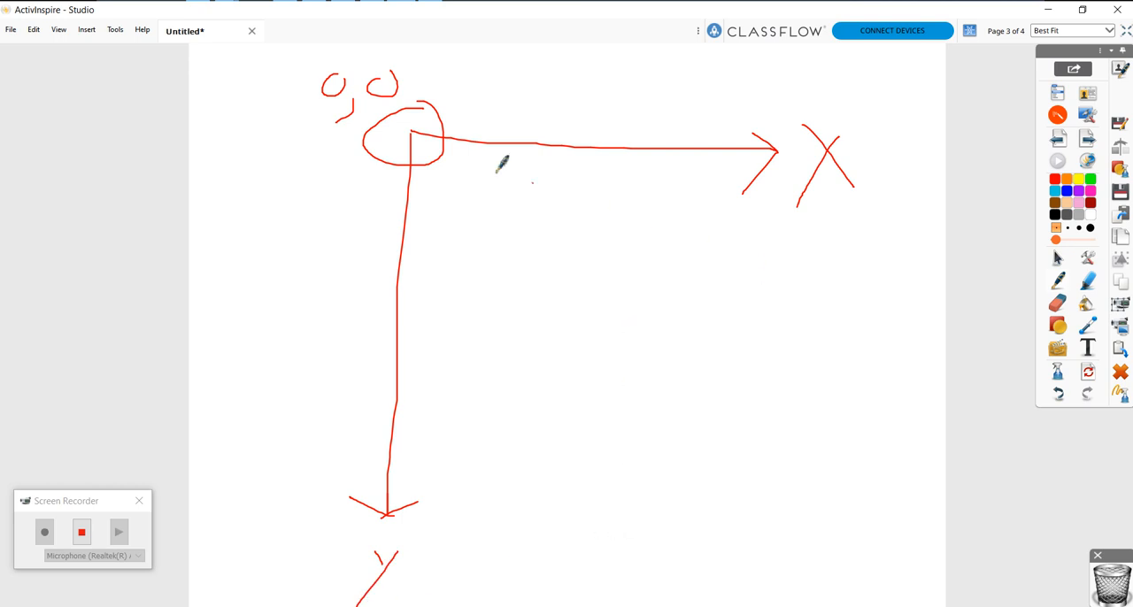
{"action": "mouse_move", "coordinate": [969, 270]}
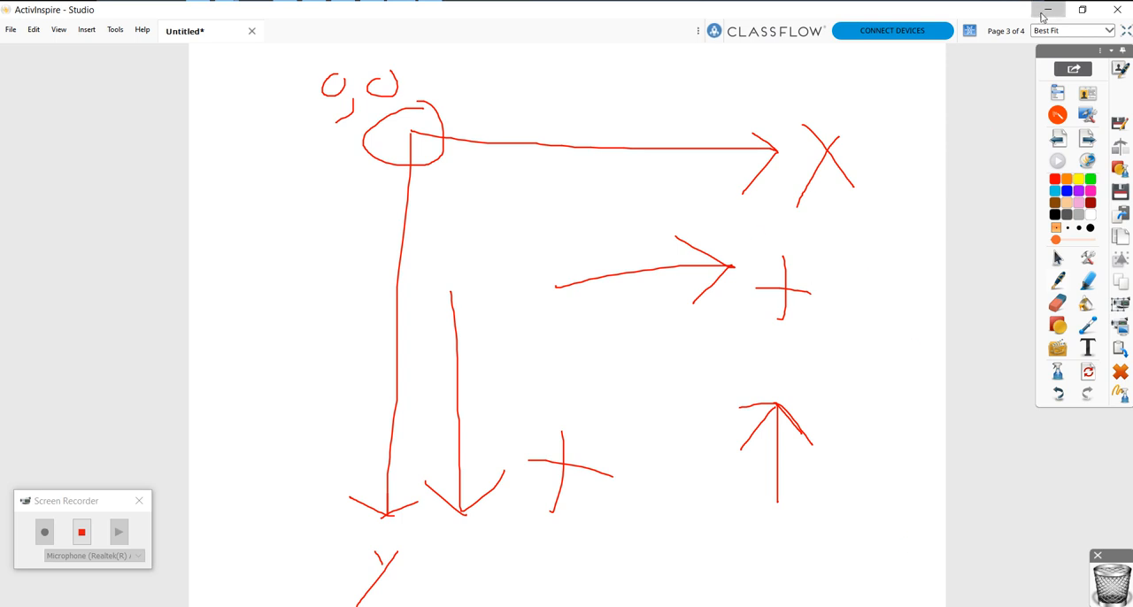
Minimize ActivInspire to return to MakeCode Arcade.
{"action": "left_click", "coordinate": [1048, 10]}
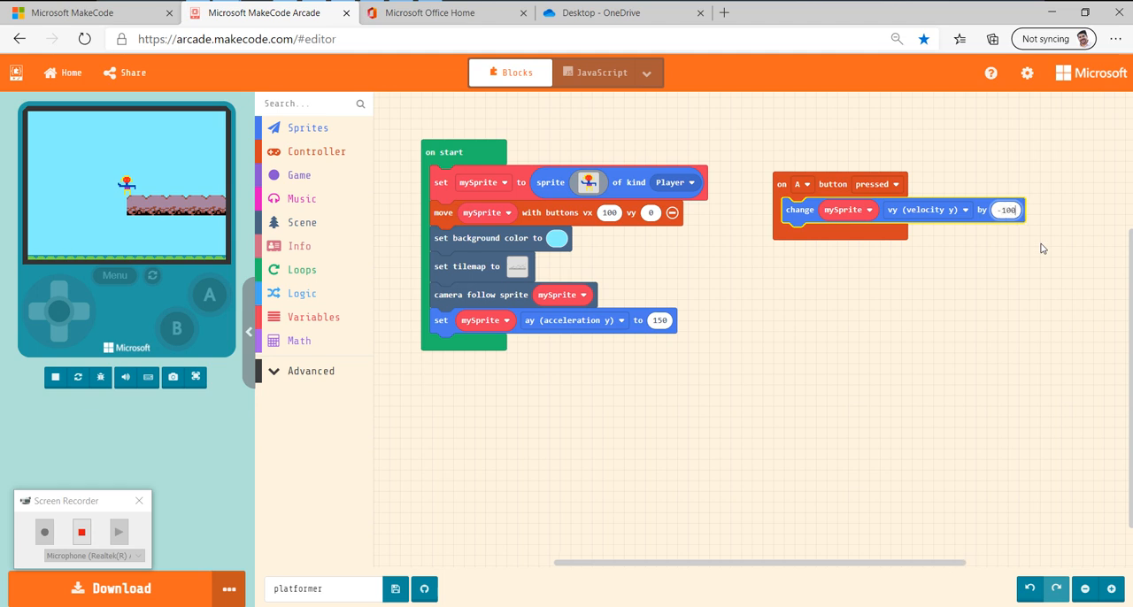
Confirm -100 as the vy change in the A-button handler.
{"action": "left_click", "coordinate": [55, 376]}
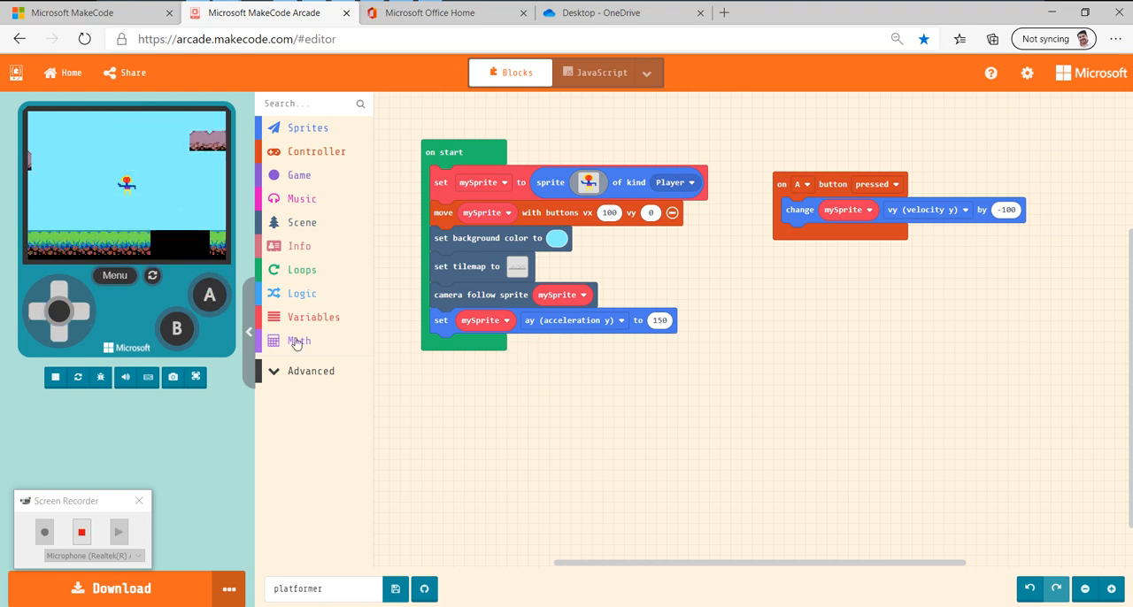
Wrap the -100 vy change in an if checking 'is mySprite hitting wall bottom'.
{"action": "left_click", "coordinate": [301, 293]}
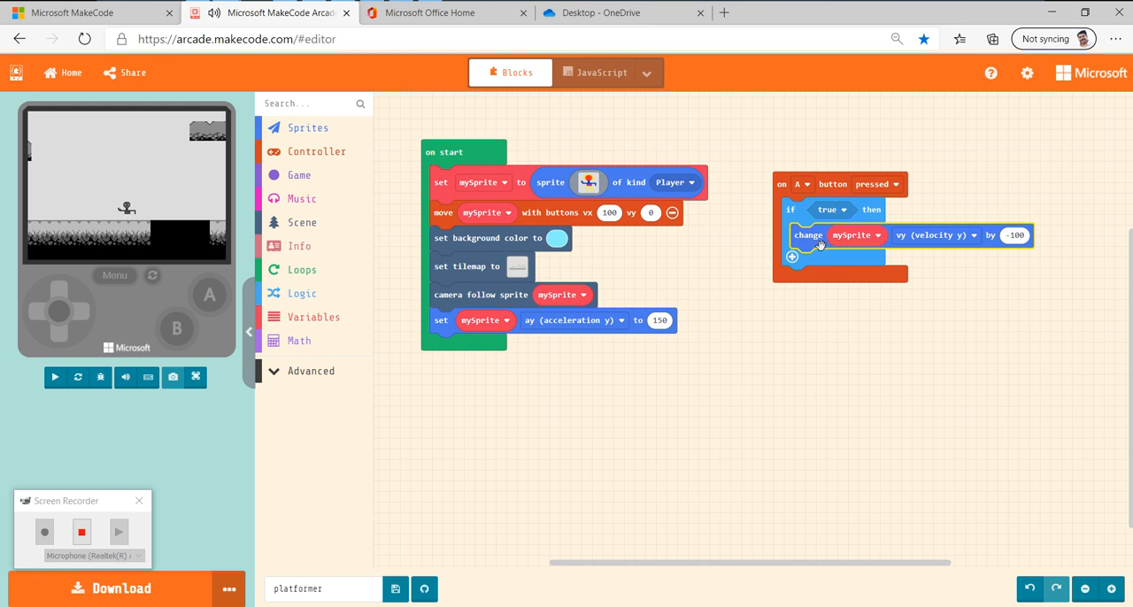
{"action": "left_click", "coordinate": [54, 377]}
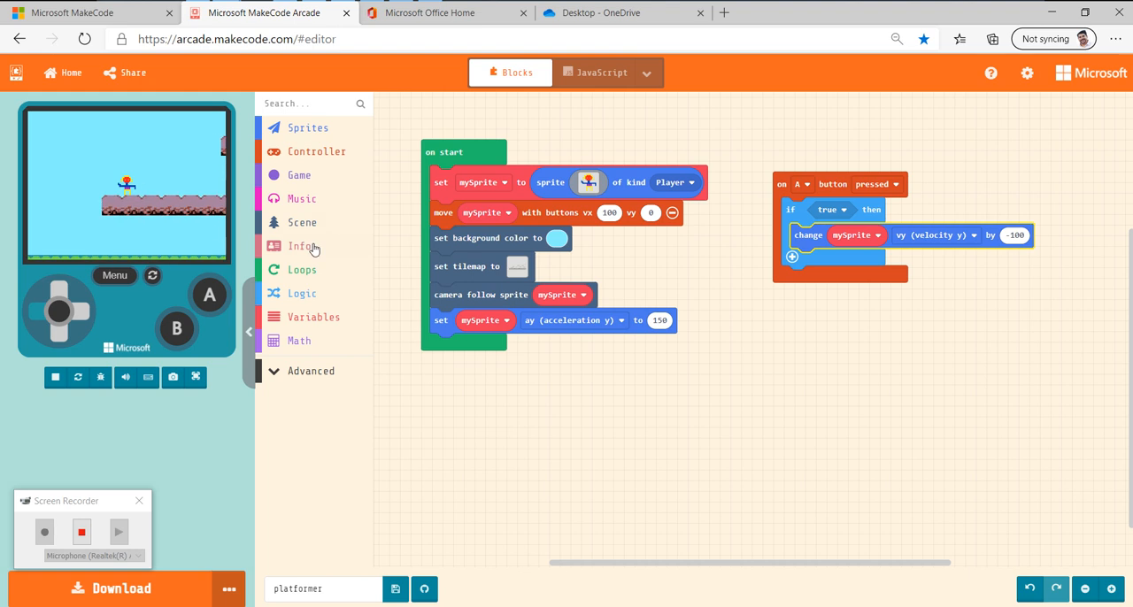
{"action": "left_click", "coordinate": [301, 222]}
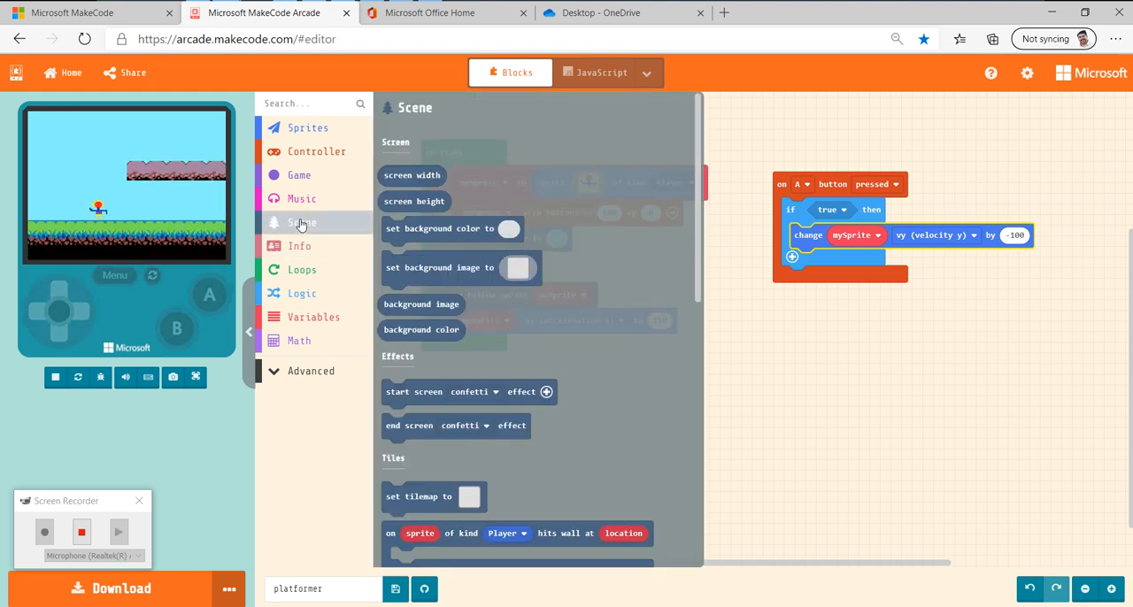
{"action": "scroll", "scroll_direction": "down", "scroll_amount": 3}
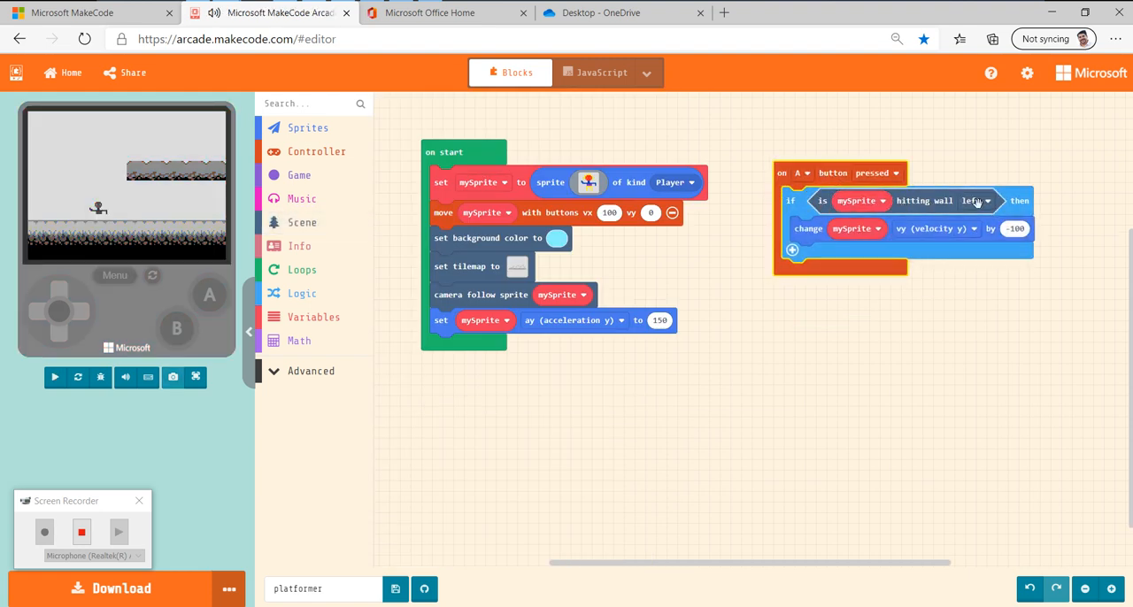
{"action": "left_click", "coordinate": [973, 200]}
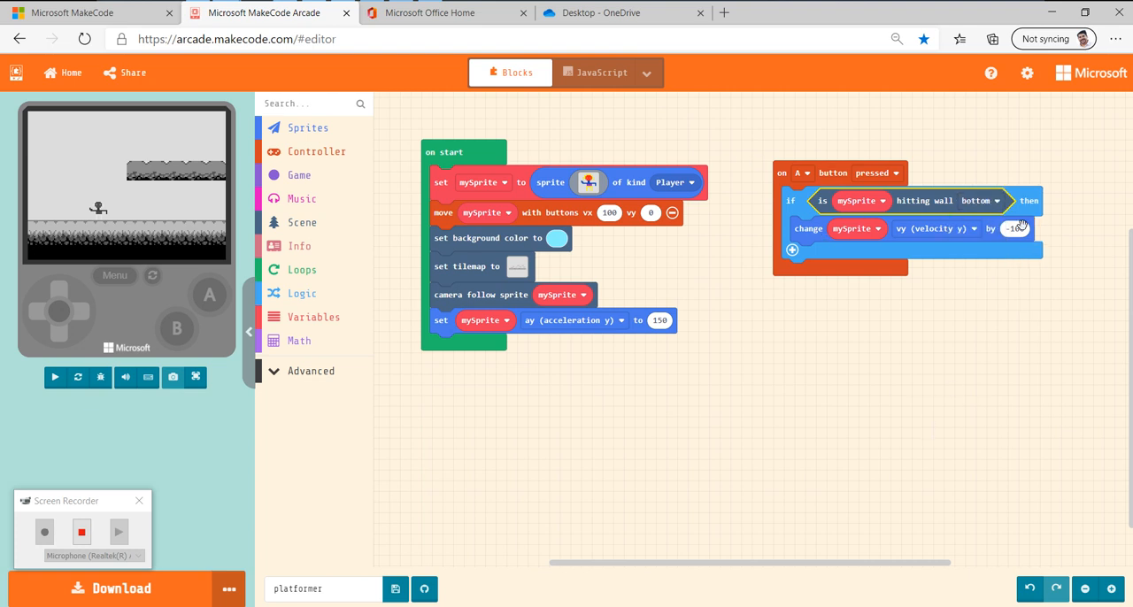
{"action": "left_click", "coordinate": [791, 250]}
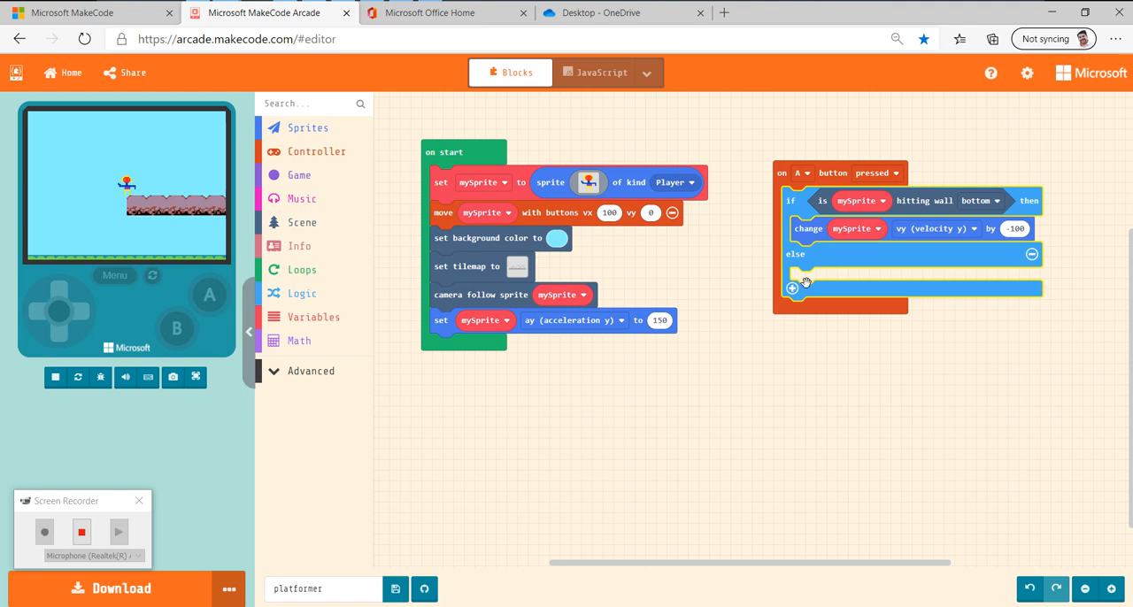
{"action": "left_click", "coordinate": [54, 377]}
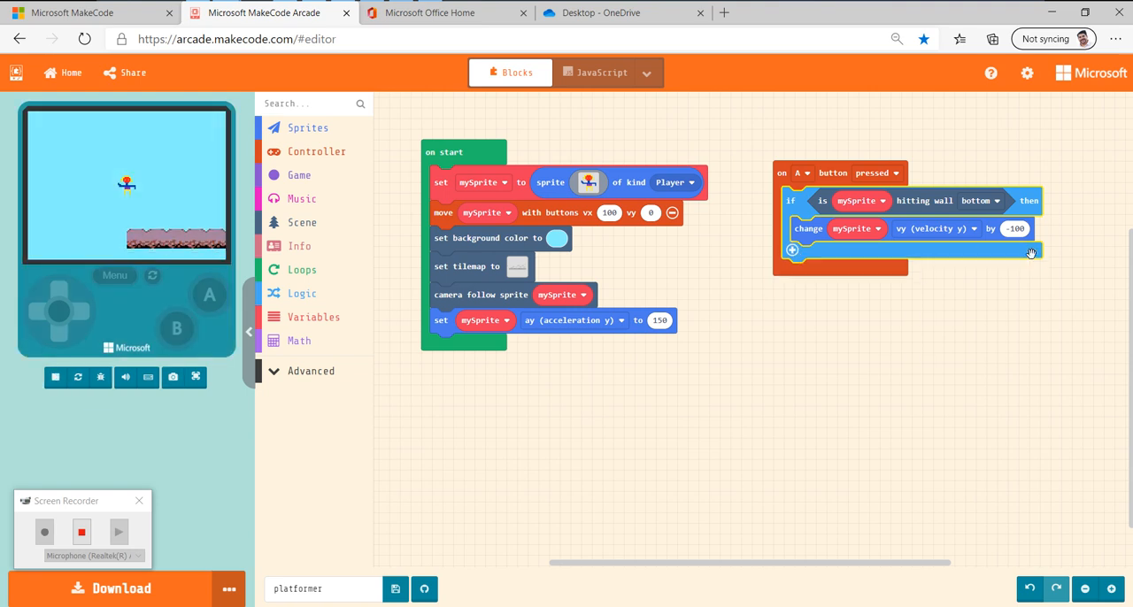
{"action": "left_click", "coordinate": [54, 377]}
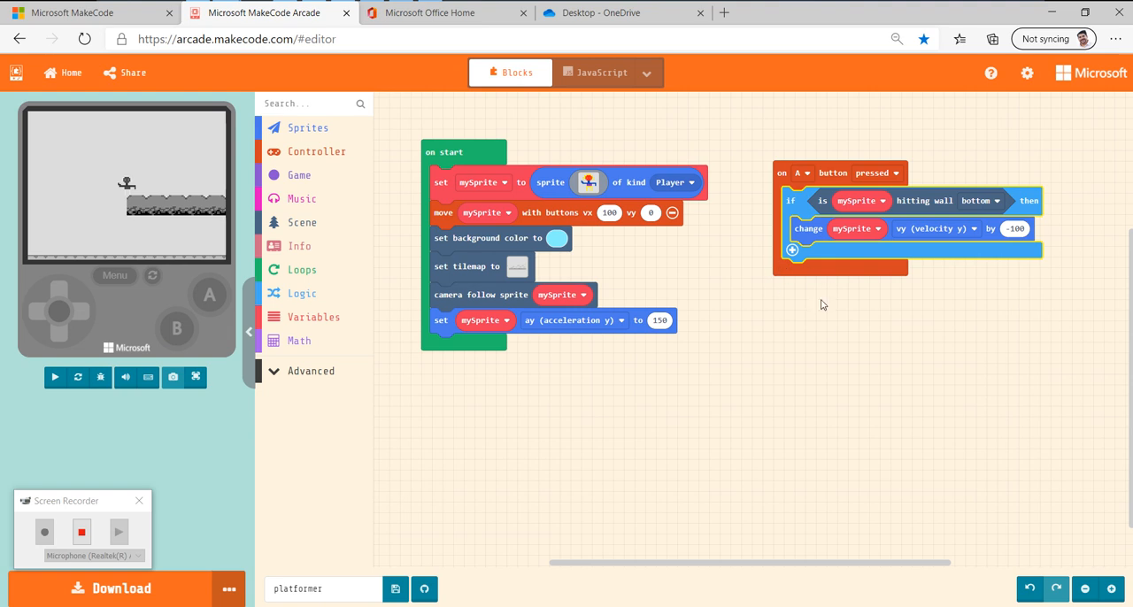
{"action": "left_click", "coordinate": [55, 376]}
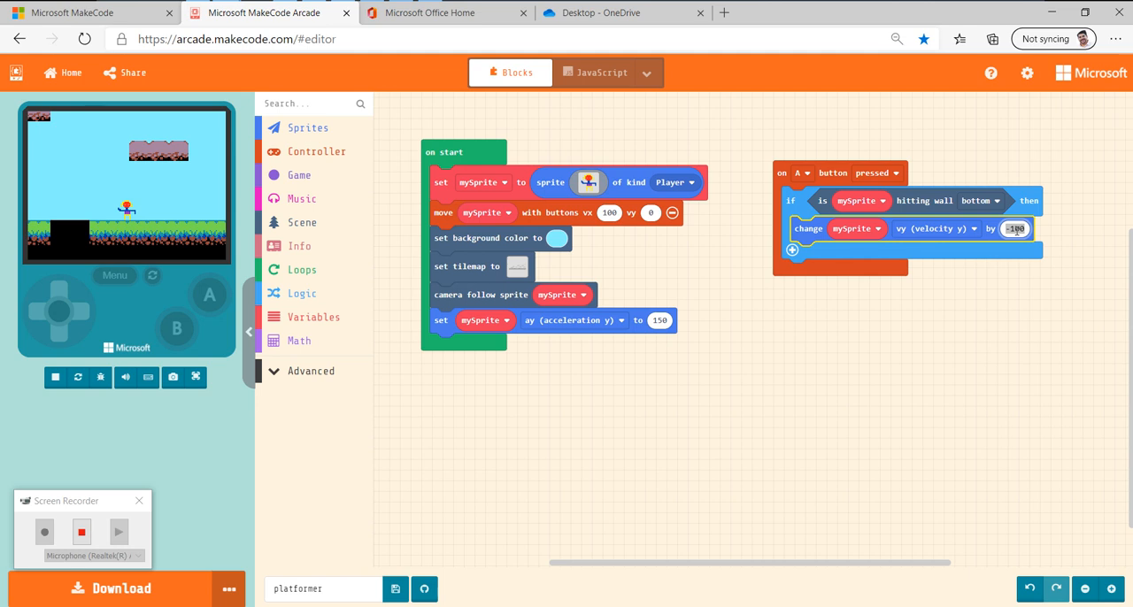
Change the jump vy to -150, then -300, testing each jump with A in the simulator.
{"action": "left_click", "coordinate": [1013, 228]}
{"action": "type", "text": "-150"}
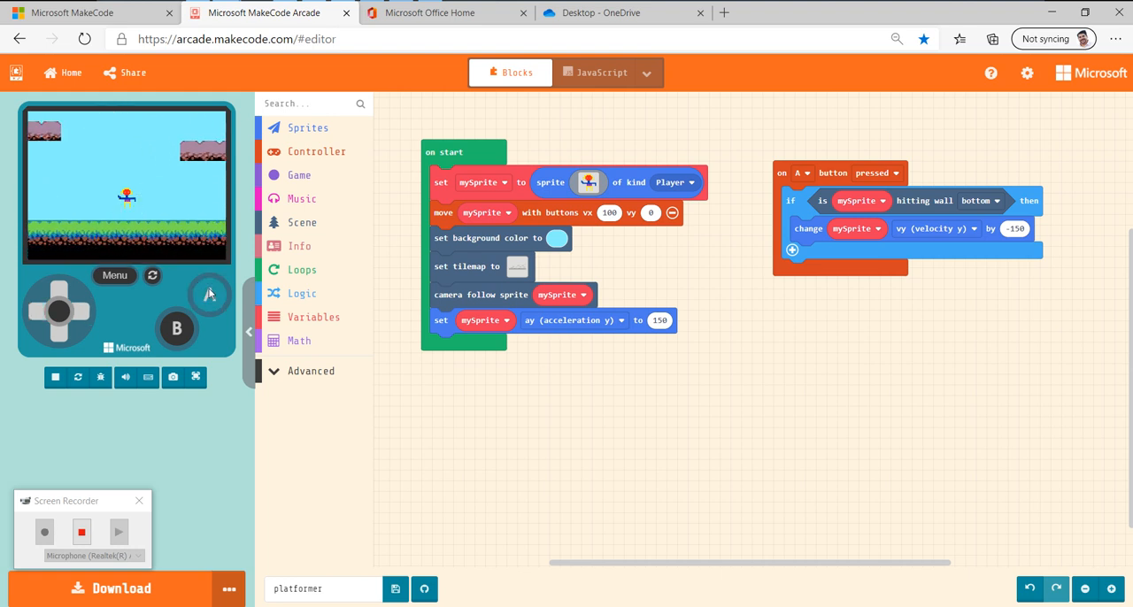
{"action": "left_click", "coordinate": [209, 295]}
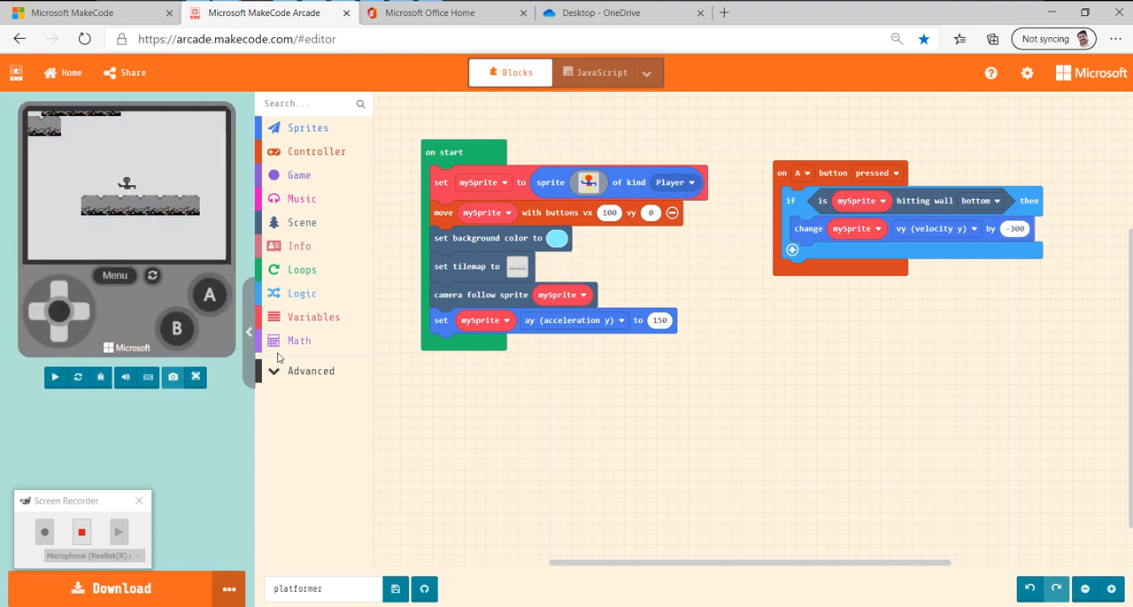
{"action": "left_click", "coordinate": [54, 377]}
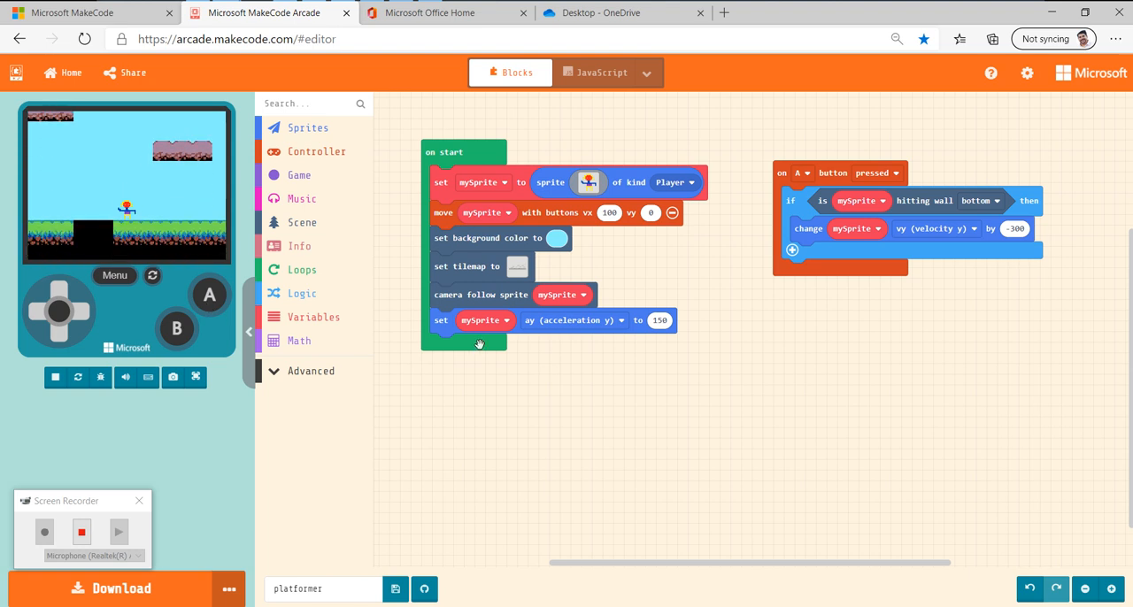
{"action": "mouse_move", "coordinate": [546, 326]}
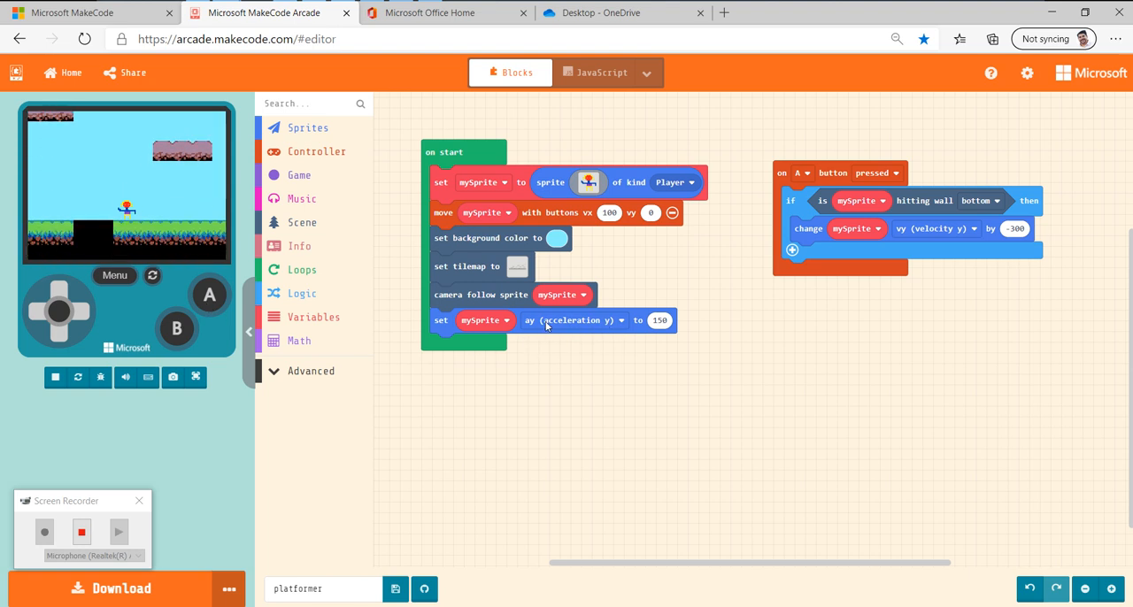
{"action": "mouse_move", "coordinate": [522, 400]}
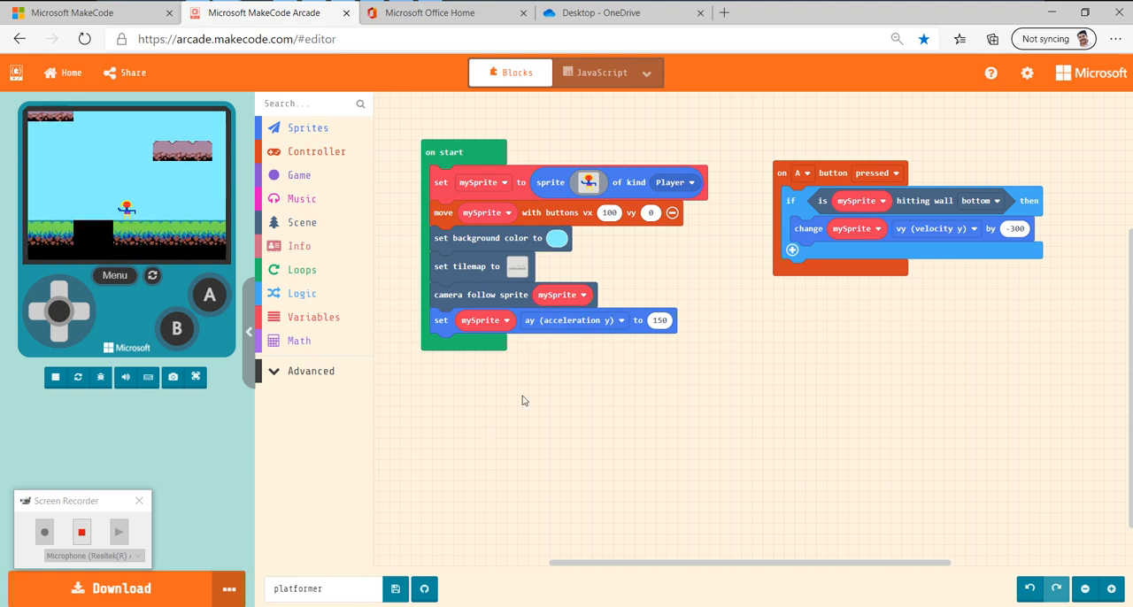
{"action": "mouse_move", "coordinate": [573, 399]}
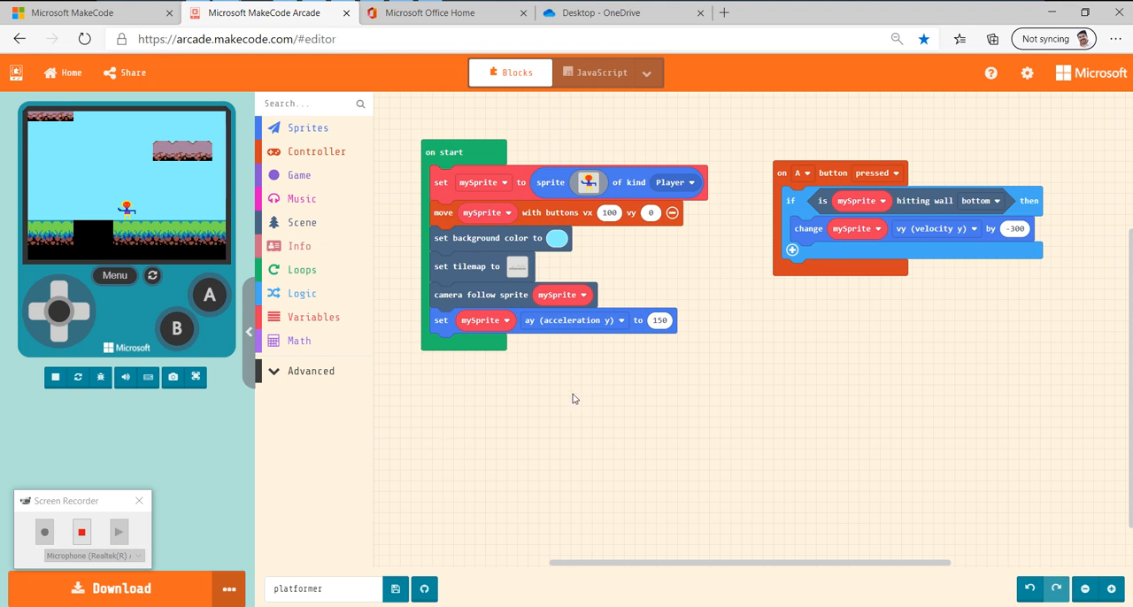
{"action": "left_click", "coordinate": [209, 294]}
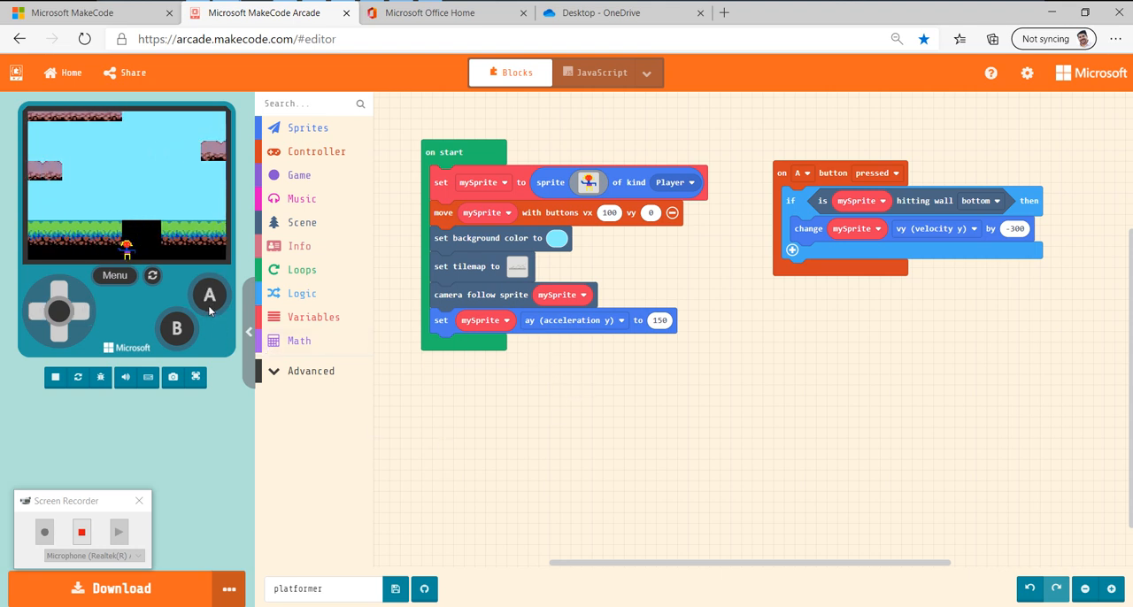